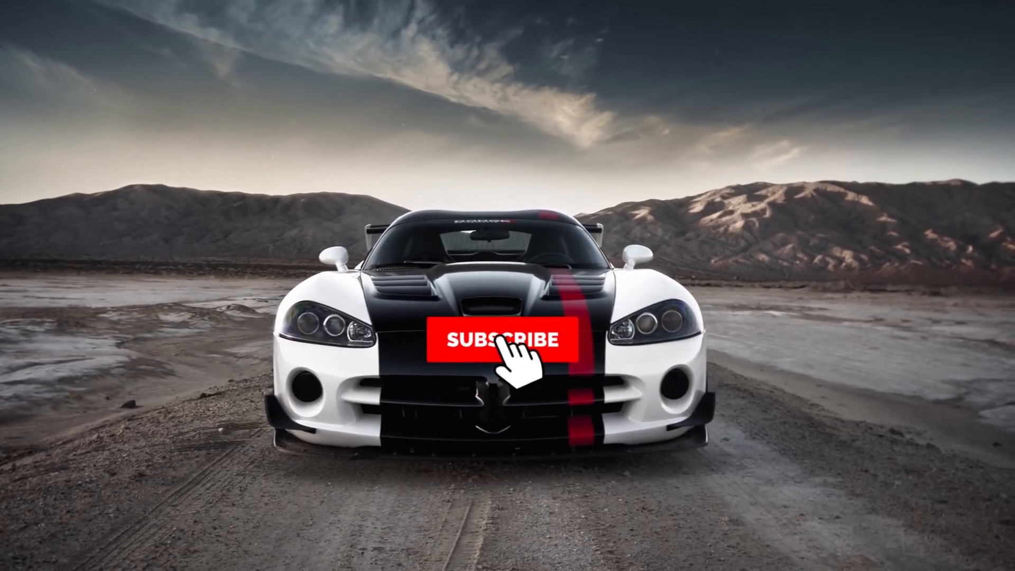
- Browse the Quick Logo Reveal project files before importing
left_click(500, 342)
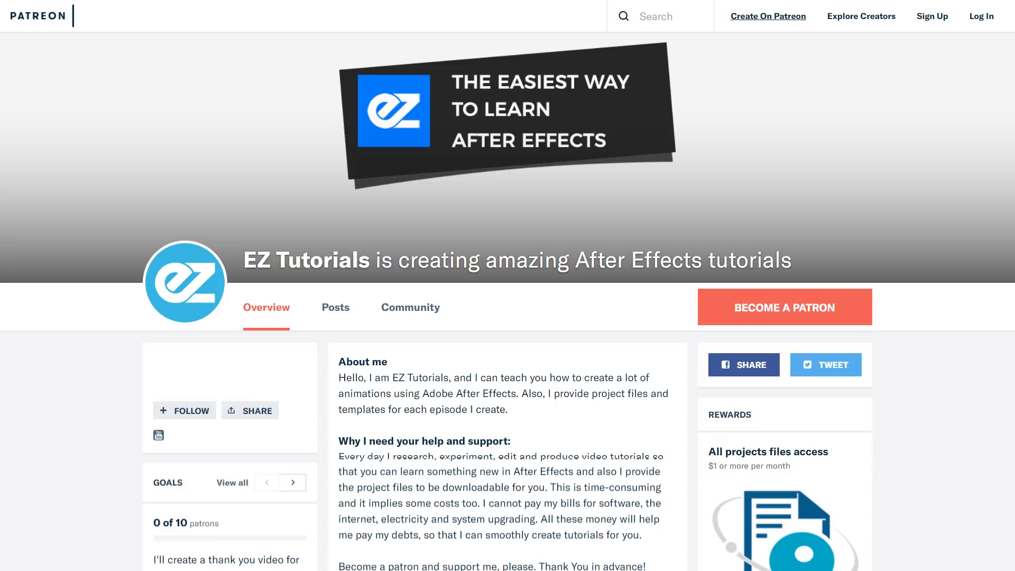
scroll("down", 3)
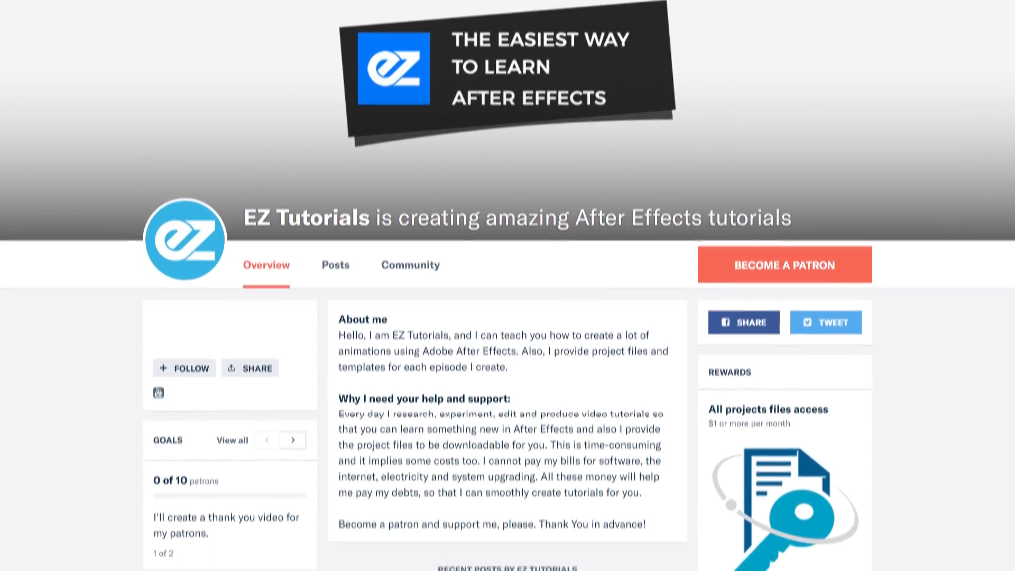
scroll("down", 3)
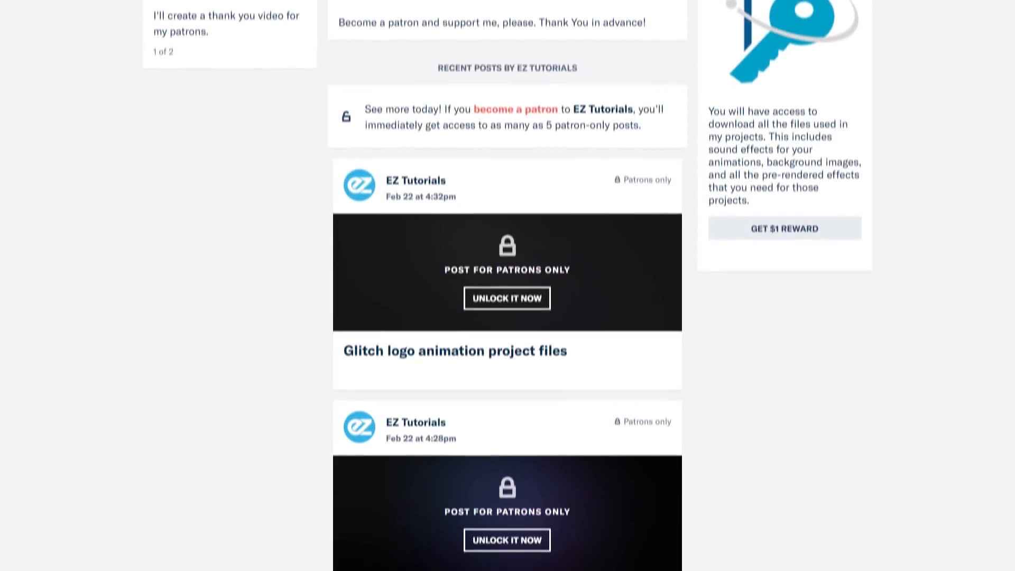
scroll("down", 3)
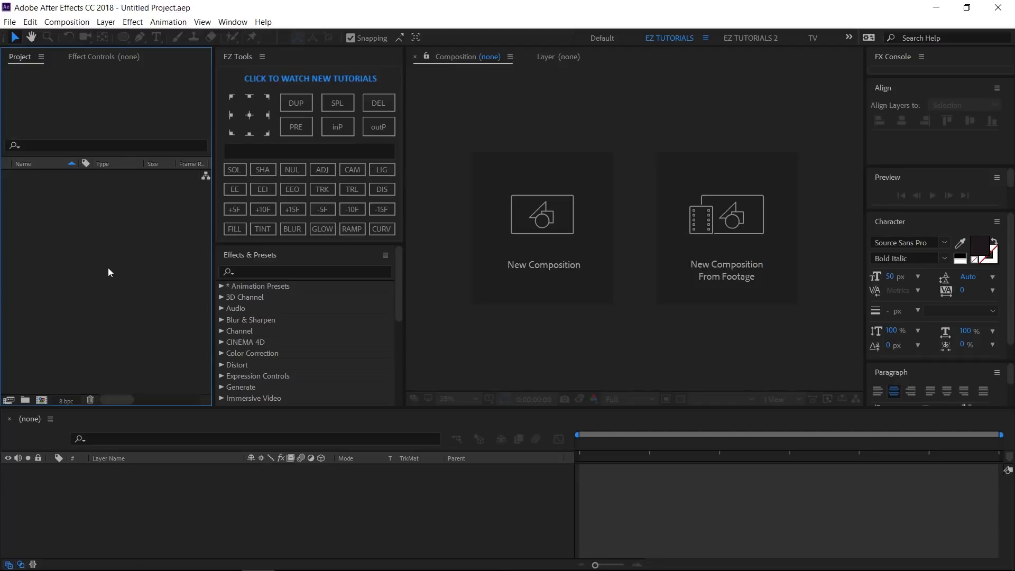
- Import the whole Assets folder into the project via Import > File
right_click(108, 272)
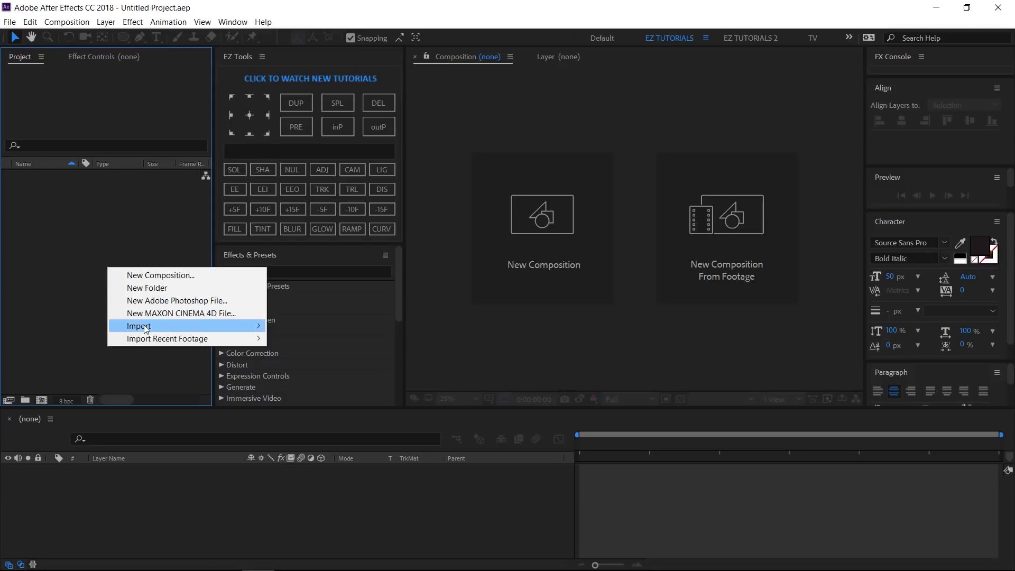
left_click(138, 326)
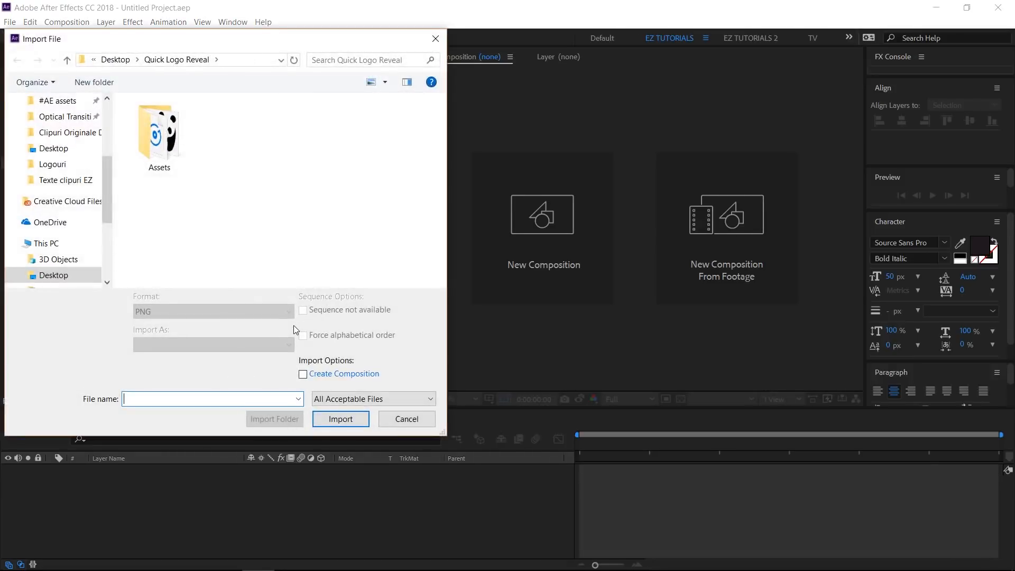
left_click(159, 133)
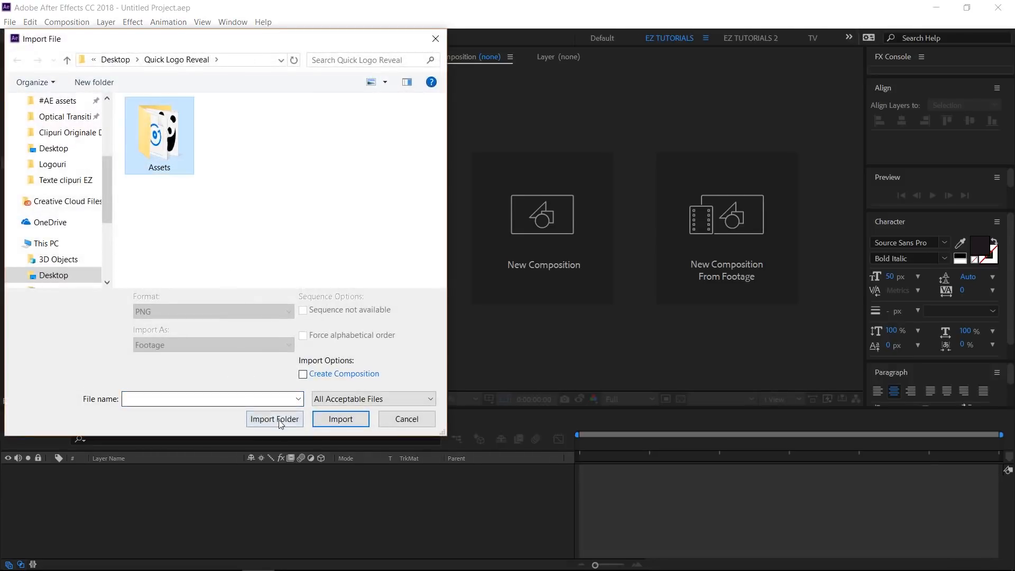
left_click(274, 419)
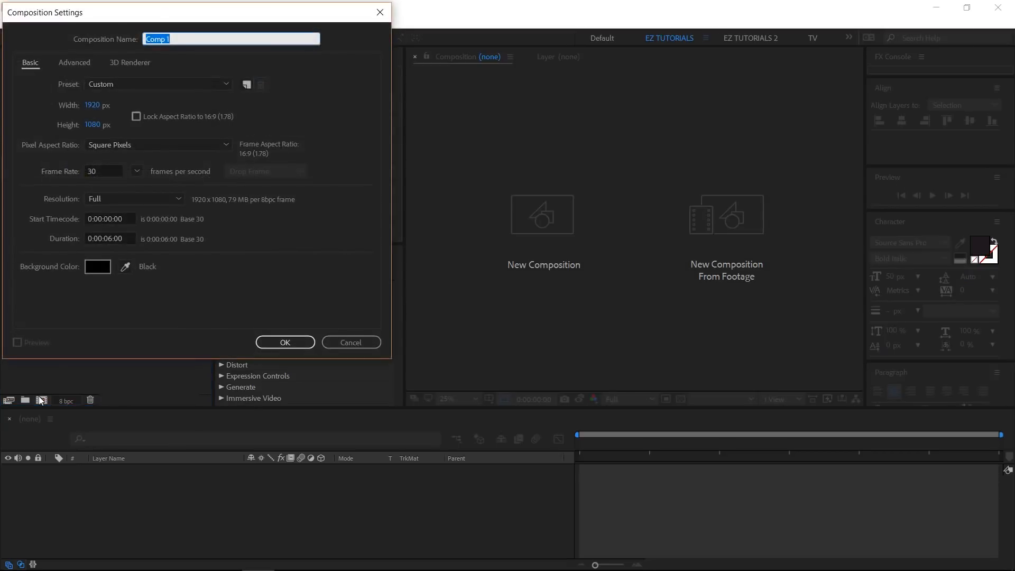
- Name the new 1920×1080, 30 fps, 6-second composition 'Logo reveal' and confirm it
key("Delete")
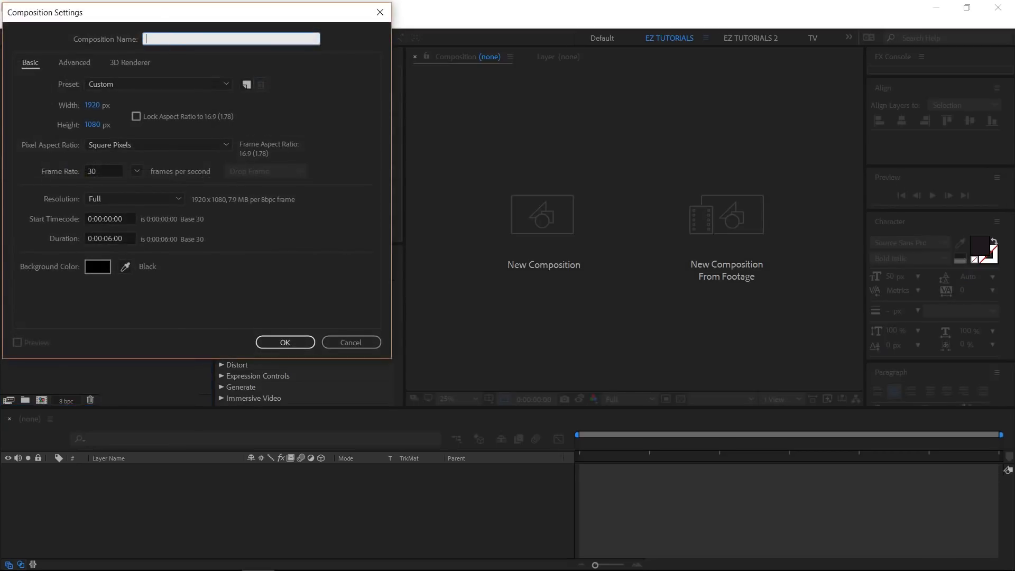
type("Logo r")
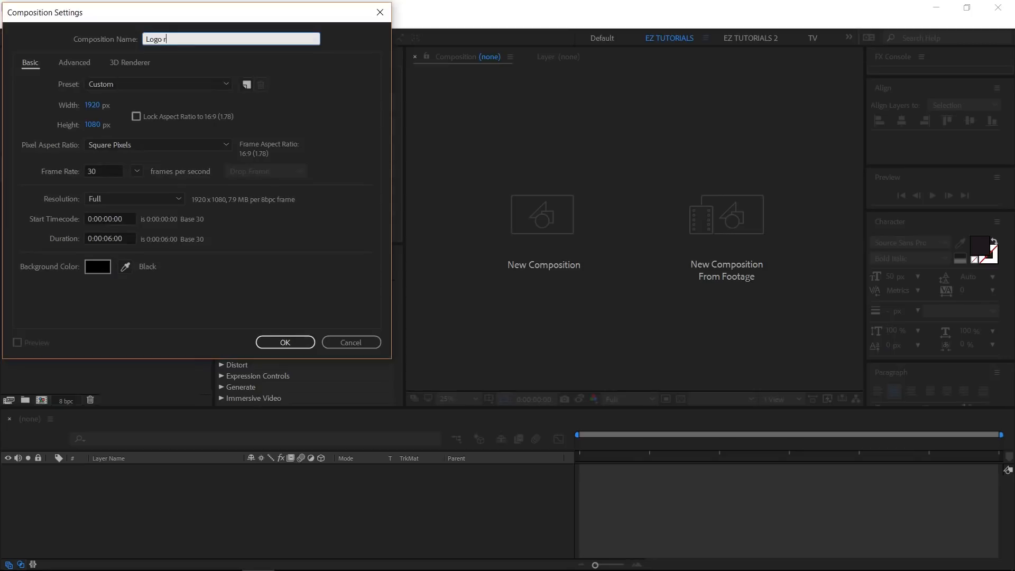
type("eveal")
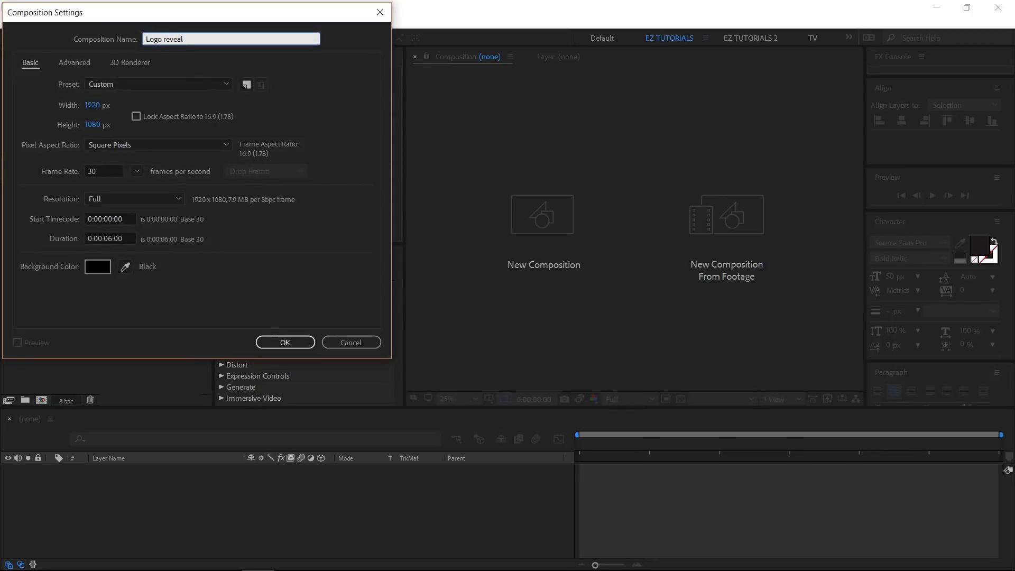
mouse_move(284, 341)
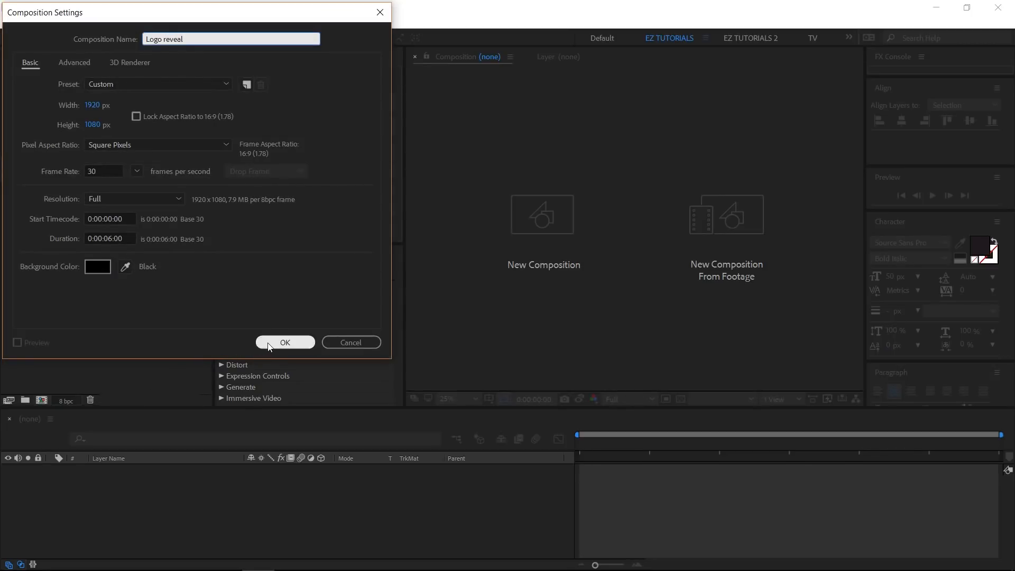
left_click(284, 342)
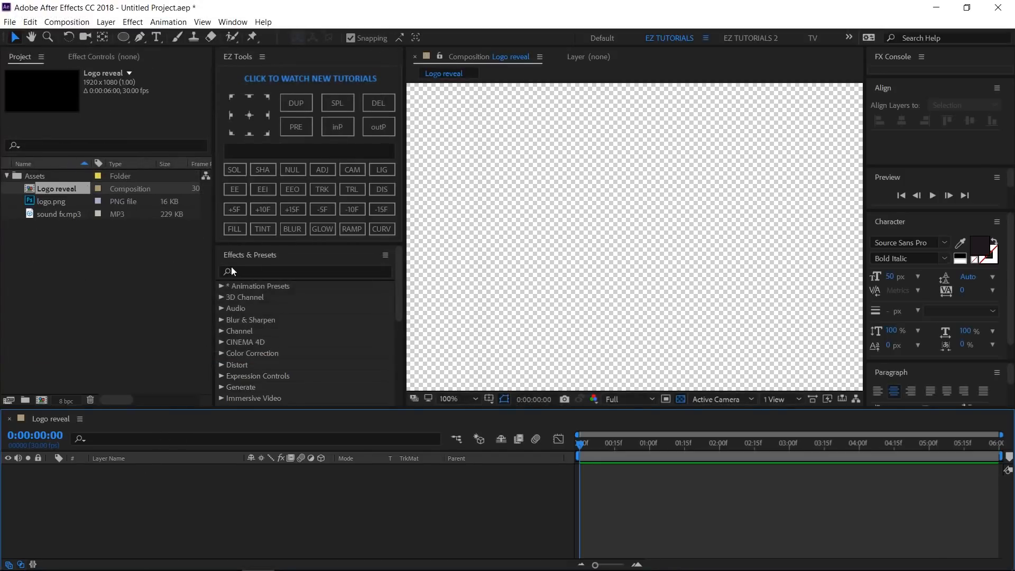
- Create a solid named Background with EZ Tools and apply a gradient ramp to it
type("Bag")
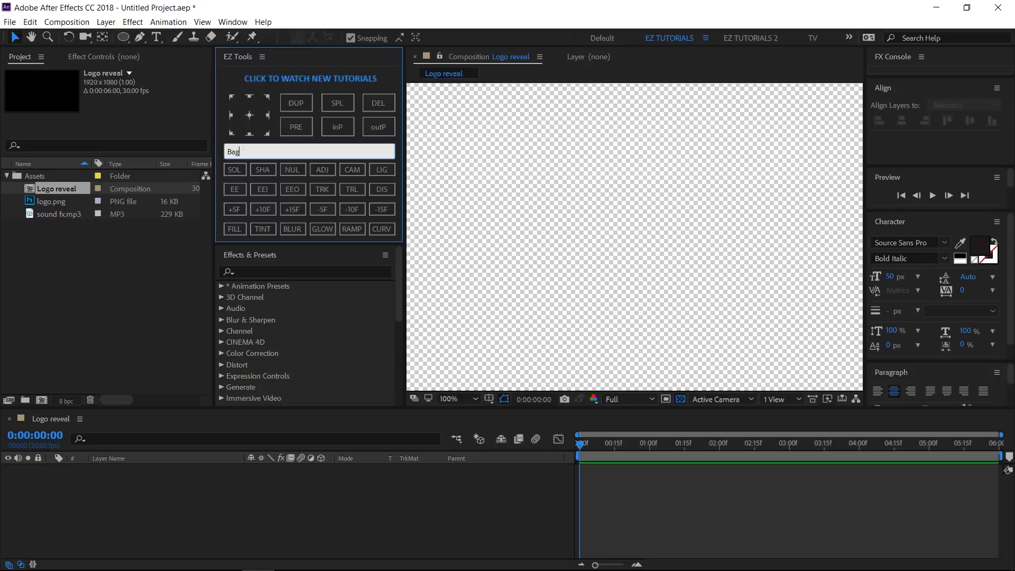
type("Background")
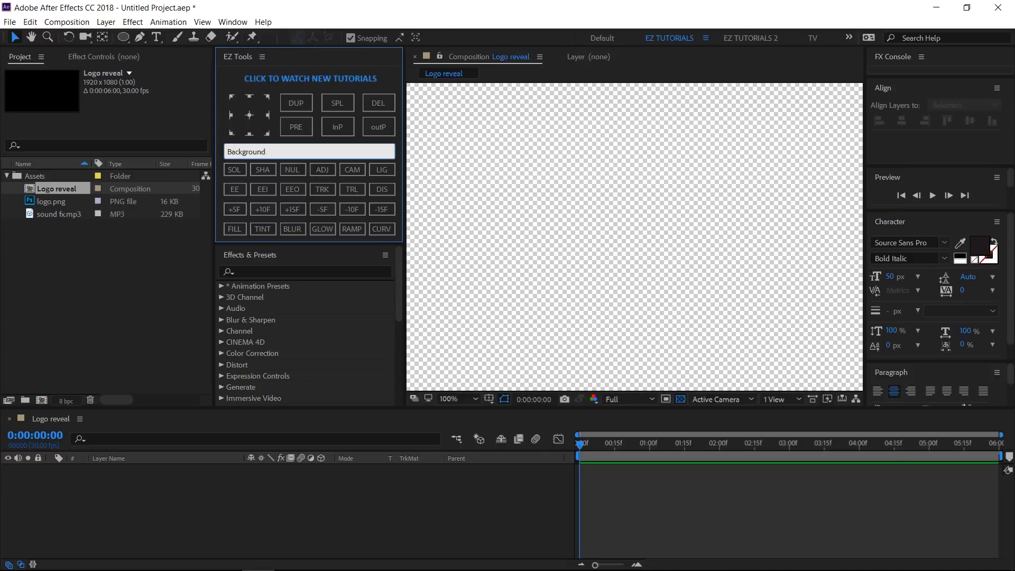
left_click(234, 169)
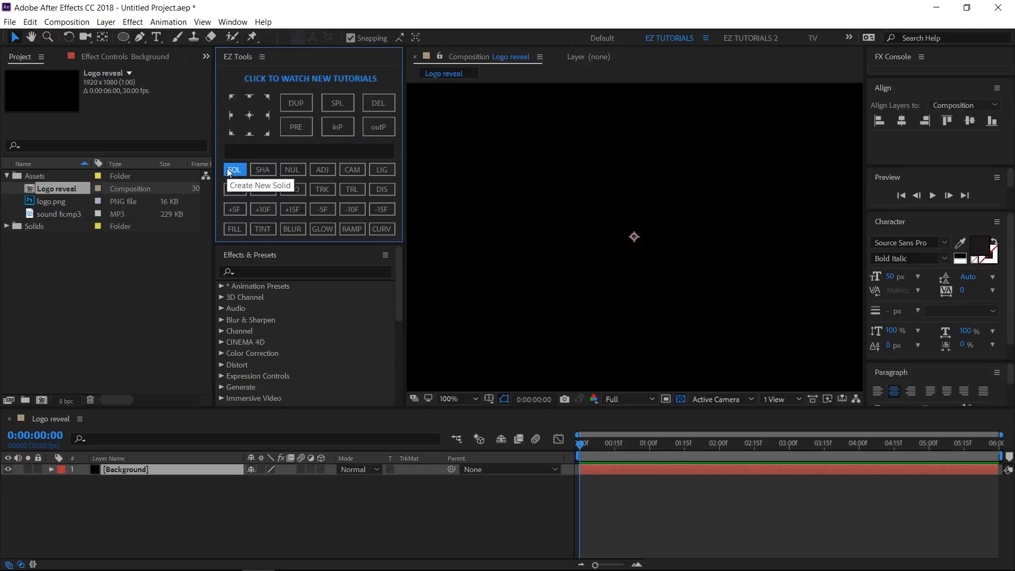
left_click(351, 228)
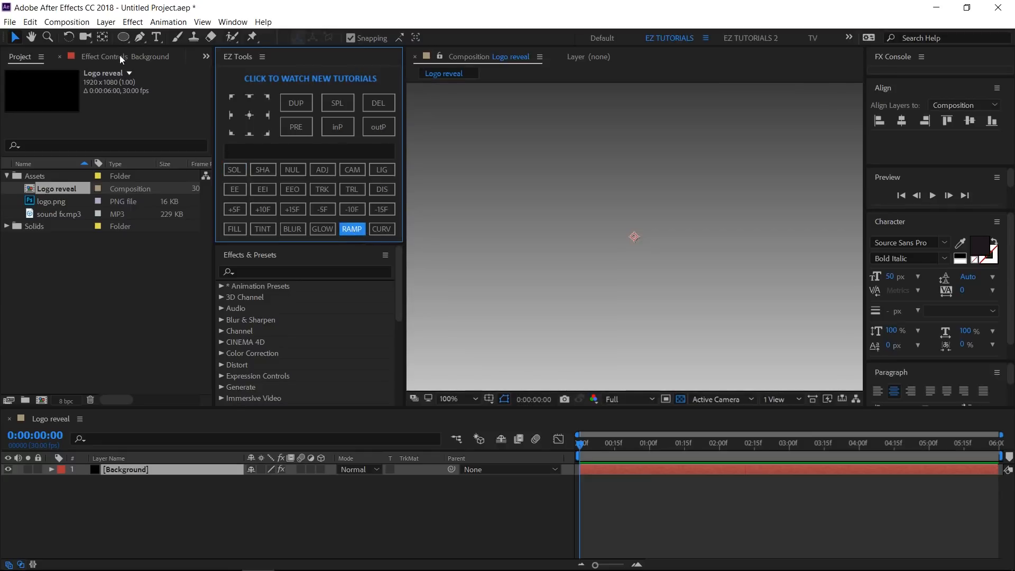
- Set the ramp start to 960,540, scatter 30, Radial Ramp shape, and swap its colours
left_click(351, 229)
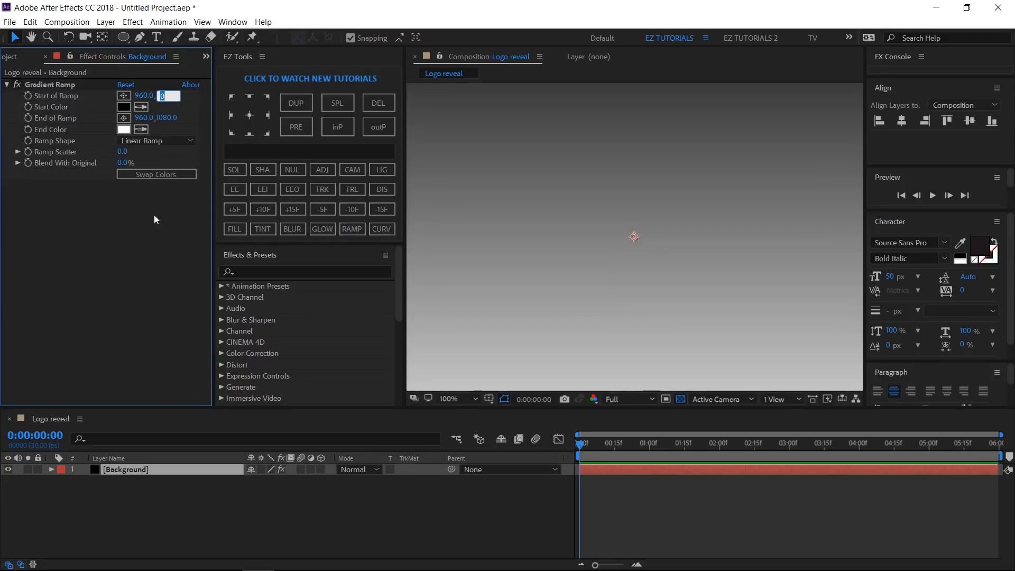
type("540.0")
left_click(144, 117)
type("4000")
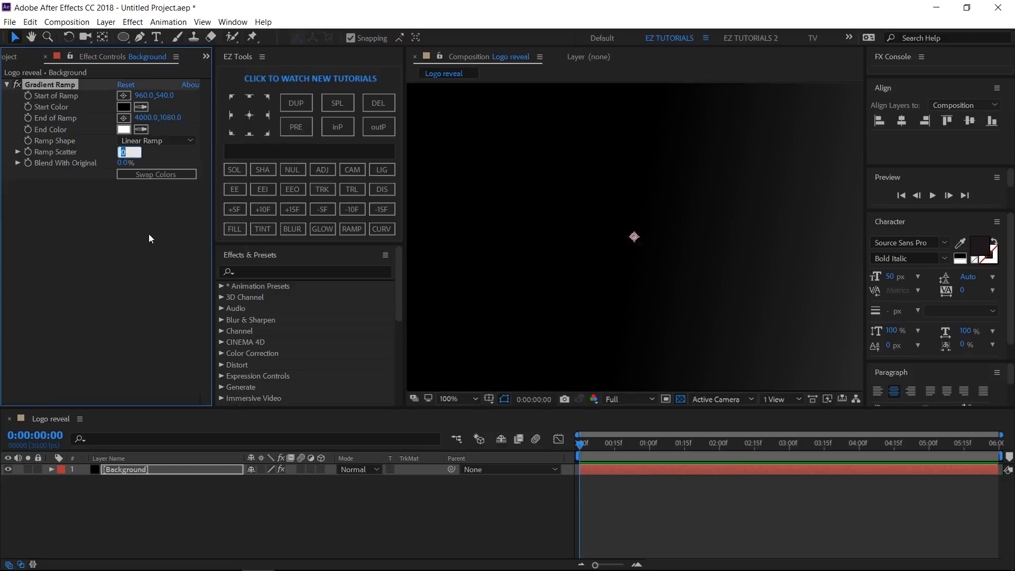
type("30.0")
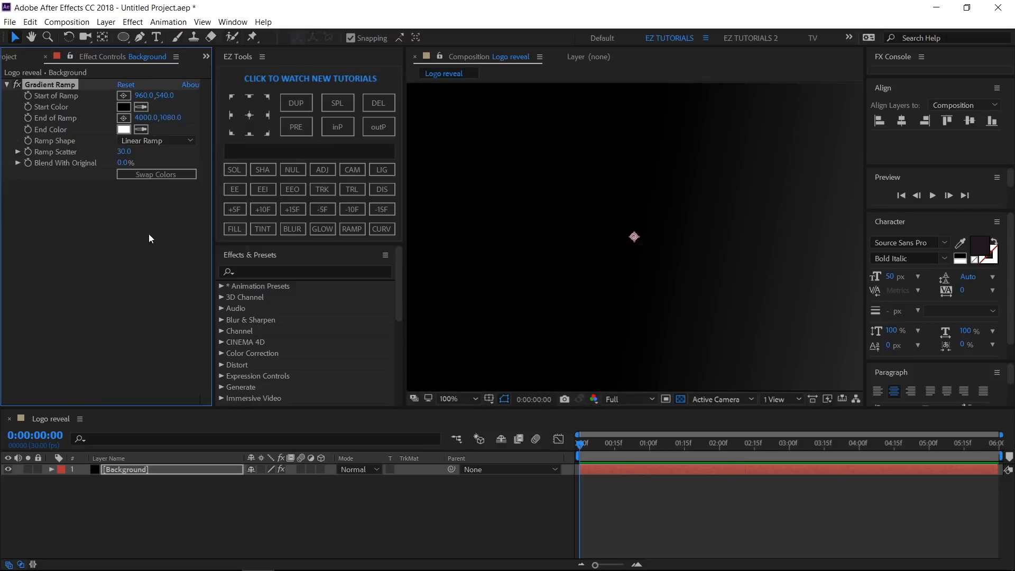
left_click(155, 141)
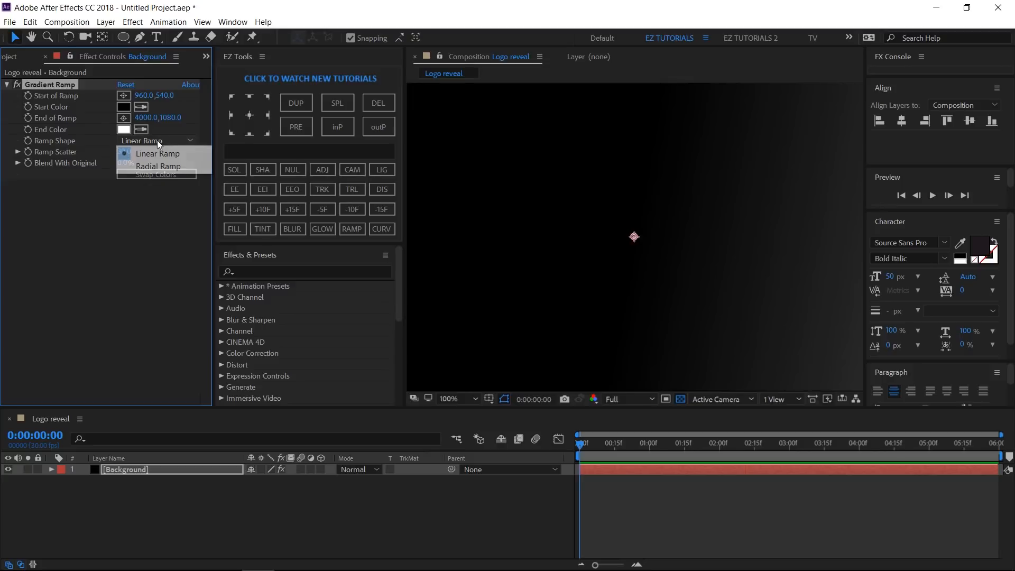
left_click(156, 166)
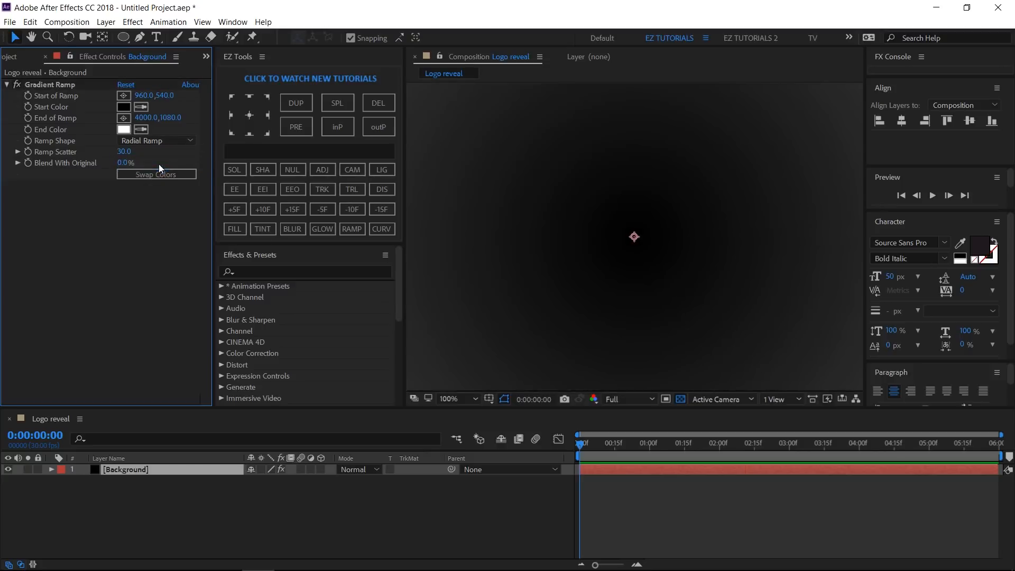
left_click(156, 174)
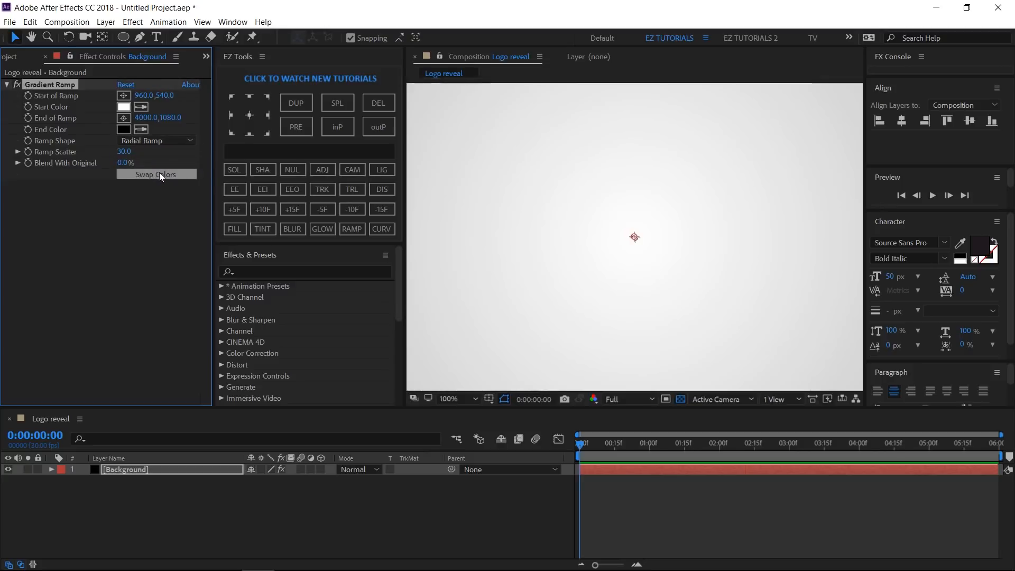
- Set the composition view magnification to Fit
left_click(451, 399)
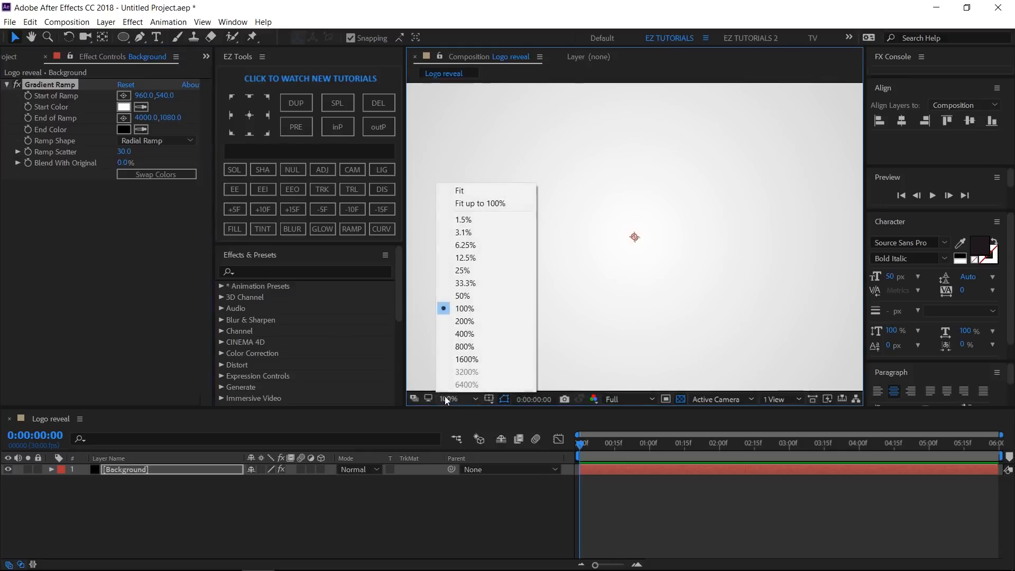
left_click(460, 190)
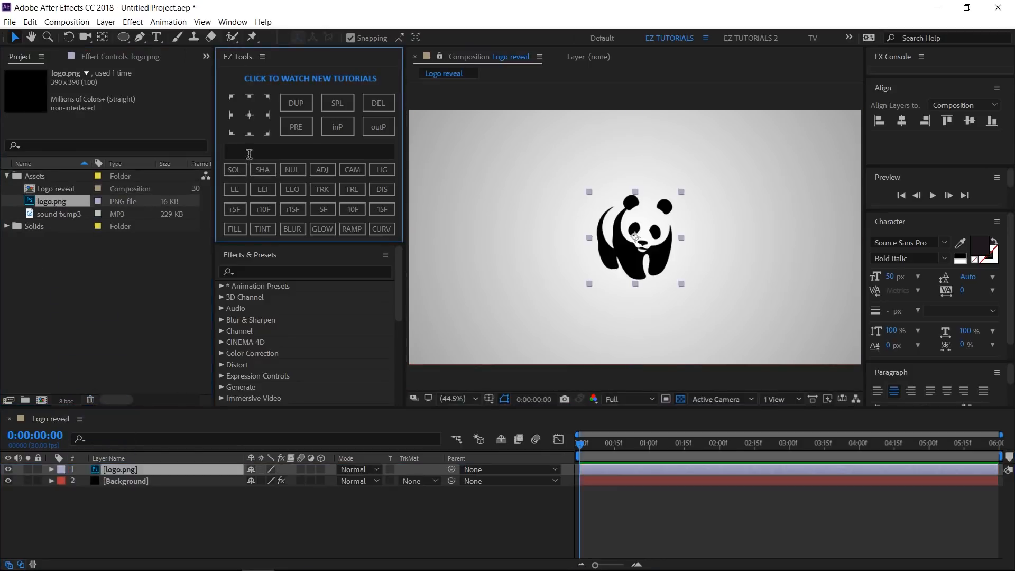
- Precompose the panda logo layer into a composition named Logo with EZ Tools
type("Logo")
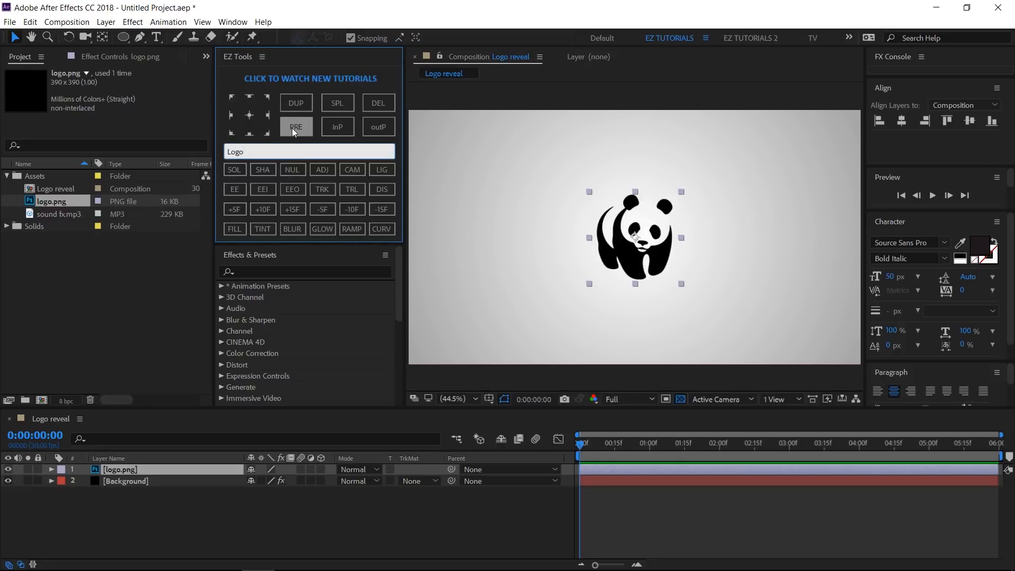
left_click(295, 126)
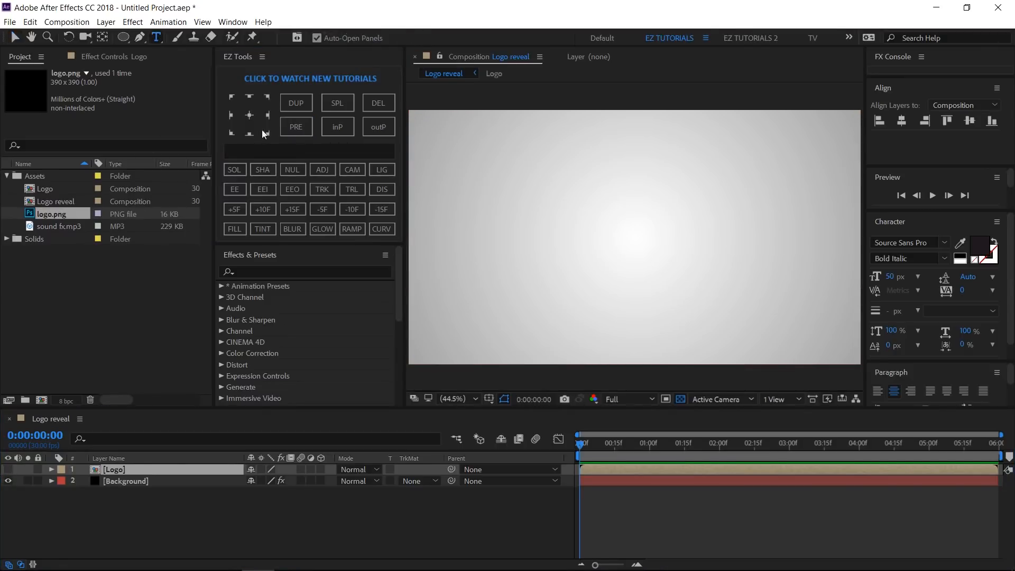
- Add a BLACK & WHITE text layer and centre it in the composition
left_click(569, 171)
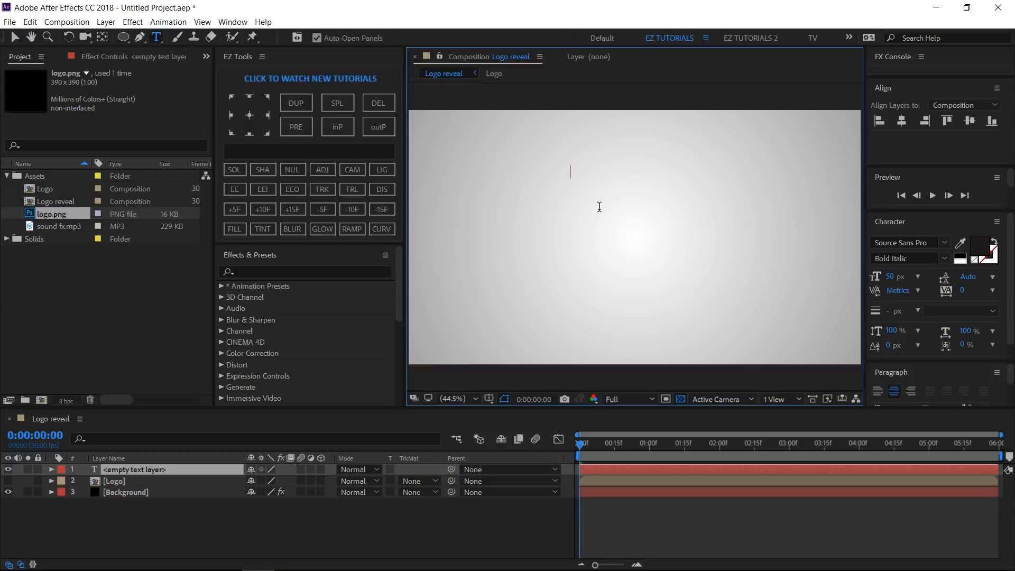
type("BLA")
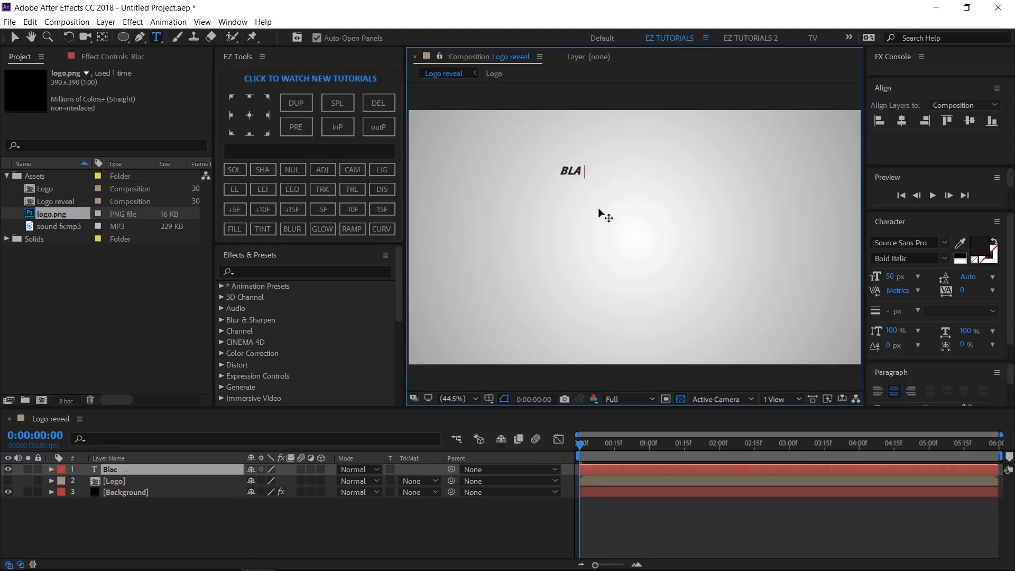
type("CK & WHI")
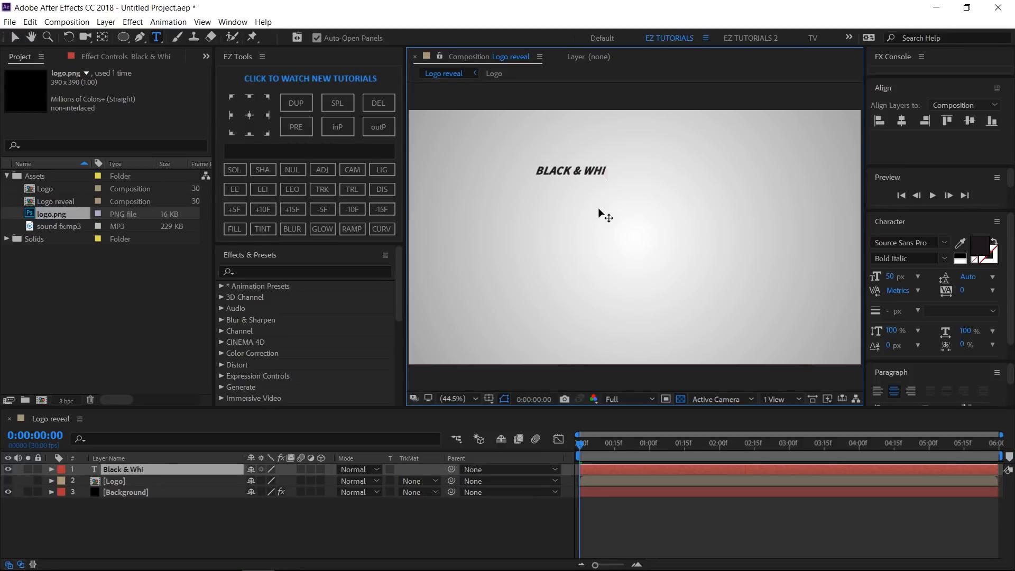
type("TE")
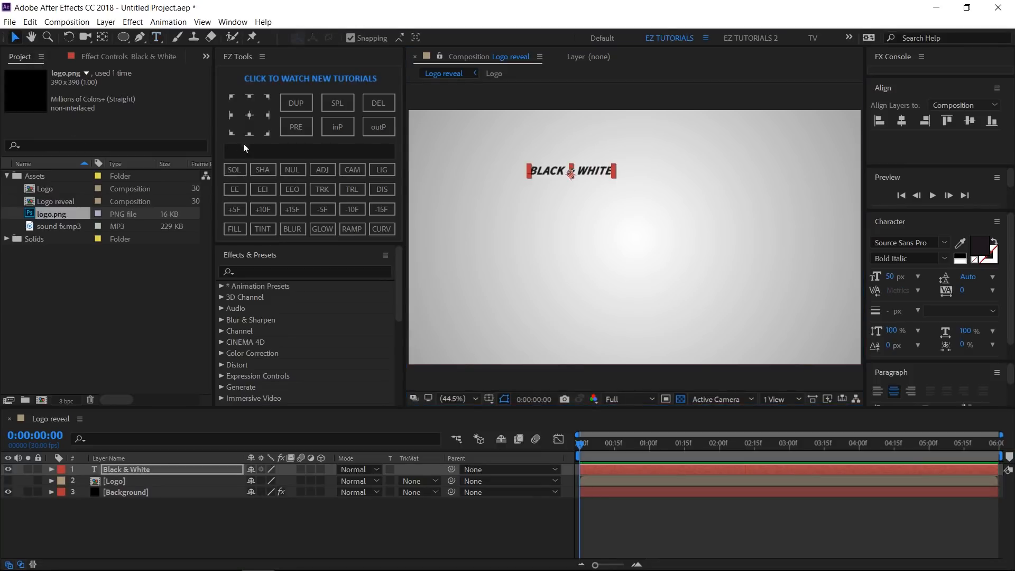
left_click(248, 114)
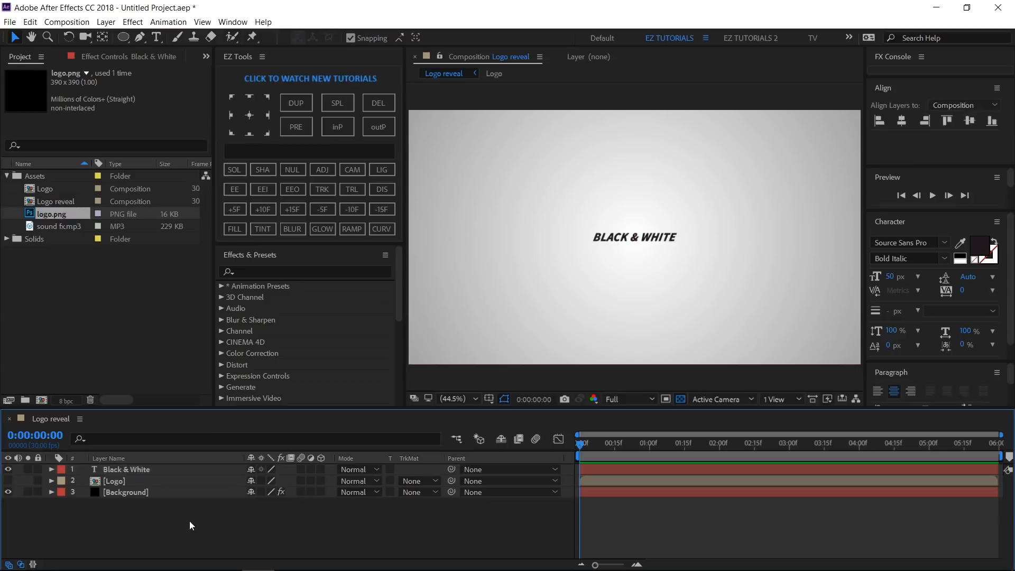
- Choose the Pen tool with Solid Color stroke for drawing the line shape
left_click(140, 37)
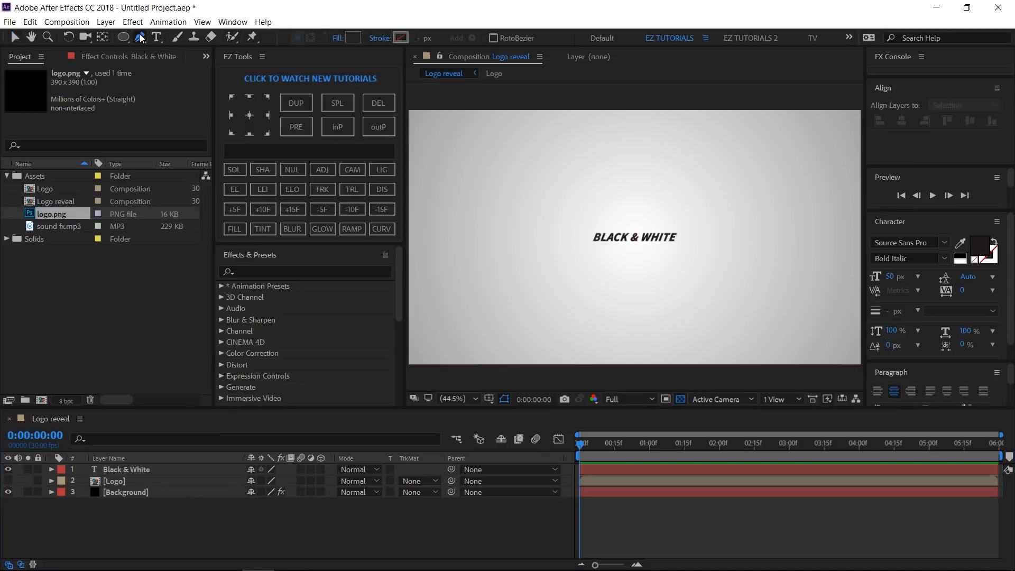
left_click(401, 38)
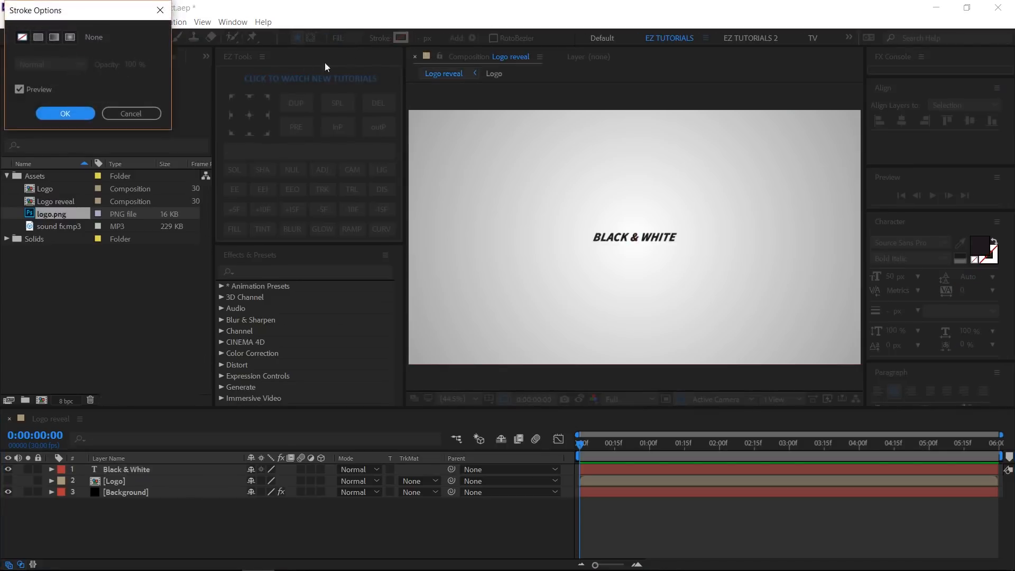
left_click(37, 37)
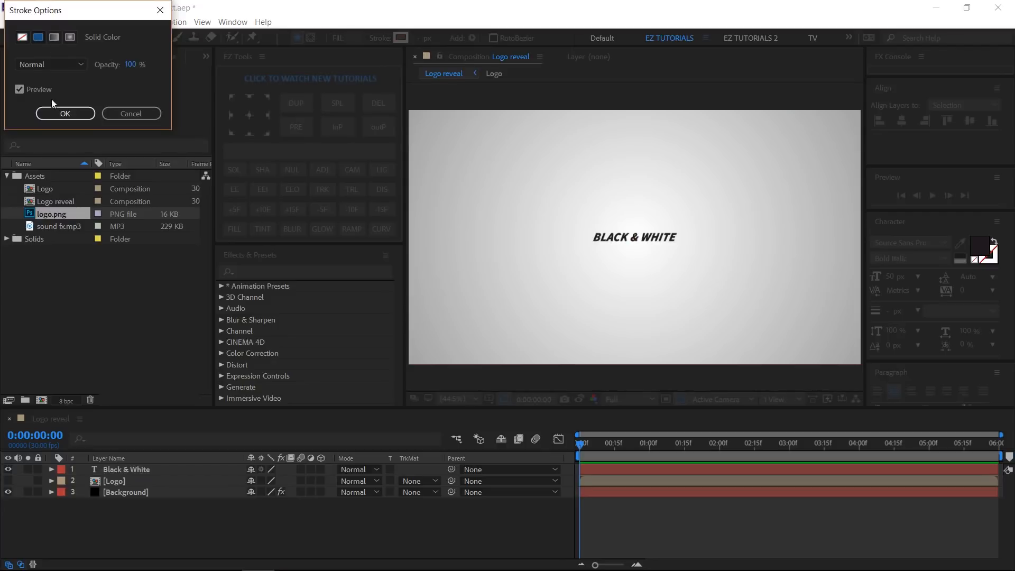
left_click(65, 113)
type("line")
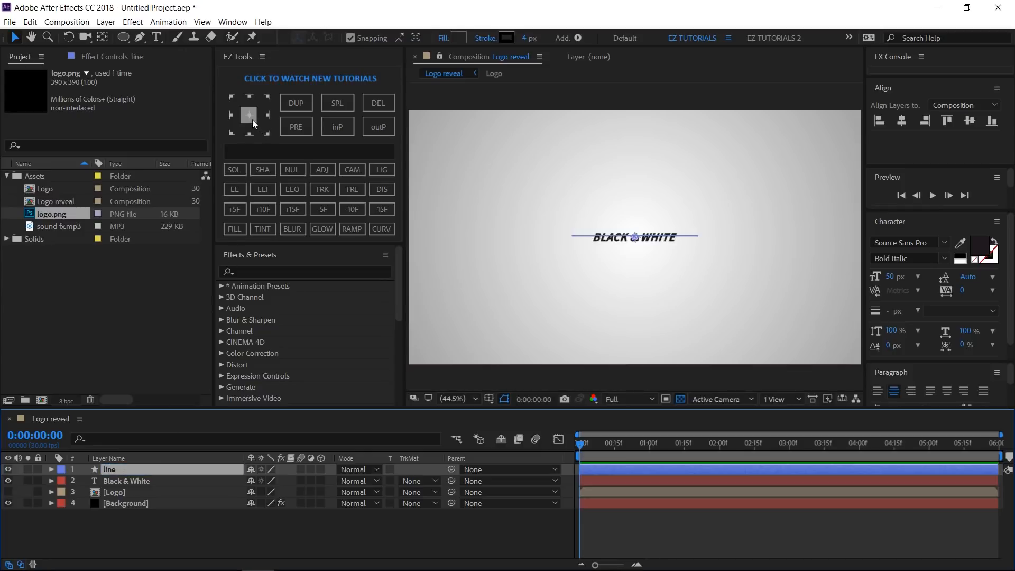
left_click(248, 114)
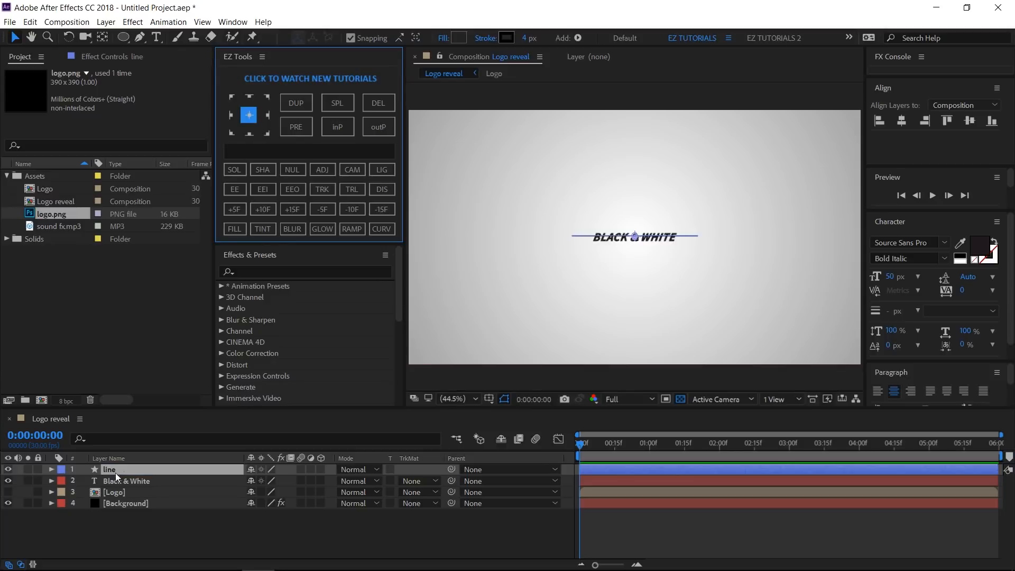
right_click(116, 470)
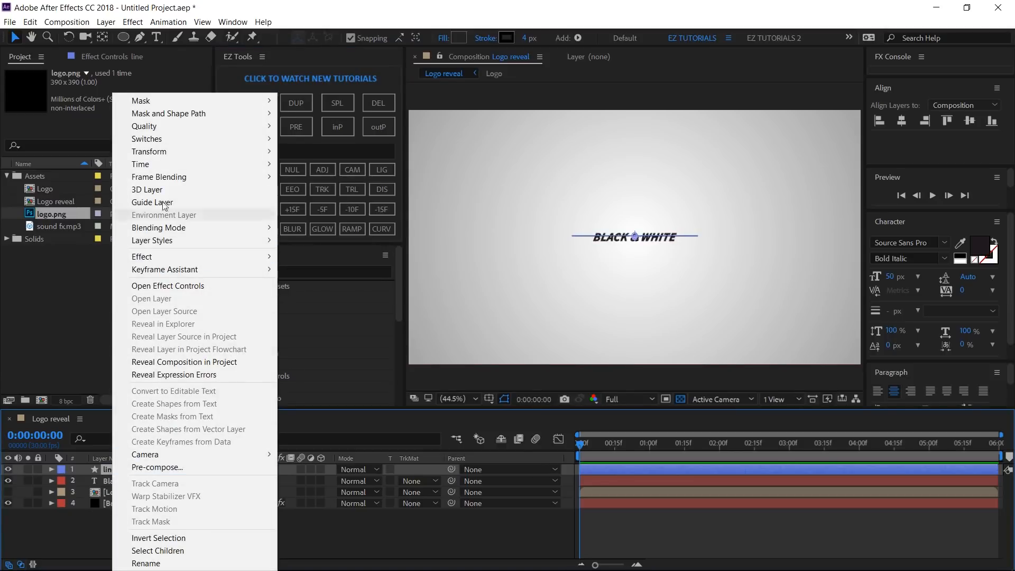
mouse_move(149, 151)
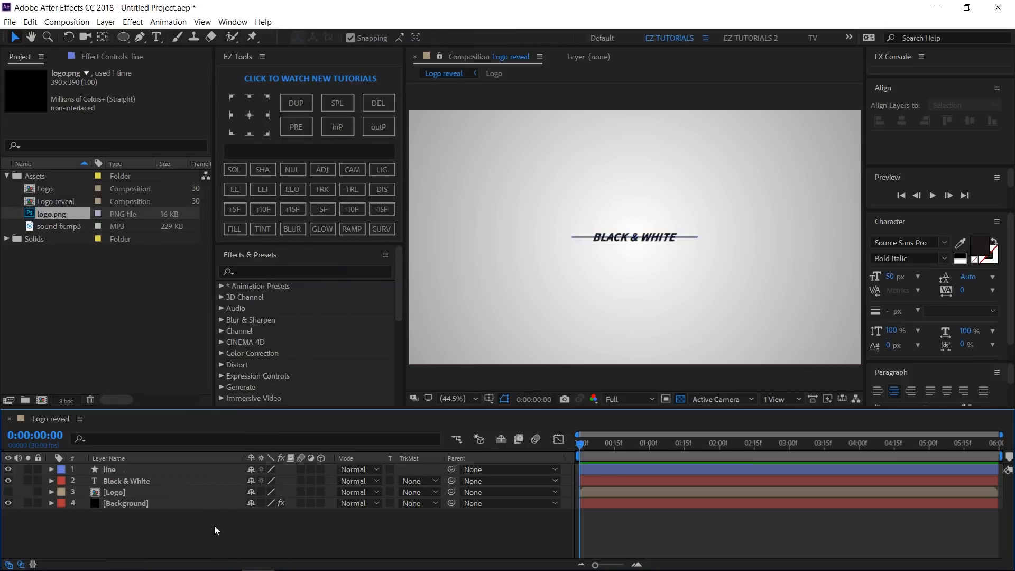
left_click(123, 37)
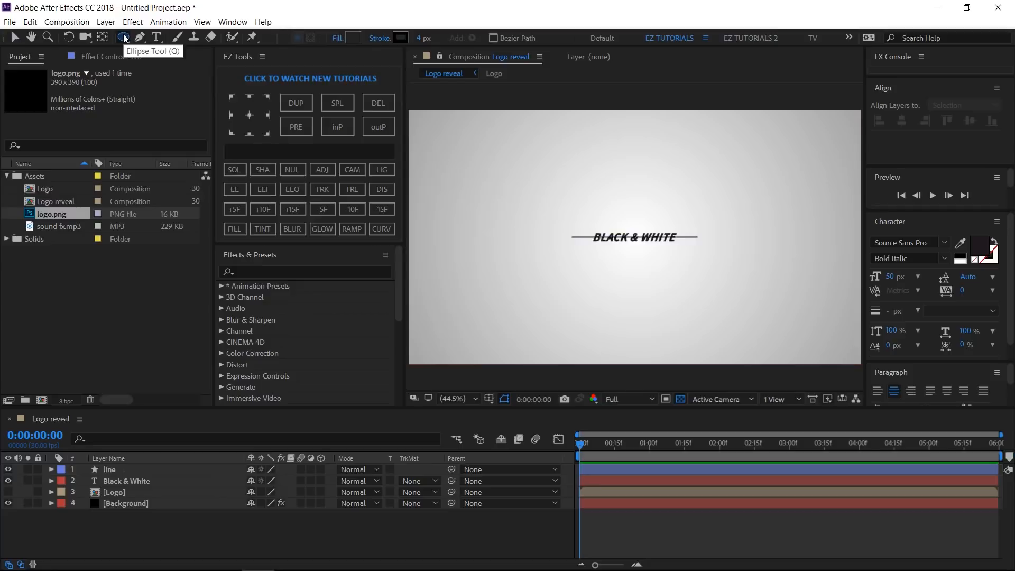
- Set Stroke Options to None so the ellipse has no outline
left_click(401, 38)
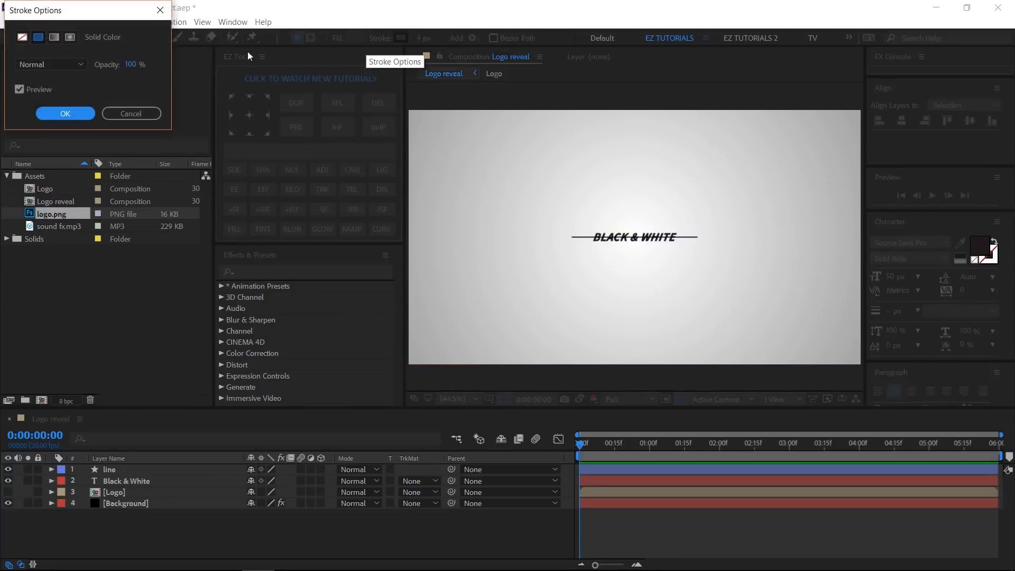
left_click(21, 37)
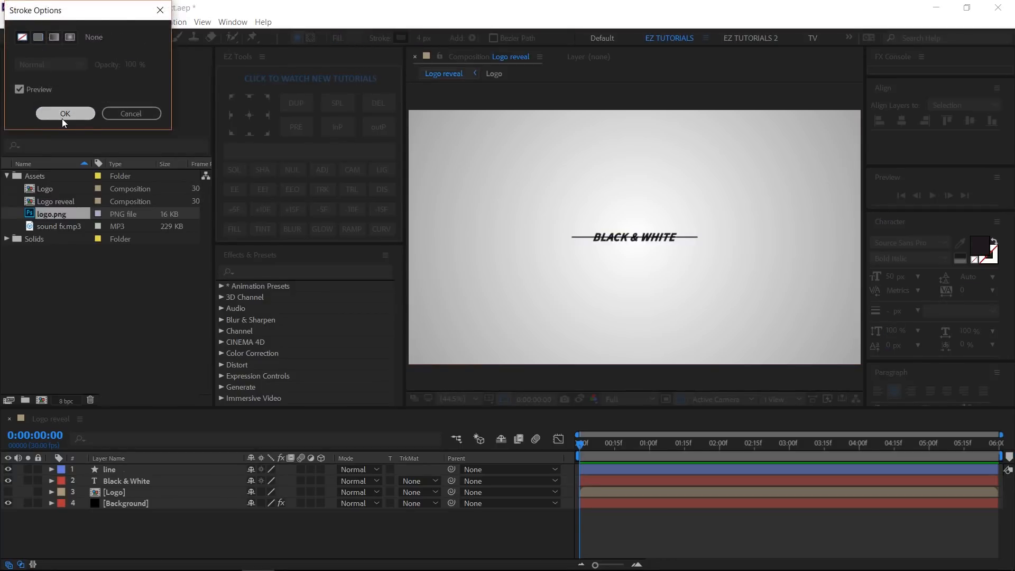
left_click(64, 113)
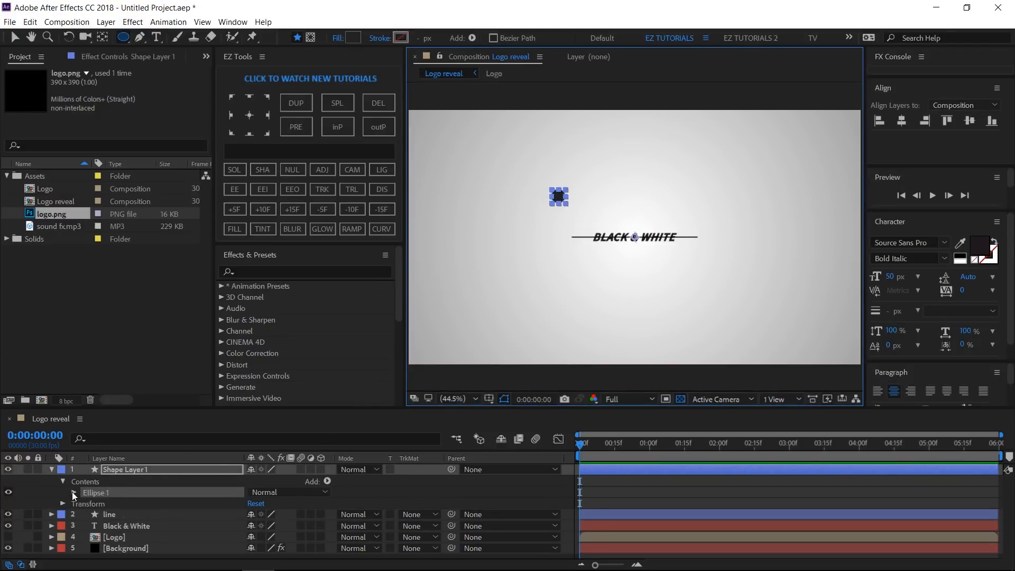
- Set the Ellipse Path size to 40 and rename the layer 'circle'
left_click(74, 493)
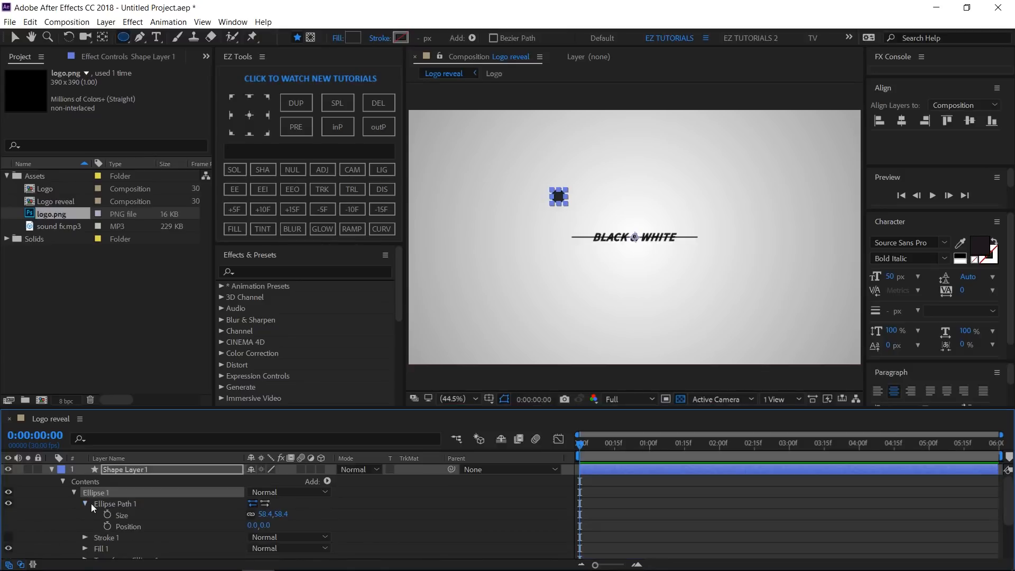
double_click(271, 514)
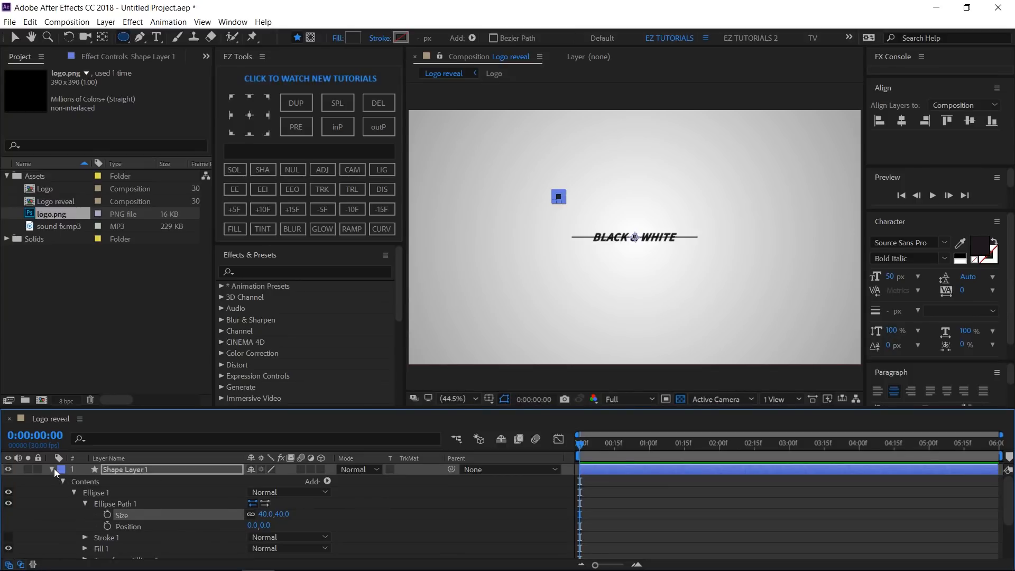
left_click(54, 471)
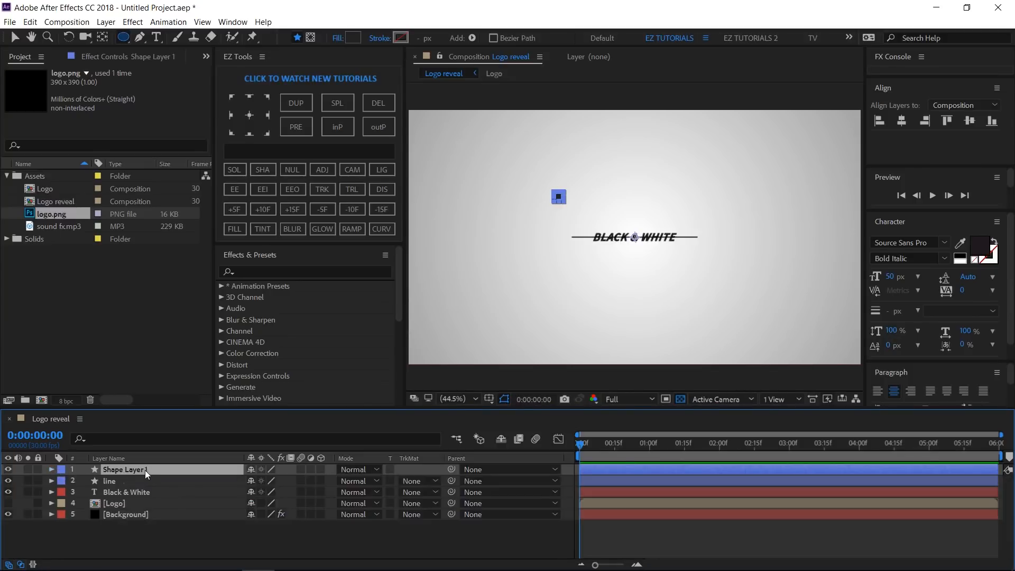
type("circle")
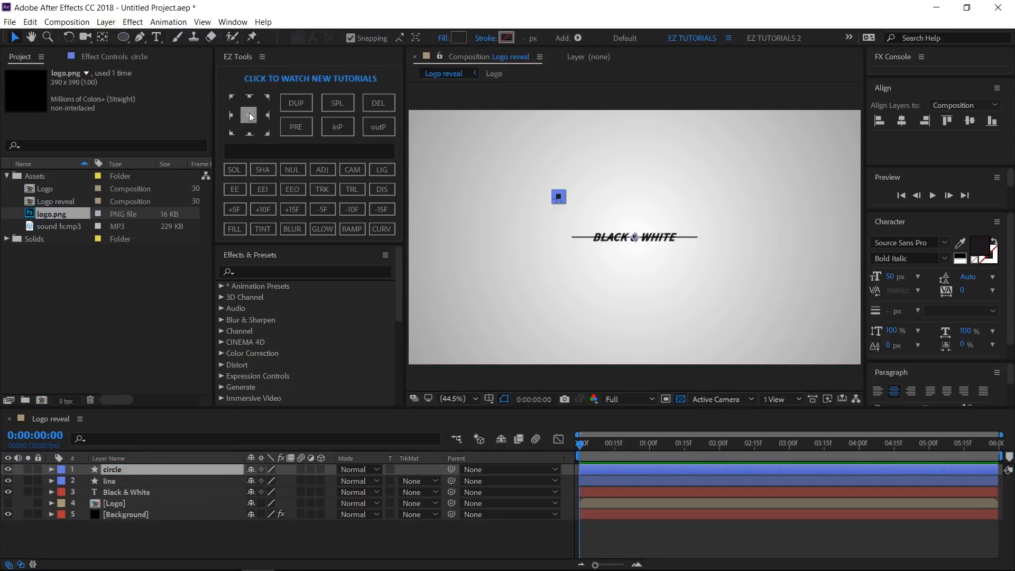
- Centre the circle's anchor point and drag it onto the line's left end
left_click(248, 114)
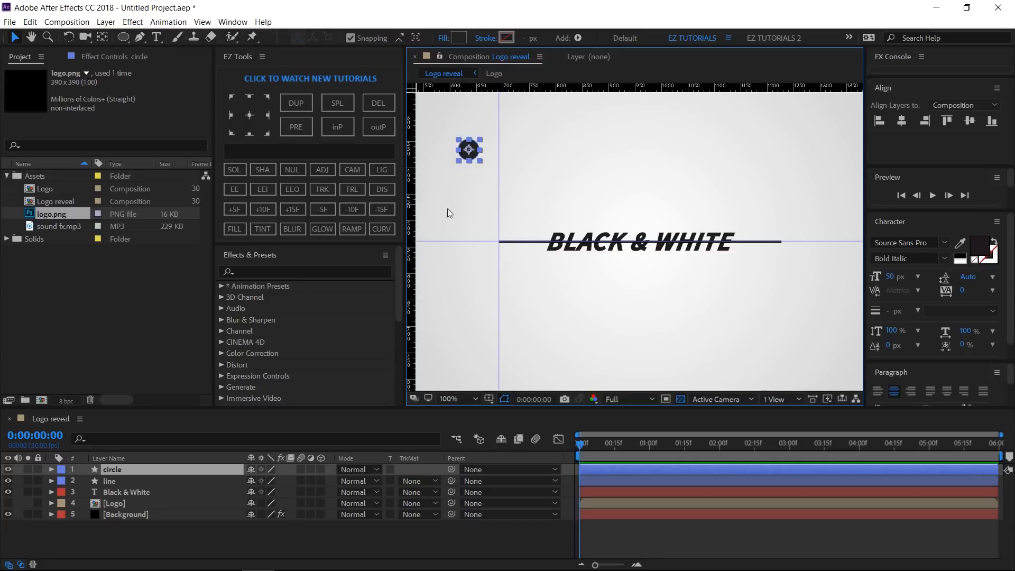
left_click_drag(468, 149, 497, 208)
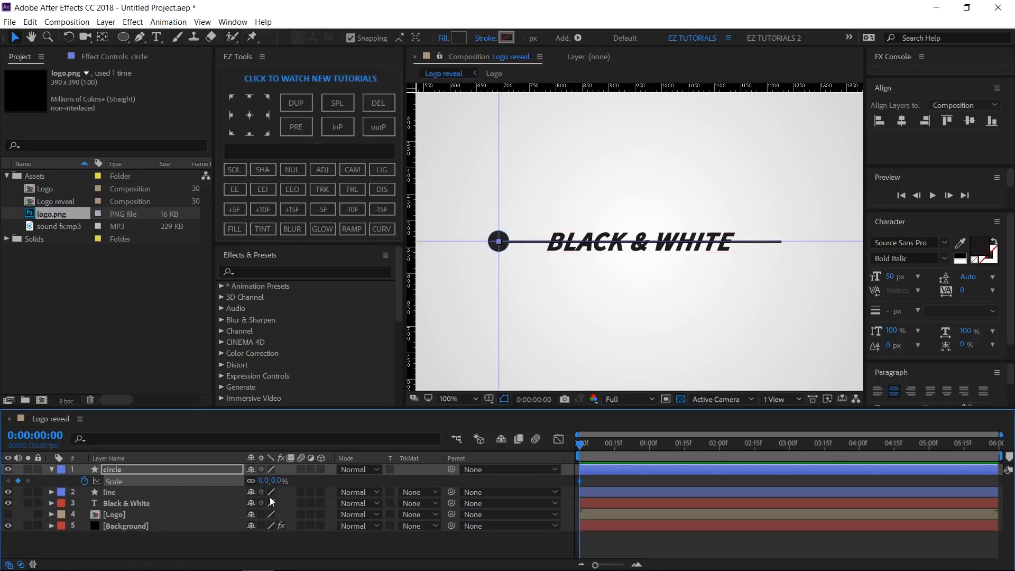
- Keyframe Scale at 0%, 115% seven frames later, and 100% three frames after
left_click(310, 151)
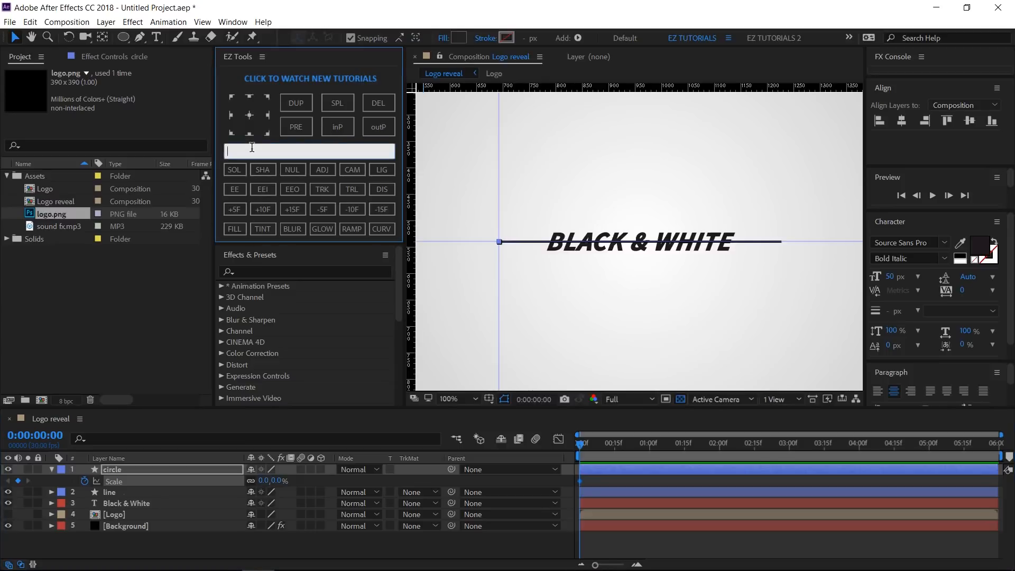
left_click(234, 209)
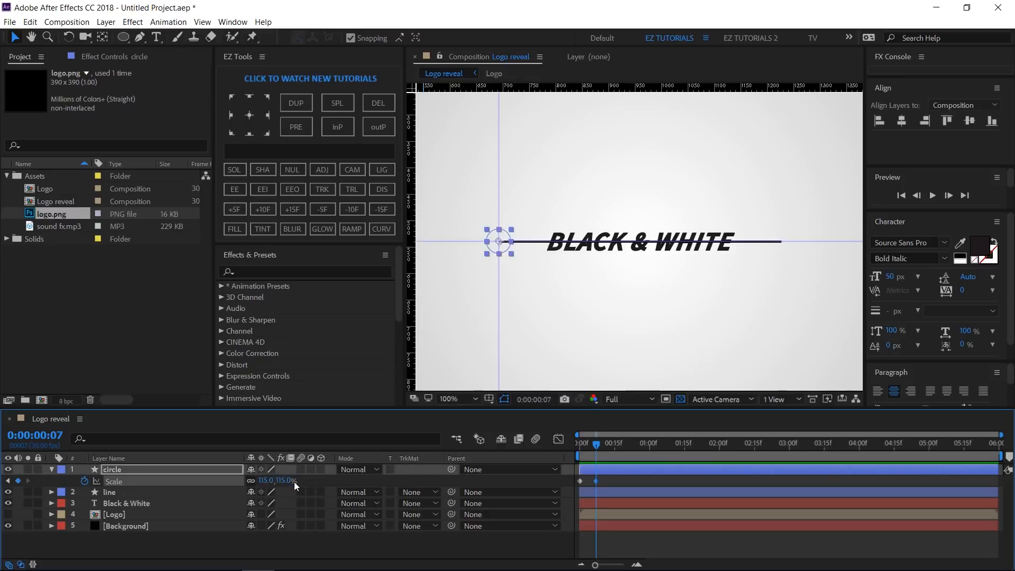
left_click(310, 151)
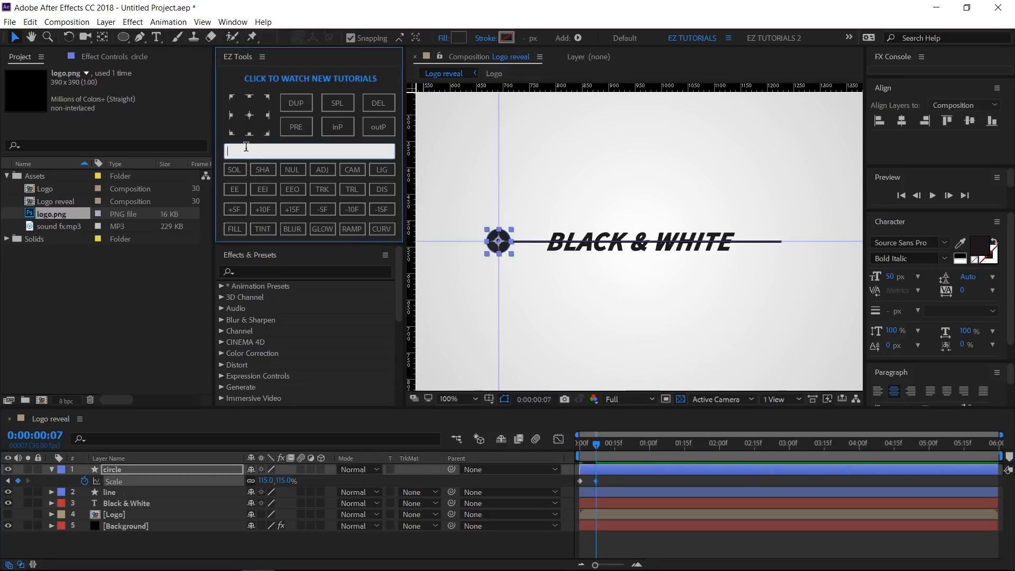
type("3")
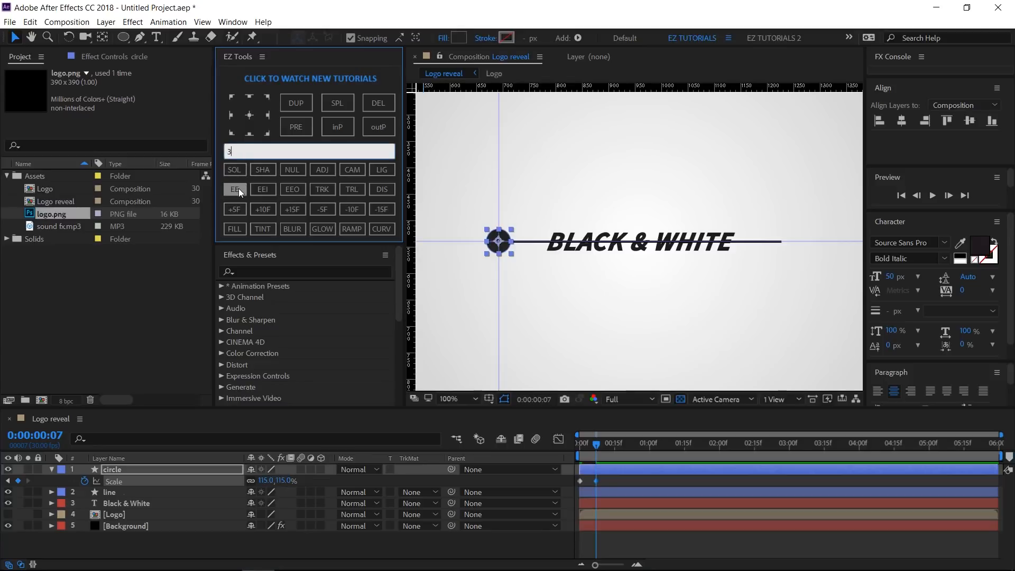
left_click(234, 209)
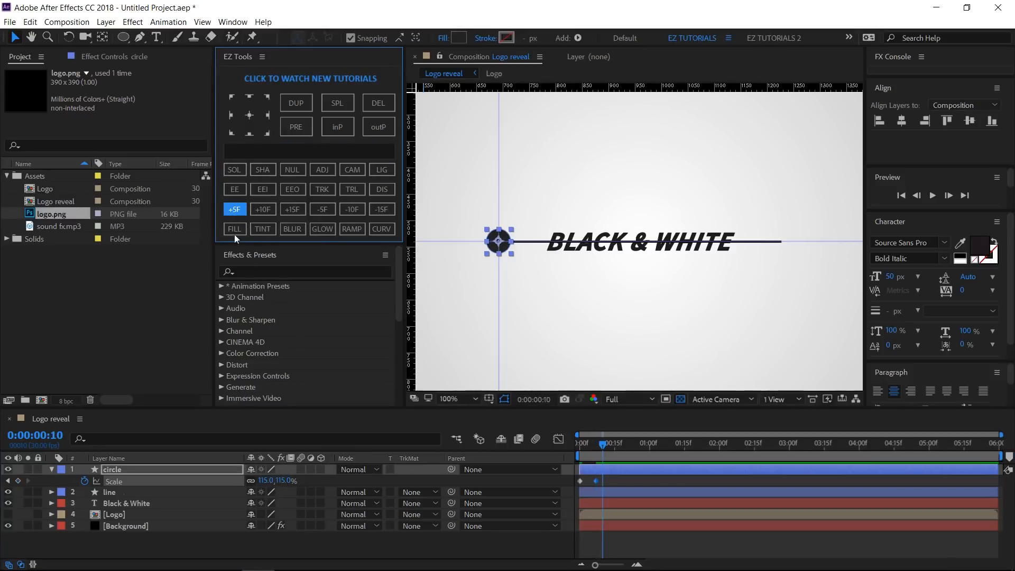
double_click(266, 481)
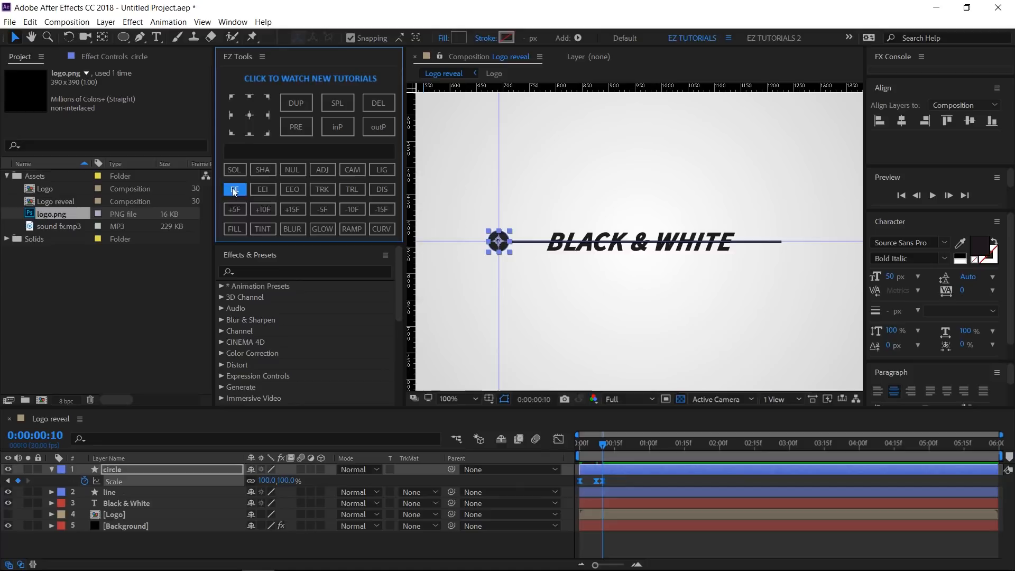
- Apply Easy Ease to the Scale keyframes and reshape the speed curve in the Graph Editor
left_click(235, 189)
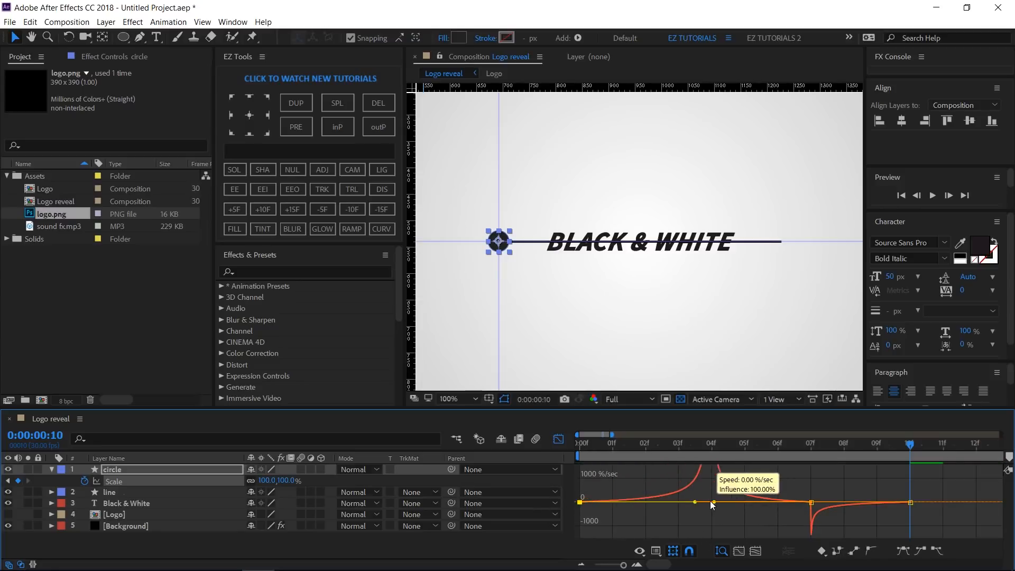
left_click_drag(711, 506, 775, 525)
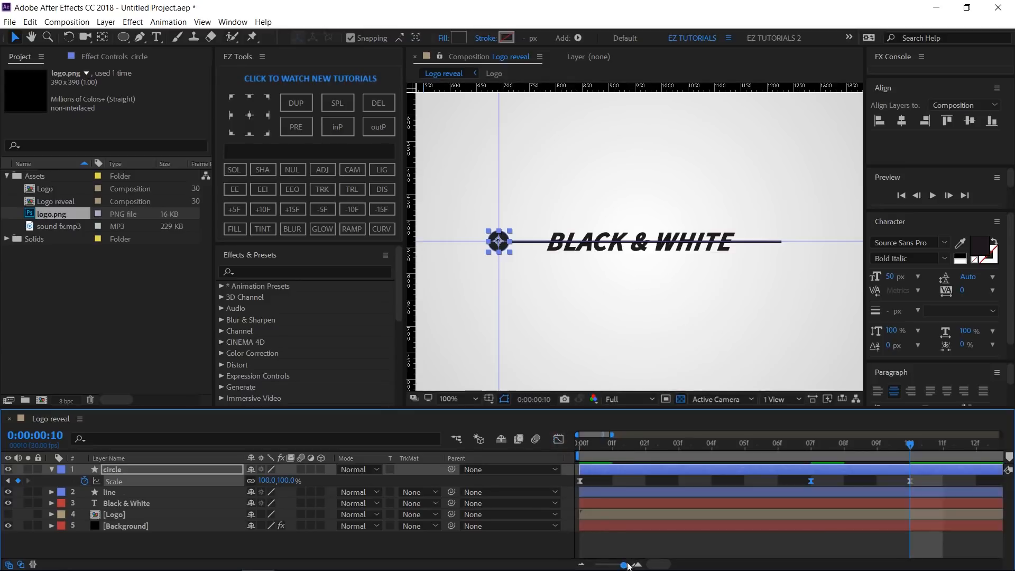
left_click_drag(624, 564, 592, 564)
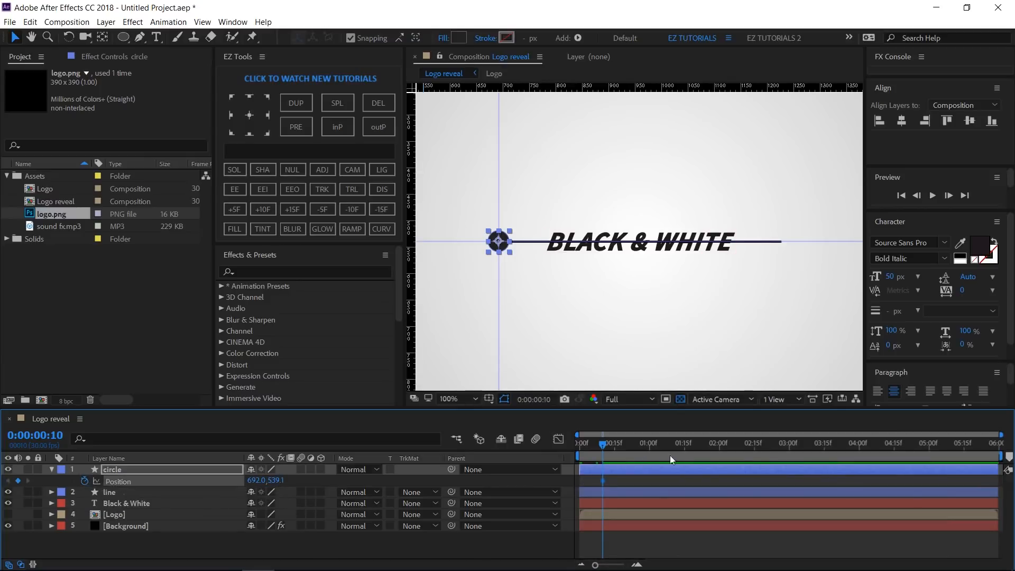
- At 1:15 move the circle to the line's right end and keyframe its Scale to 0
left_click(684, 443)
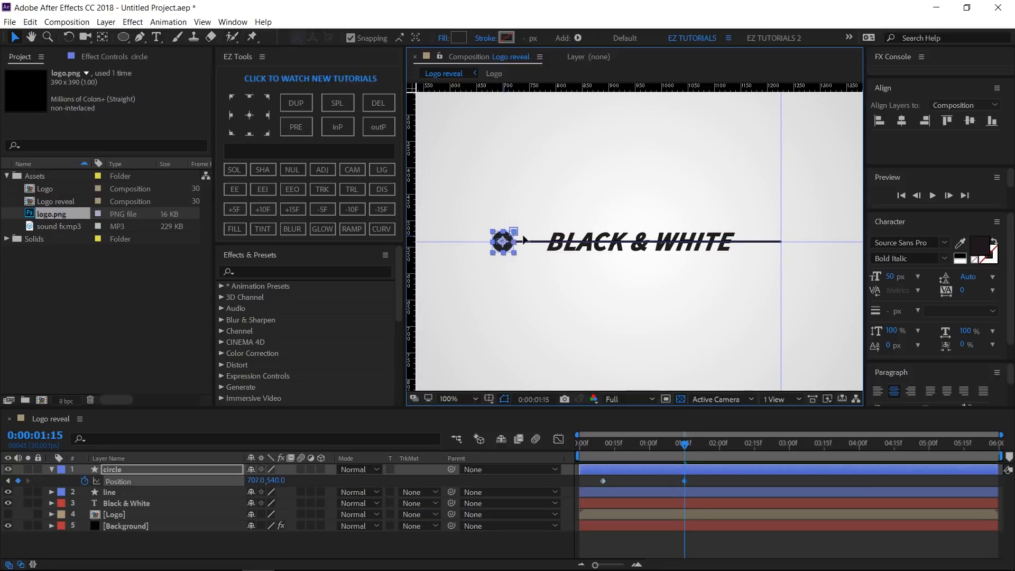
left_click_drag(504, 241, 780, 242)
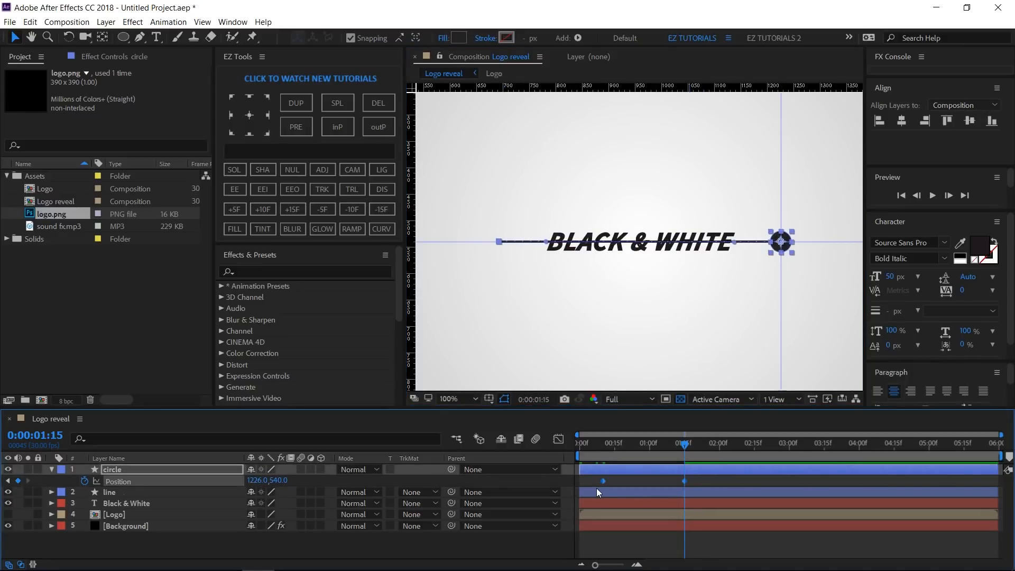
left_click(235, 189)
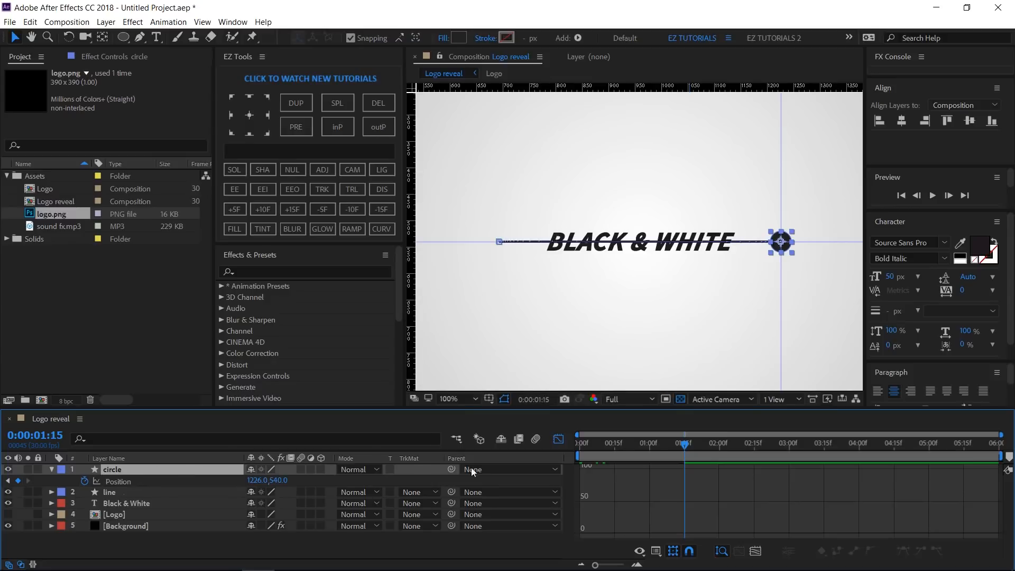
left_click(558, 439)
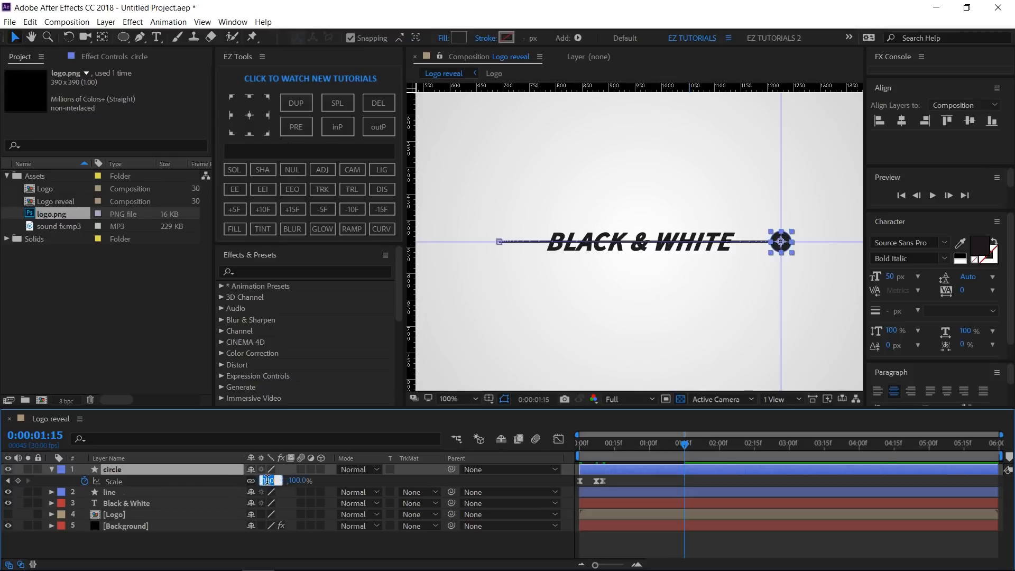
type("0")
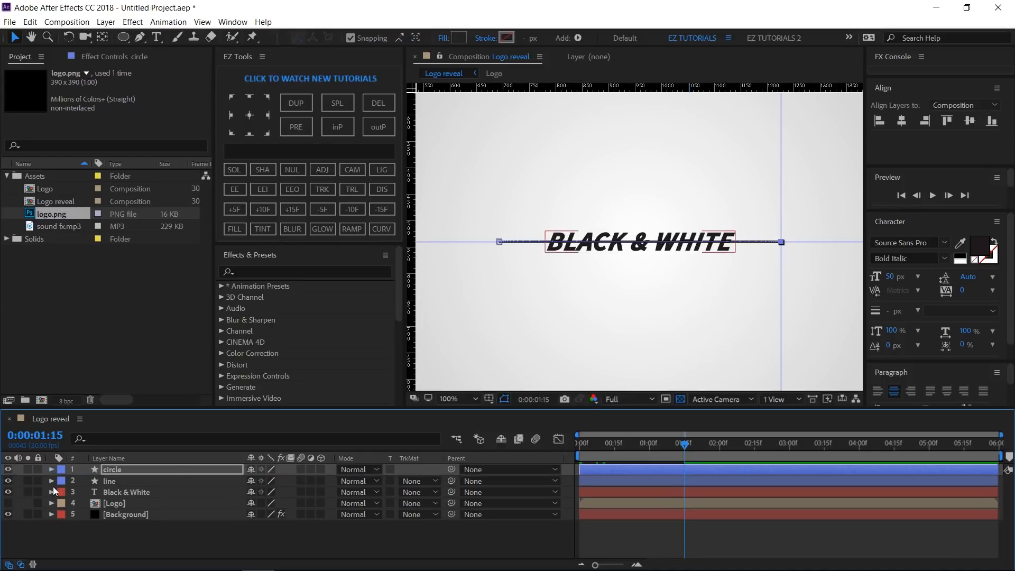
- Keyframe Trim Paths 1 End from 0% to 100% on the line, ease the keyframes and view the speed graph
left_click(51, 481)
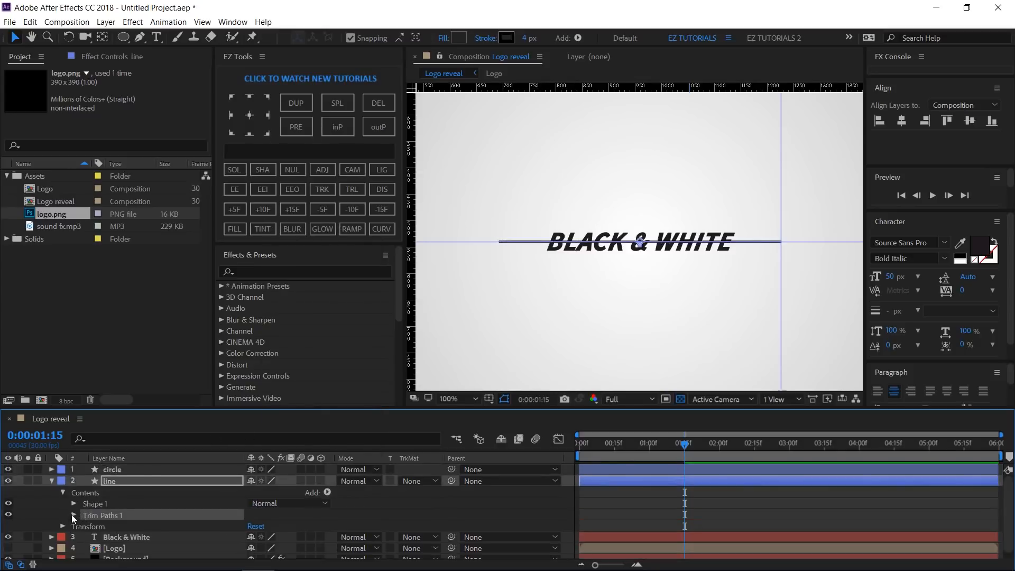
left_click(74, 515)
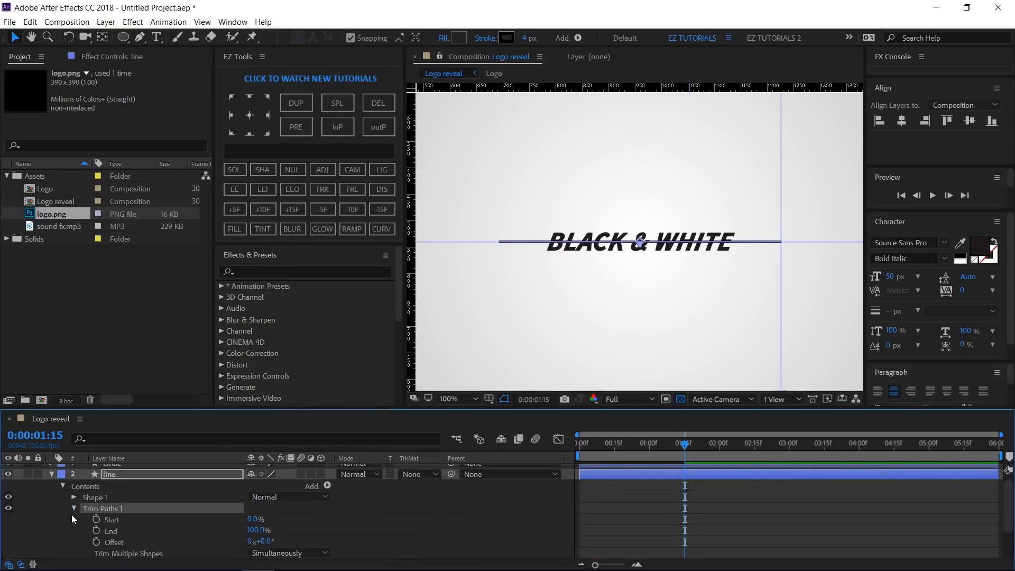
left_click(124, 530)
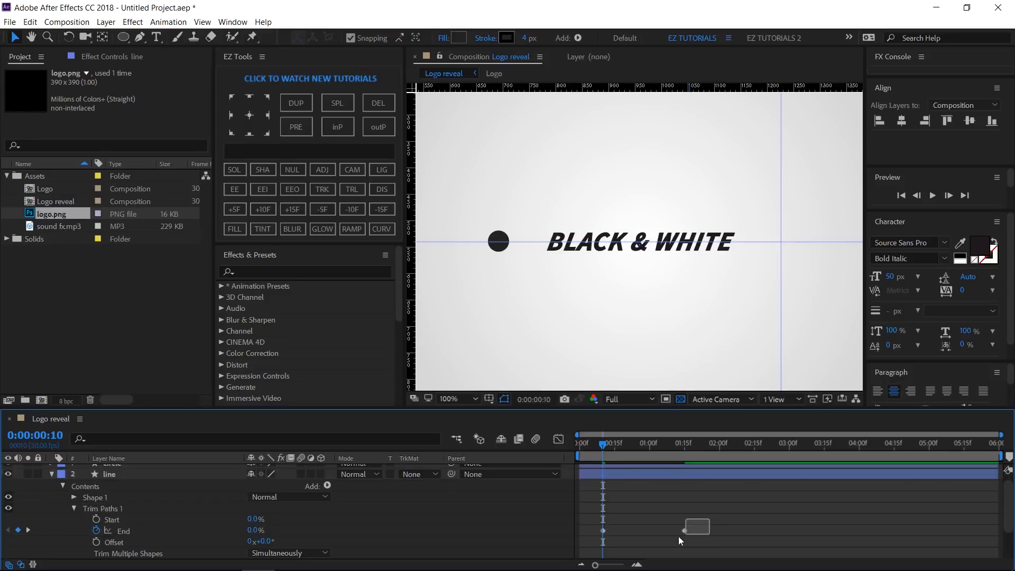
double_click(110, 474)
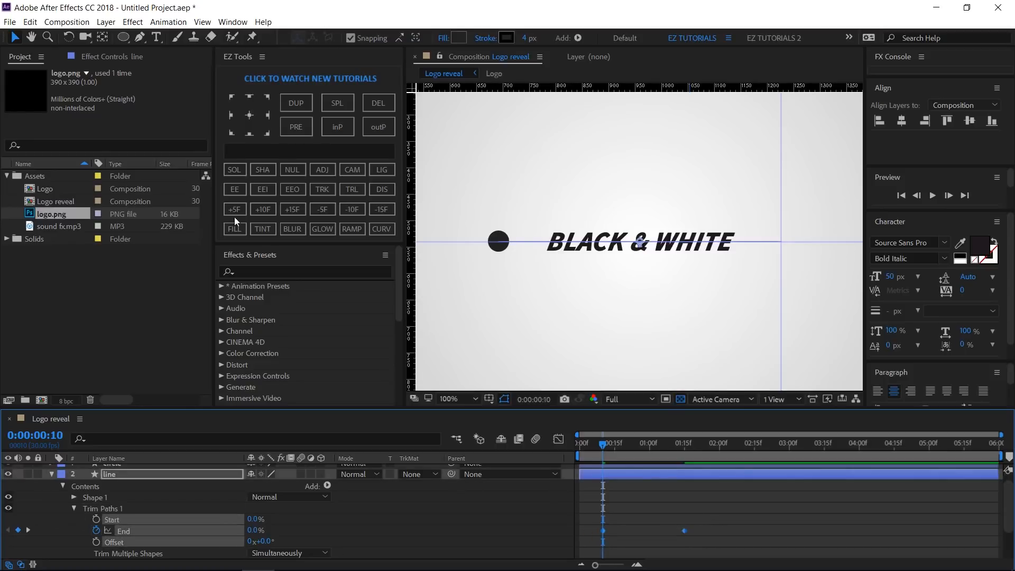
left_click(235, 189)
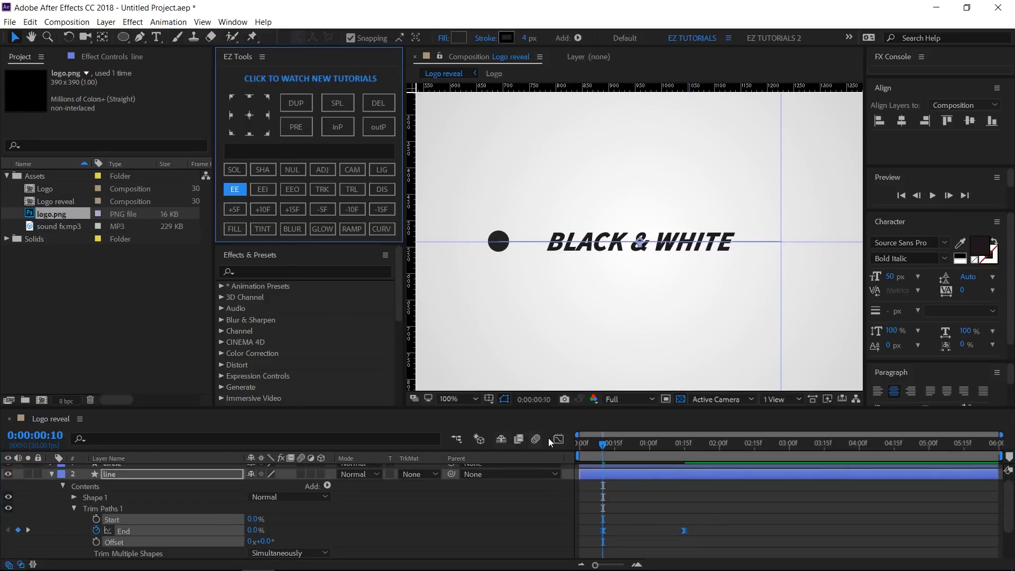
left_click(557, 440)
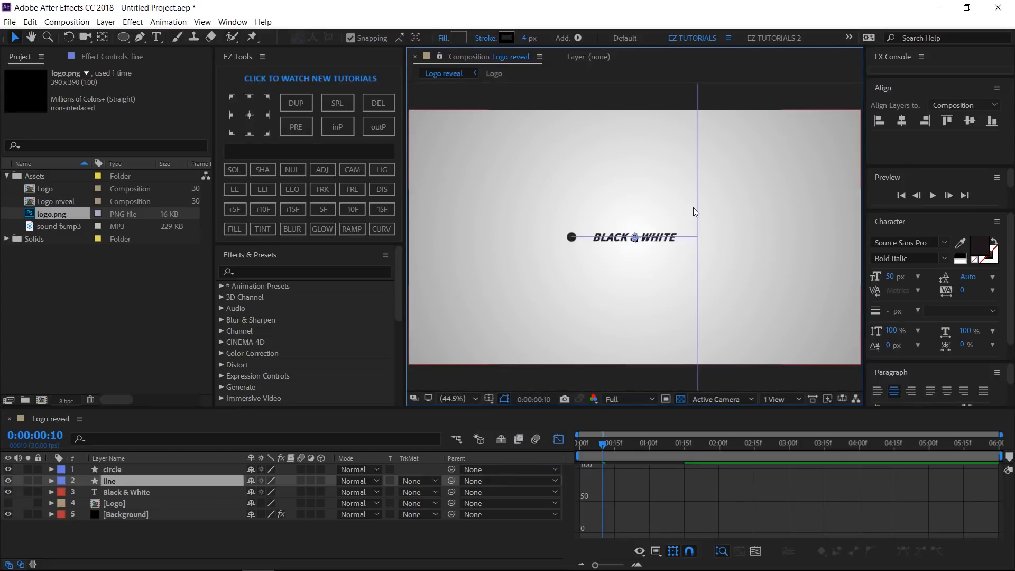
mouse_move(661, 292)
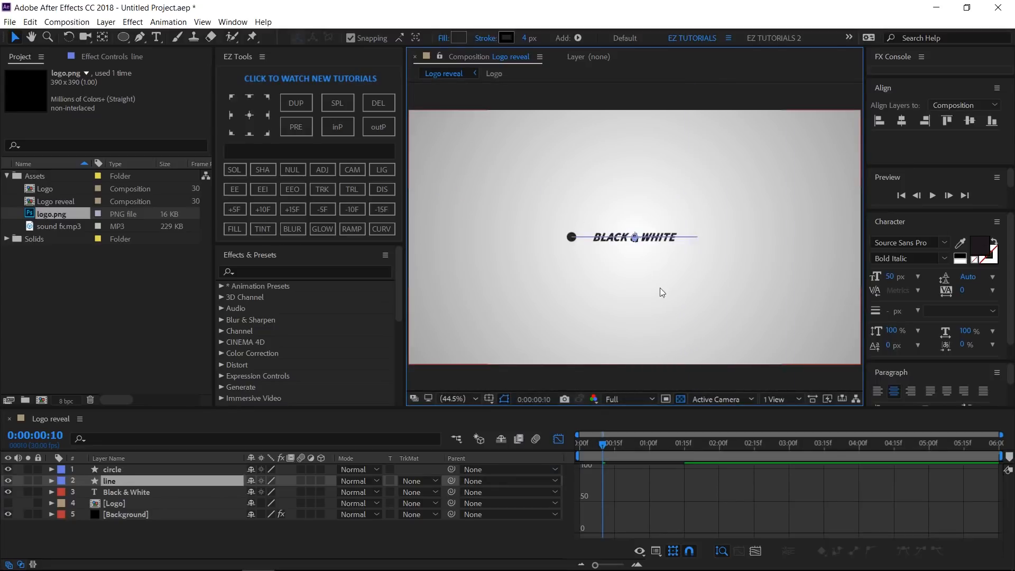
- Preview the line drawing across BLACK & WHITE, then return the timeline to layer bars
left_click(126, 514)
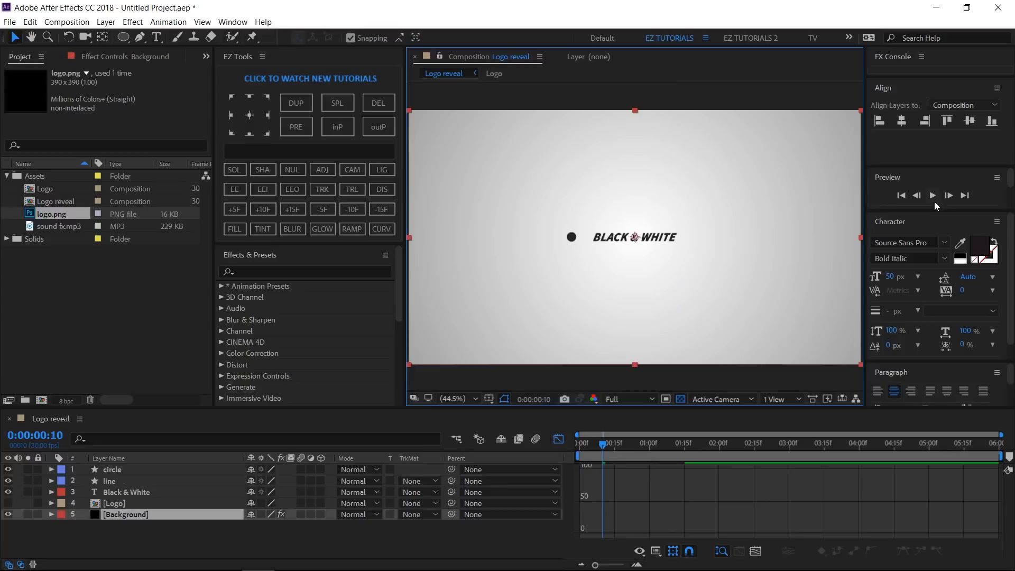
left_click(932, 194)
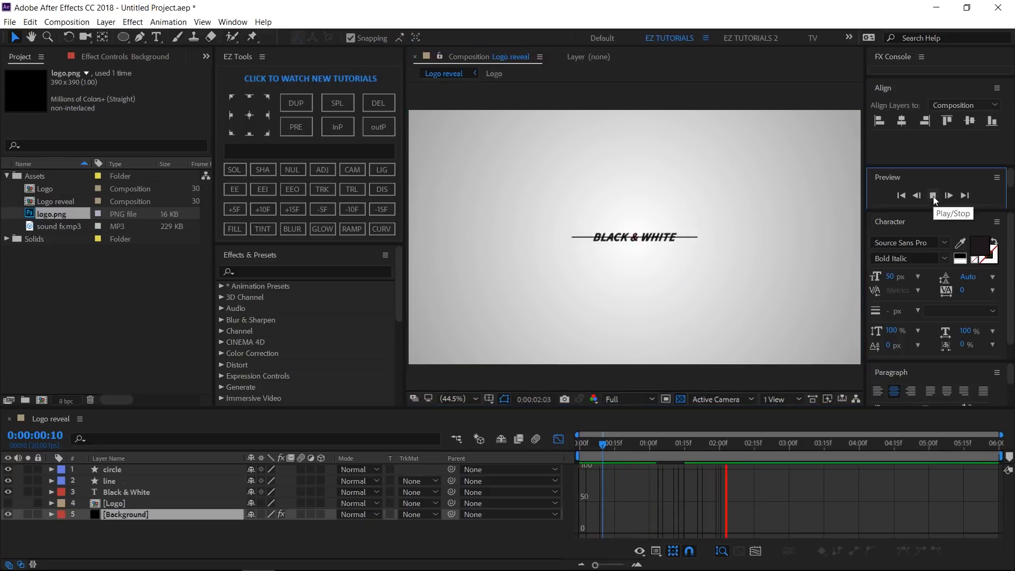
left_click(933, 196)
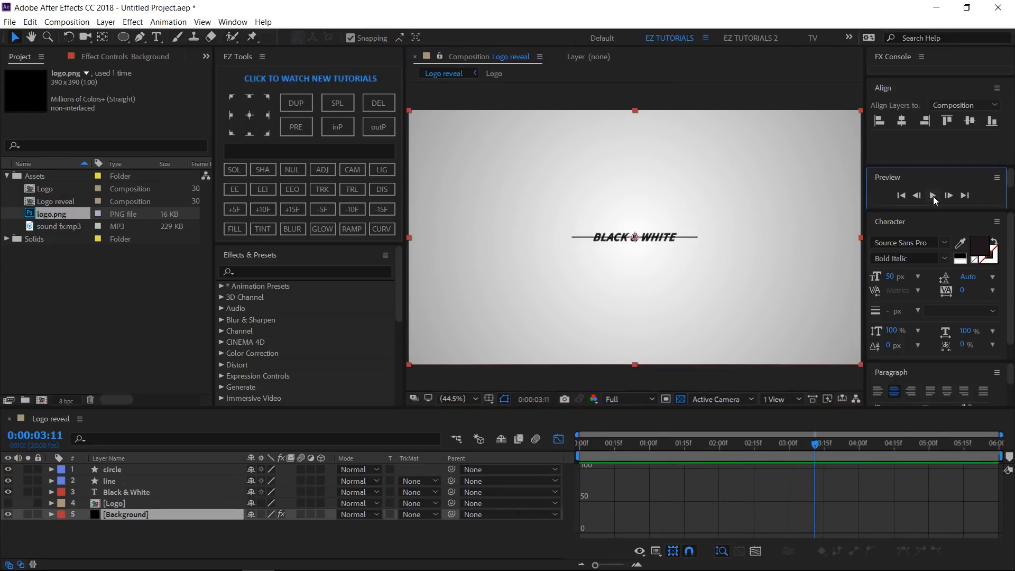
left_click(558, 439)
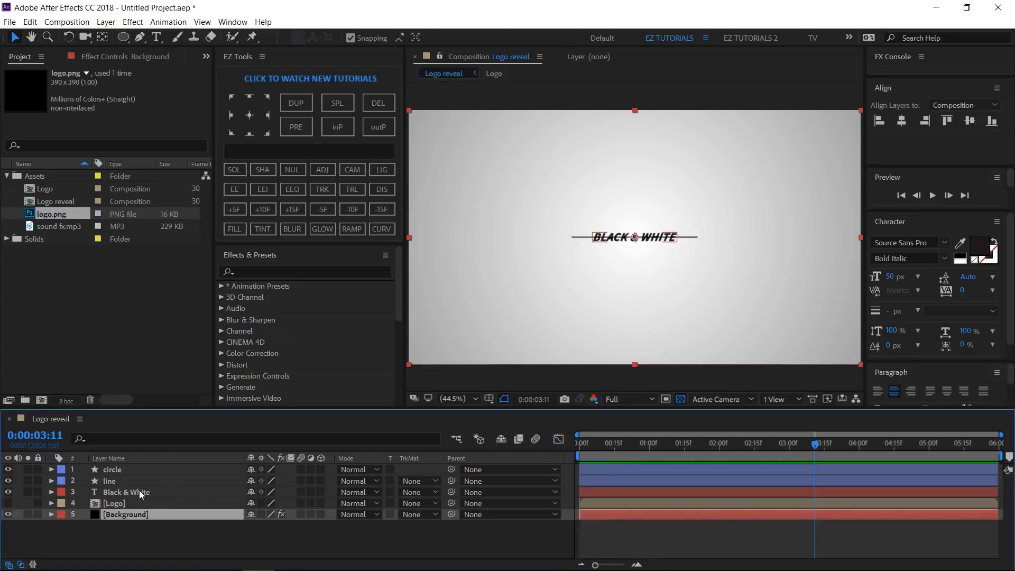
- Keyframe Logo Position from 960,738 at 1:15 to 960,351 around 3s with eased motion
left_click(127, 491)
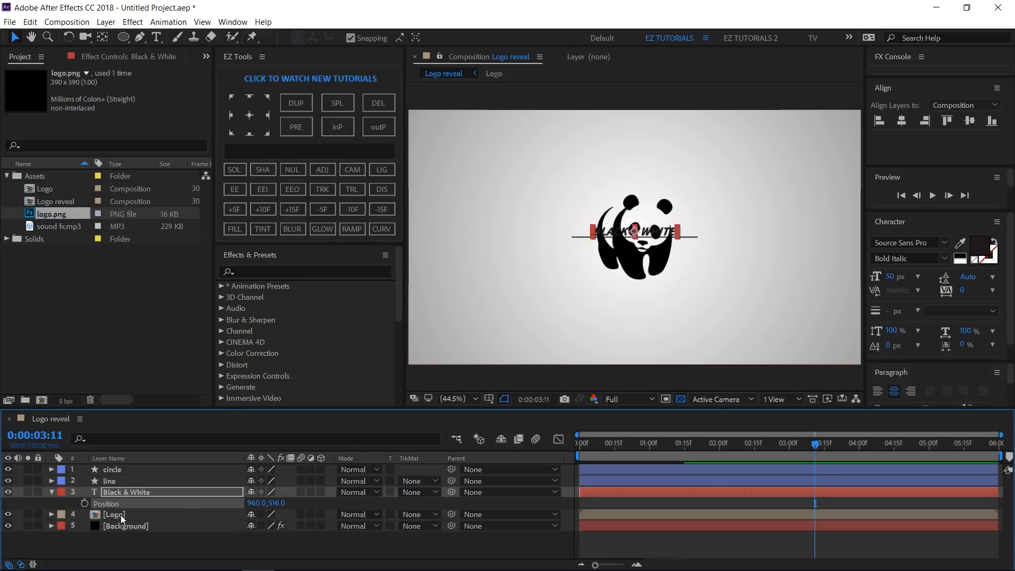
left_click(114, 514)
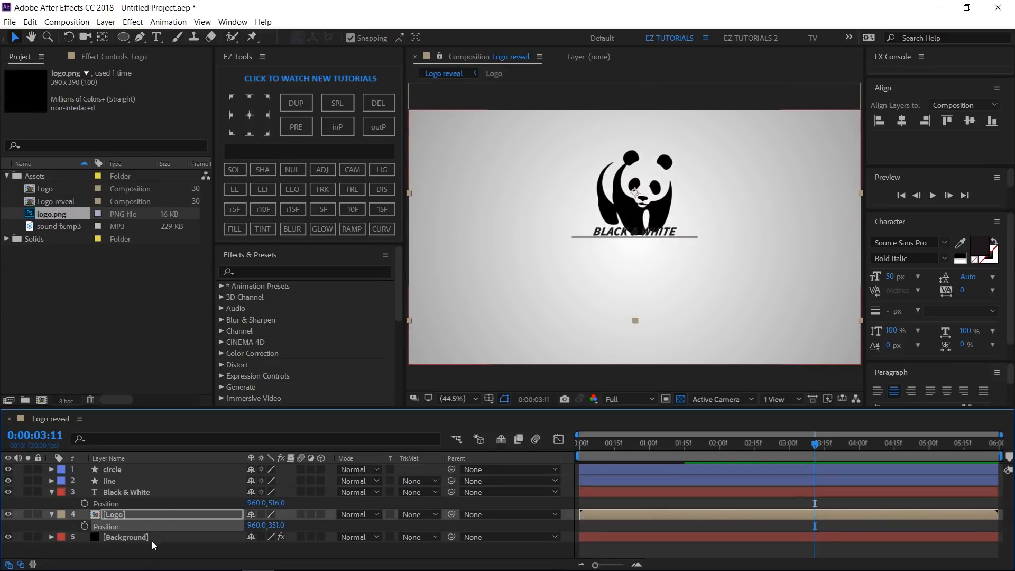
mouse_move(769, 452)
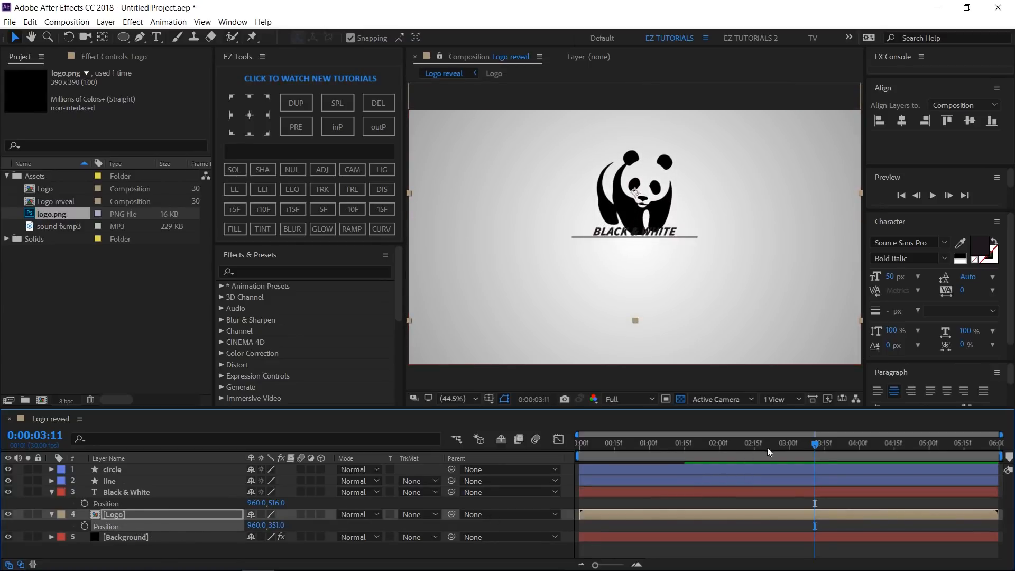
left_click(788, 450)
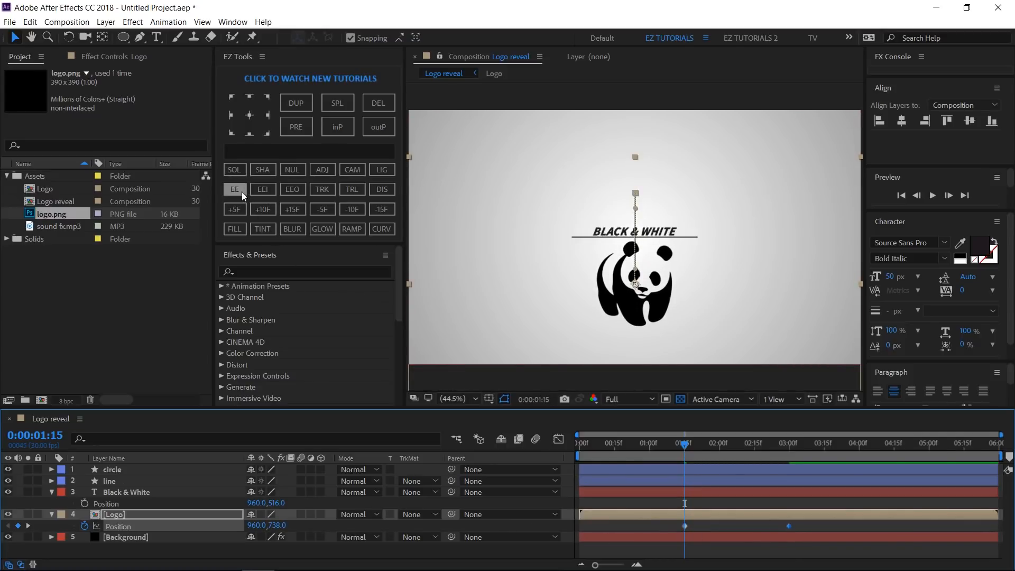
left_click(235, 189)
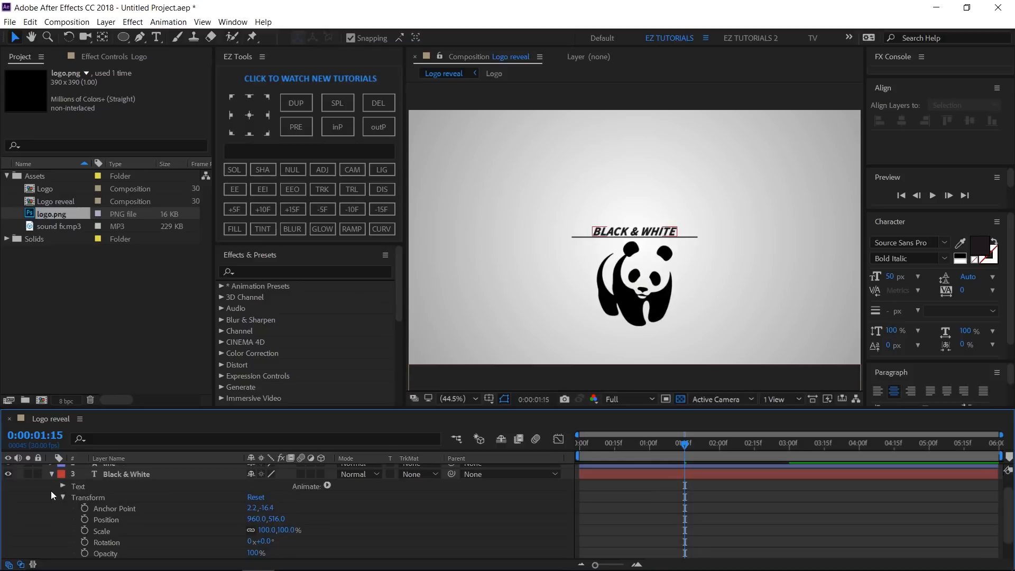
- Add a Position (0,57) animator to the text and keyframe Range Selector Offset from -100% to 0%
left_click(328, 486)
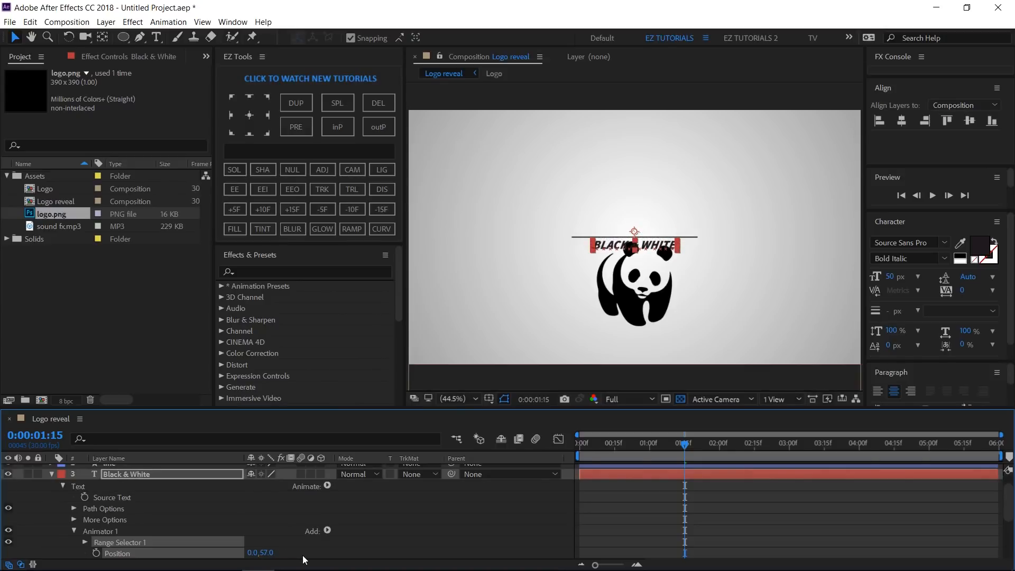
scroll("down", 3)
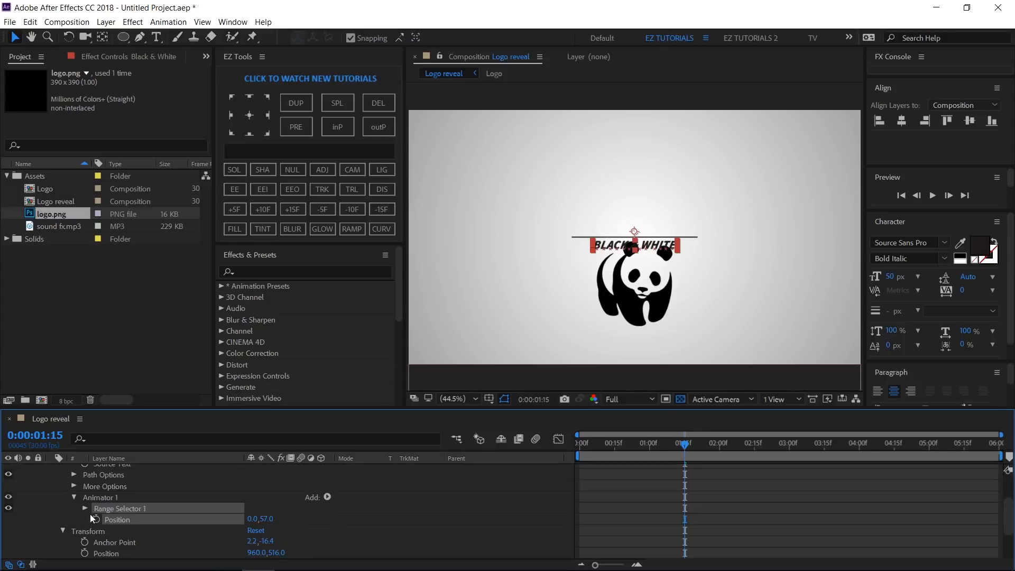
left_click(85, 510)
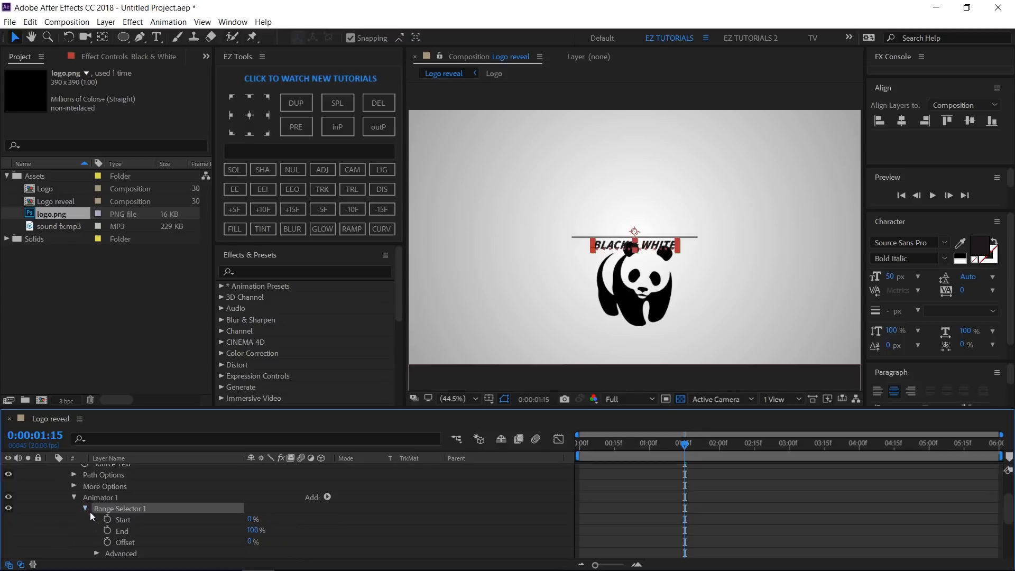
mouse_move(123, 546)
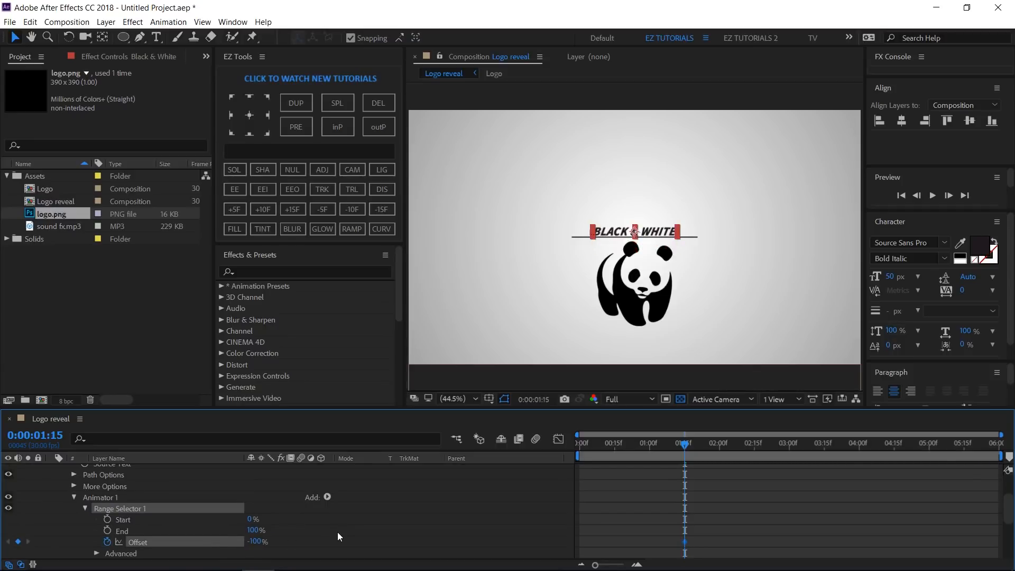
mouse_move(755, 453)
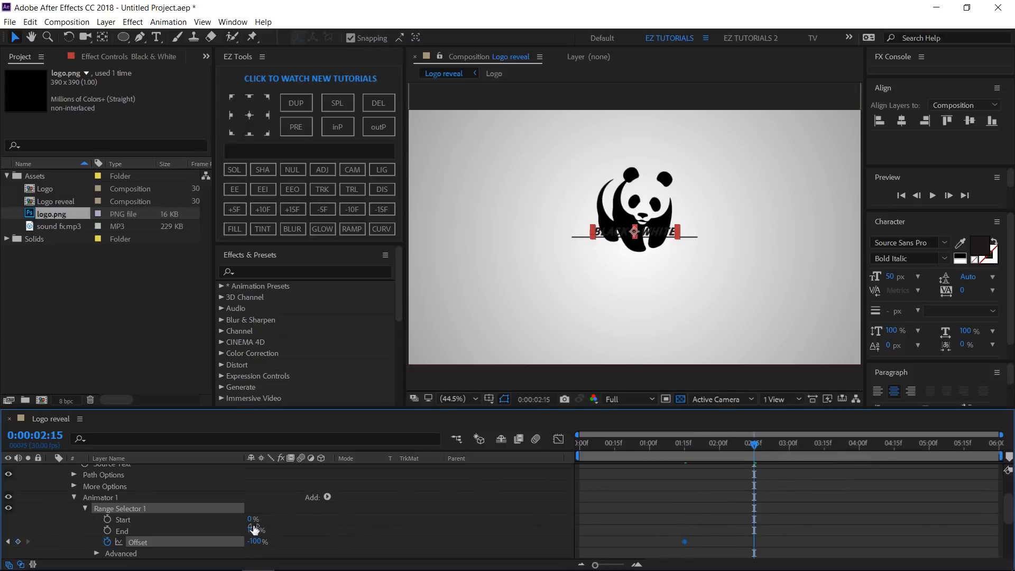
double_click(257, 541)
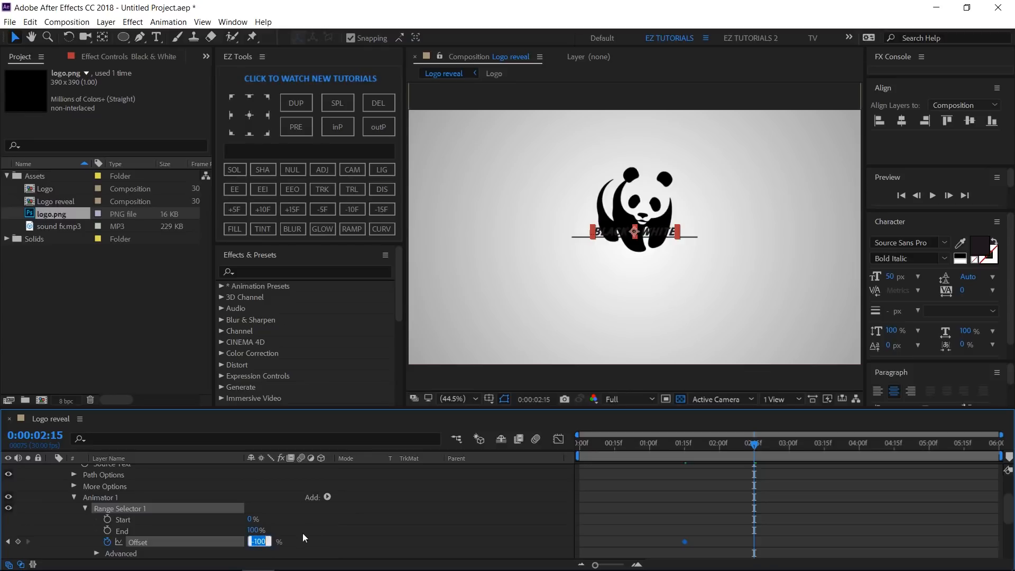
type("0")
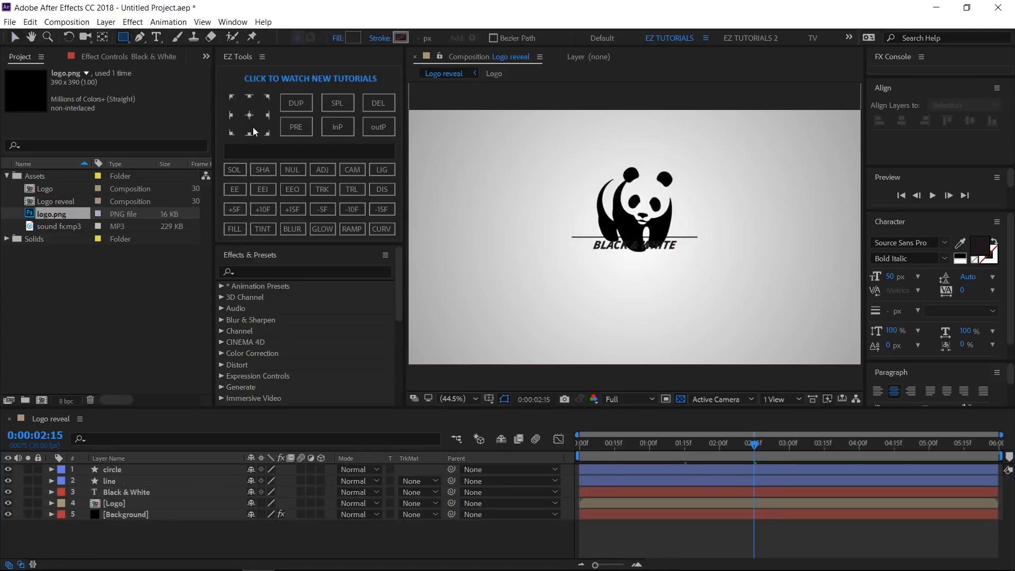
- Draw a large rectangle over the text area, name it 'matte' and anchor its bottom edge on the text
left_click_drag(498, 141, 812, 272)
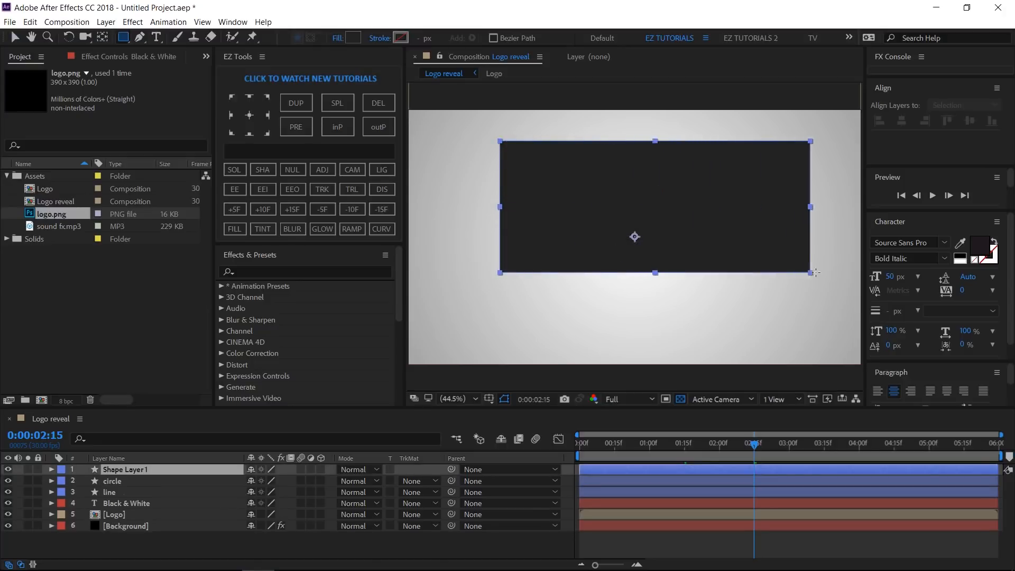
left_click(52, 469)
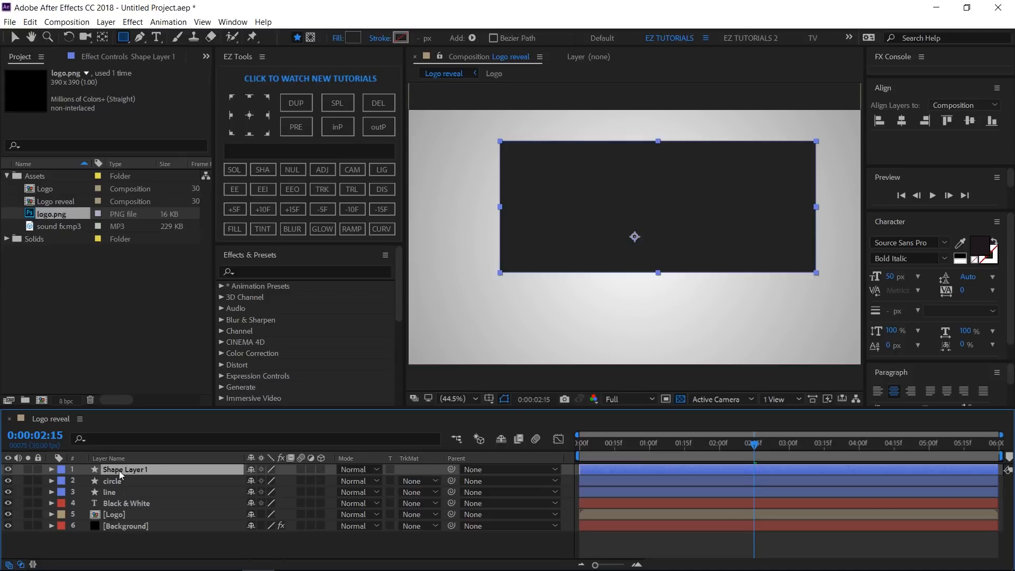
type("matte")
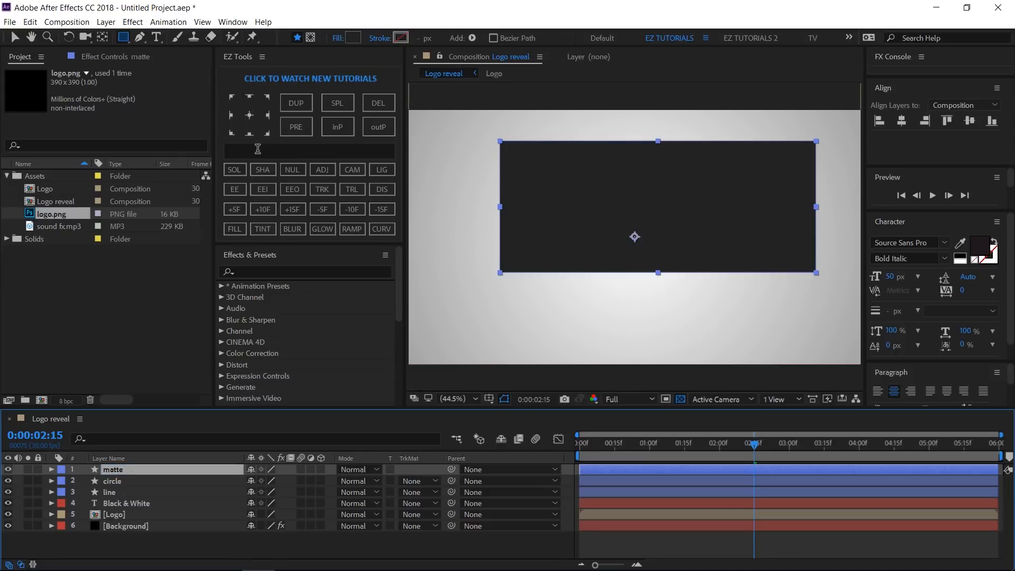
left_click(248, 132)
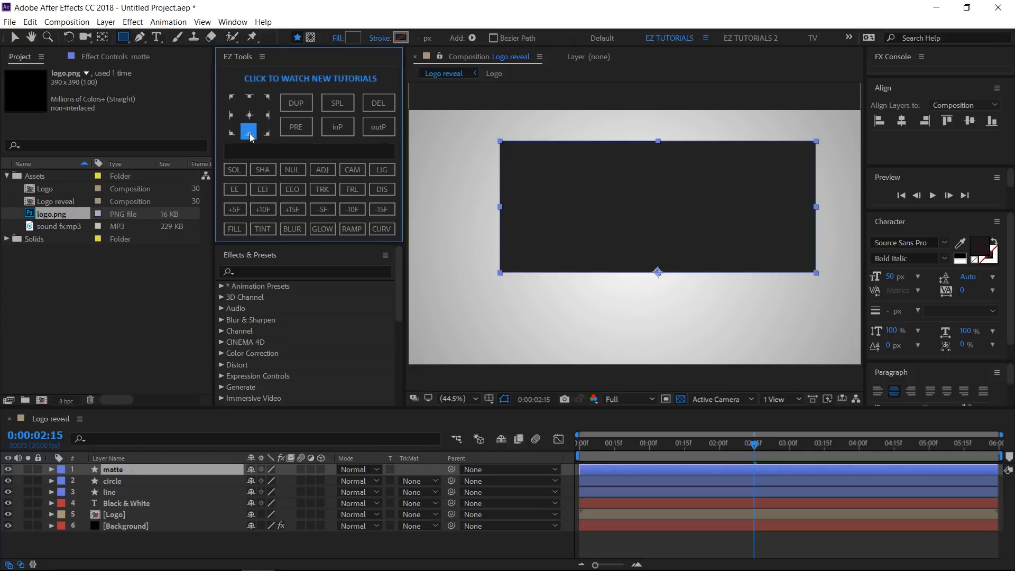
right_click(113, 469)
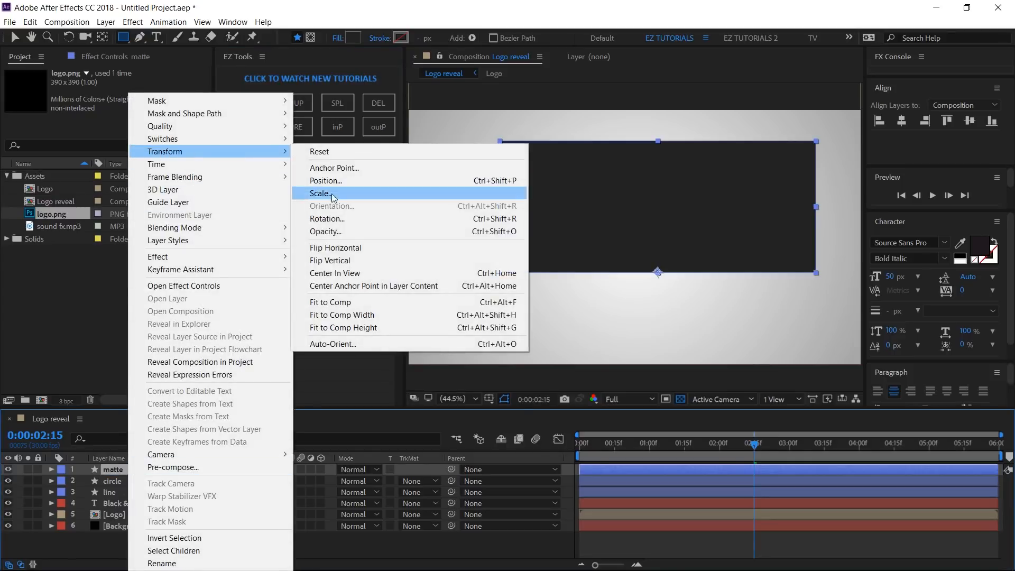
left_click(321, 193)
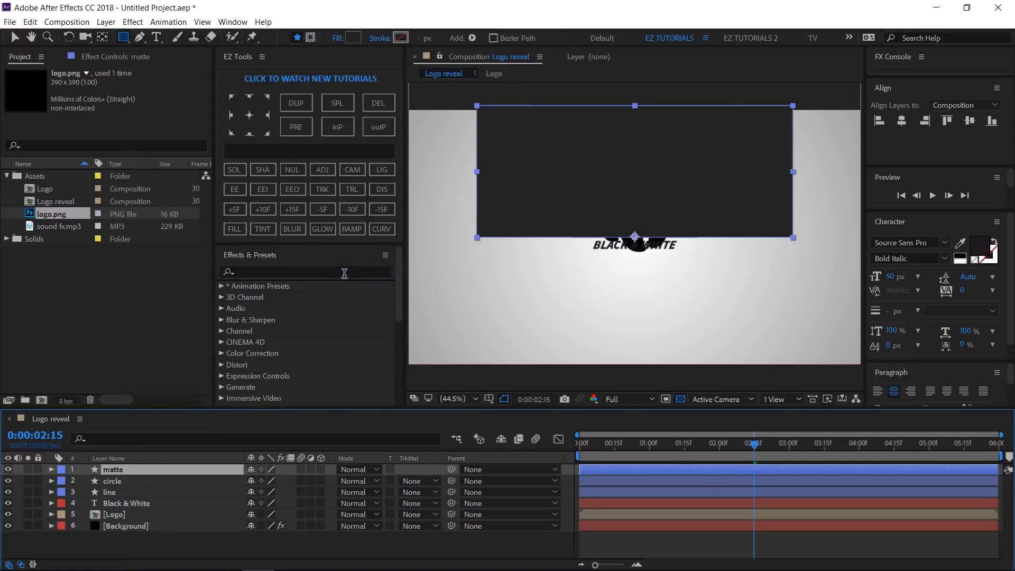
- Place matte above Logo, set Logo to Alpha Matte 'matte', and duplicate the matte layer
left_click(129, 514)
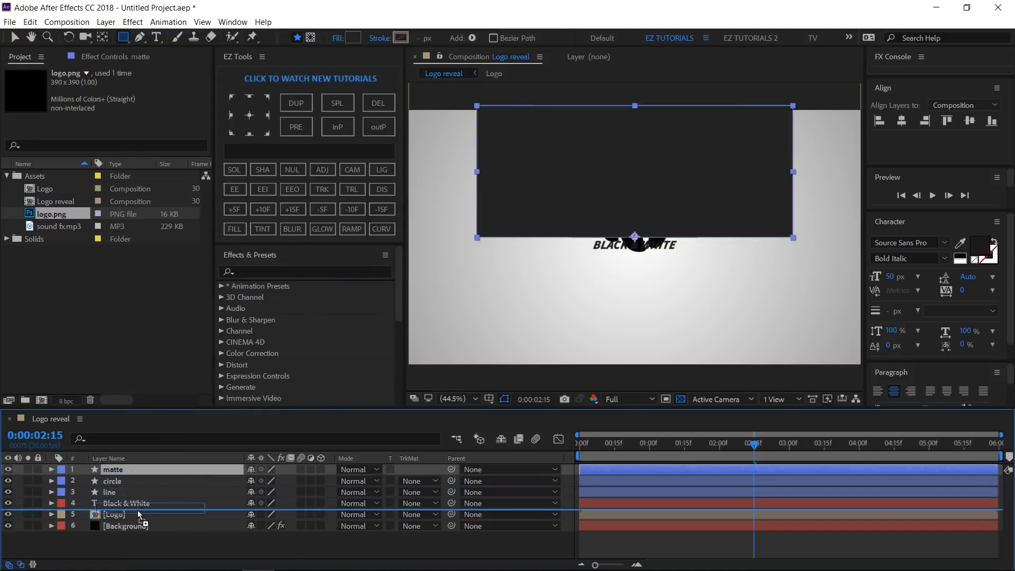
left_click_drag(138, 468, 137, 512)
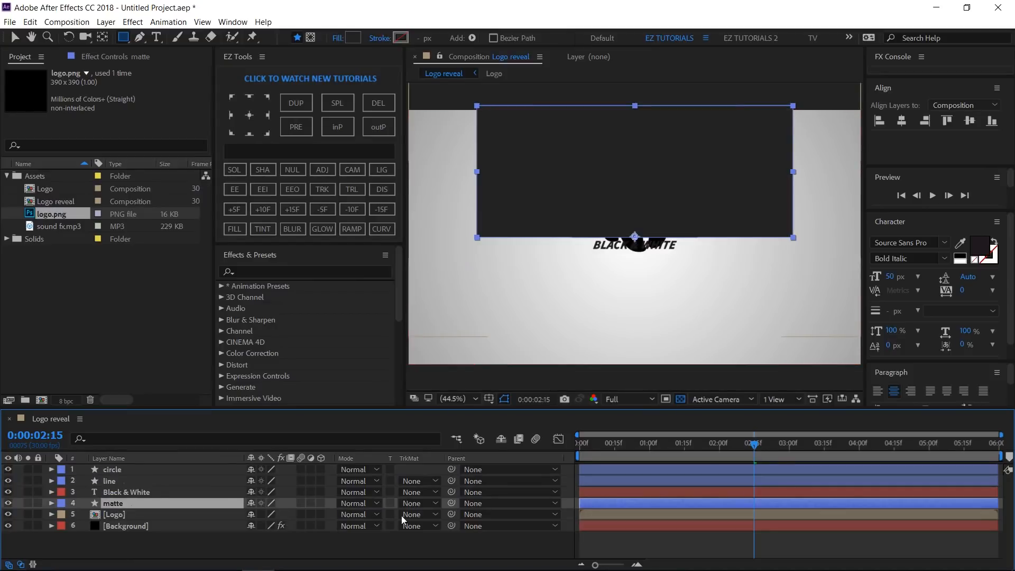
left_click(419, 514)
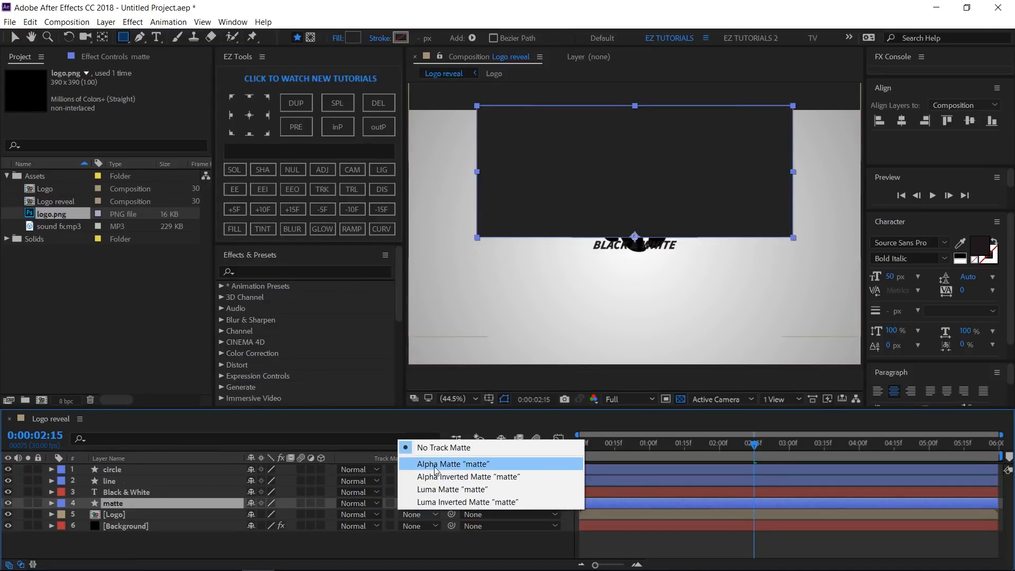
left_click(451, 463)
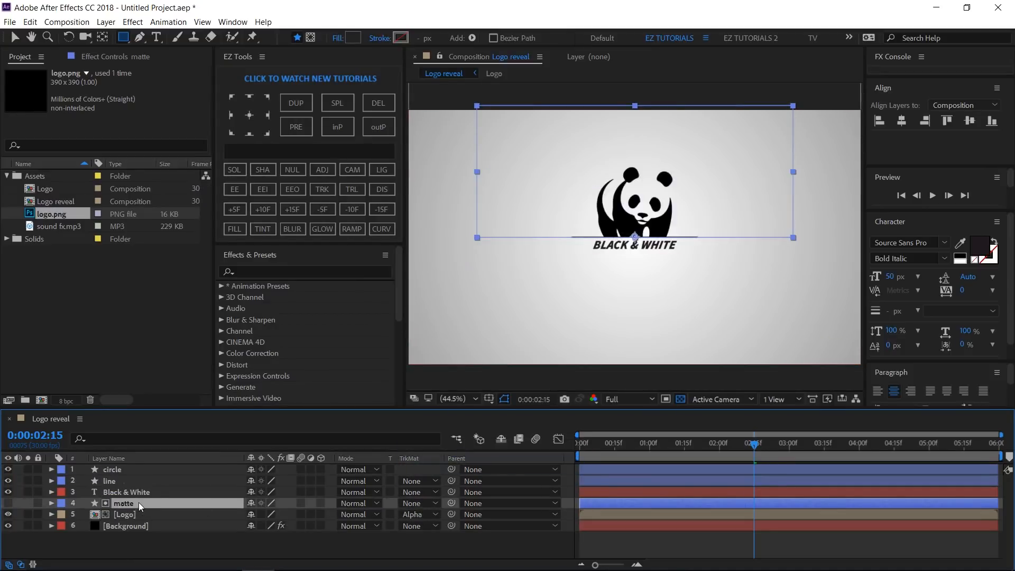
left_click(294, 102)
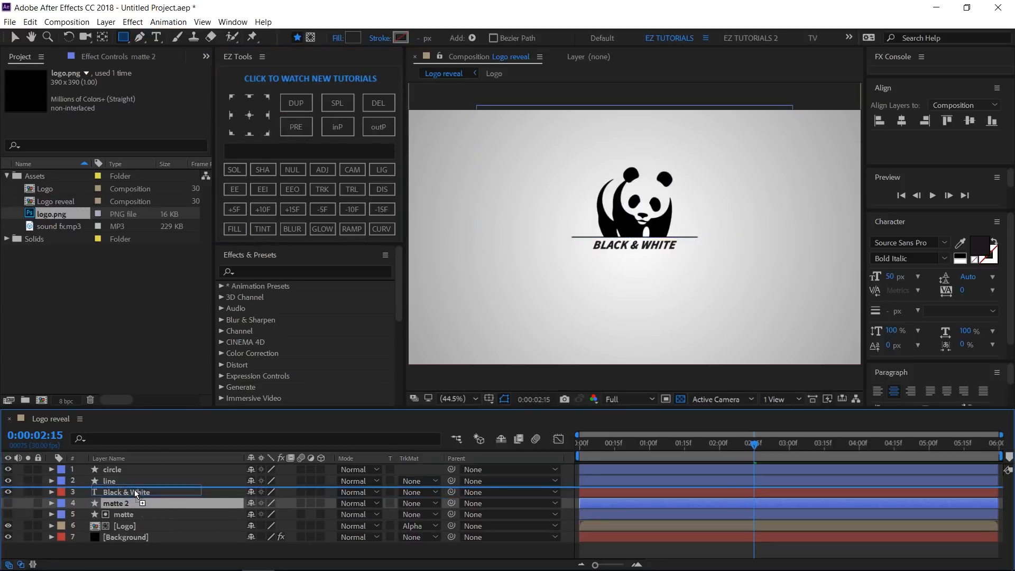
- Set BLACK & WHITE to Alpha Inverted Matte 'matte 2', then select all layers to precompose as 'Logo animation'
left_click_drag(120, 503, 119, 491)
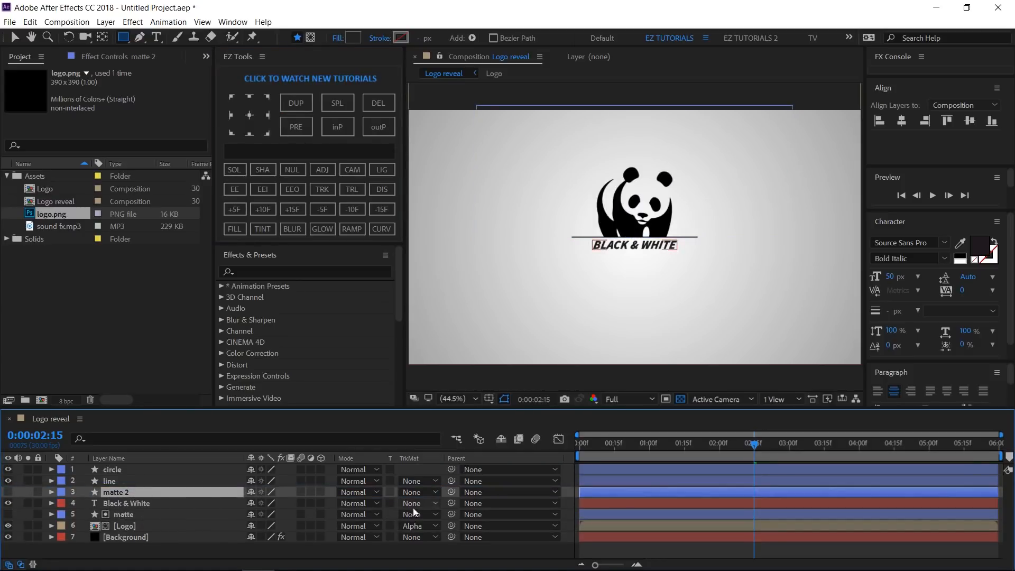
left_click(420, 503)
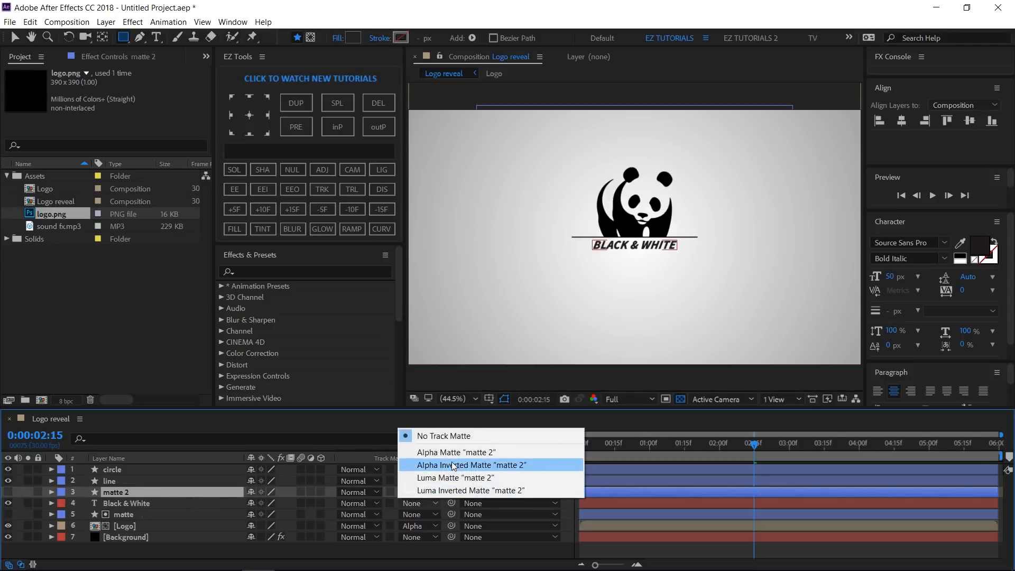
left_click(470, 465)
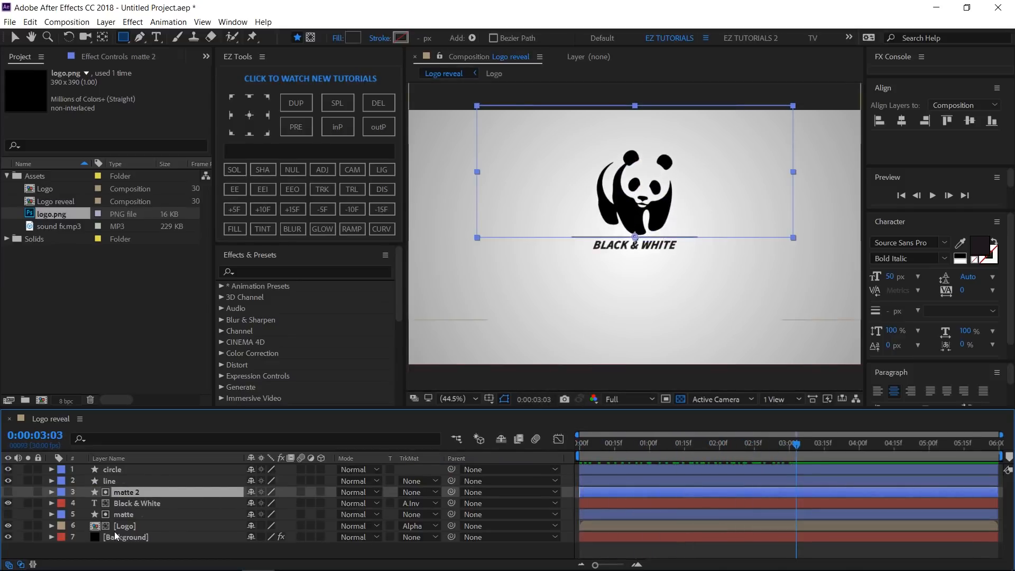
left_click(112, 469)
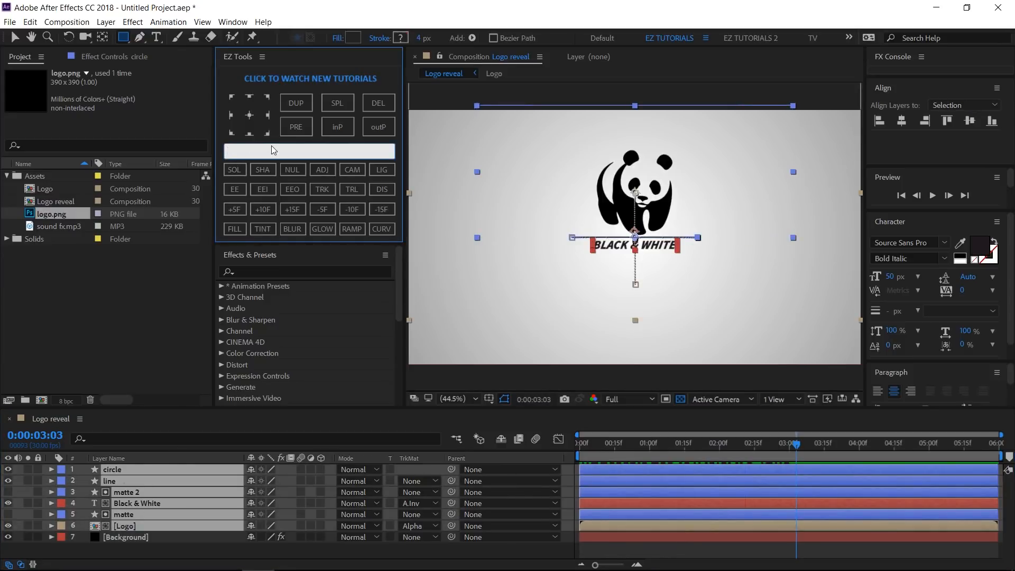
type("Logo animation")
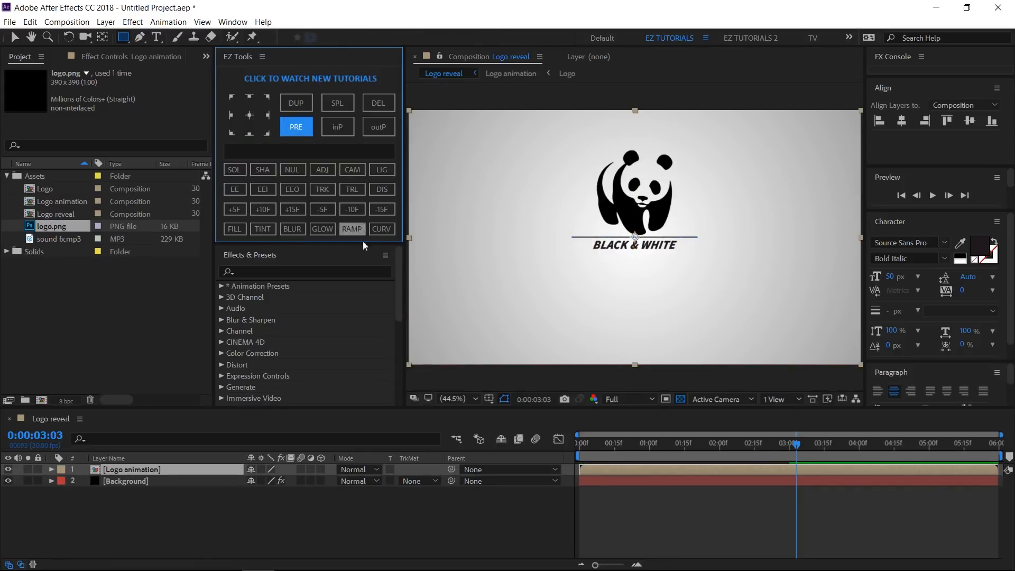
- Apply a black Fill effect to the Logo animation precomp and duplicate the layer
left_click(234, 228)
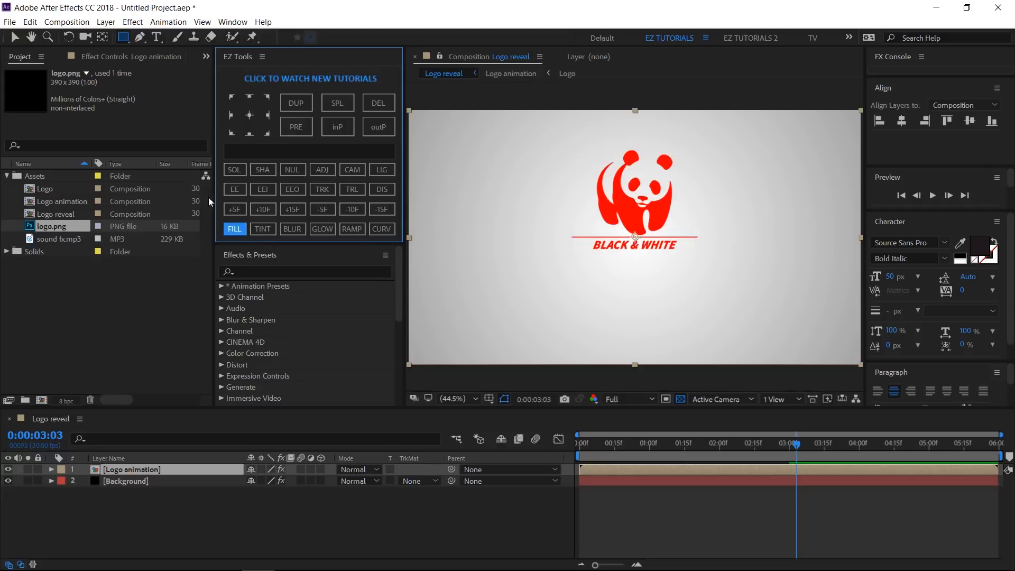
left_click(235, 229)
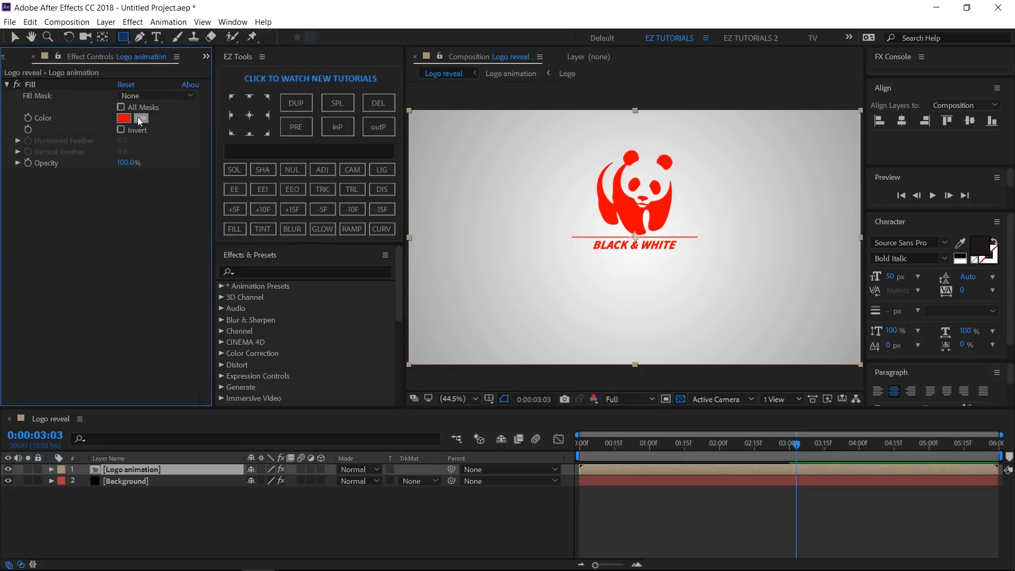
left_click(141, 117)
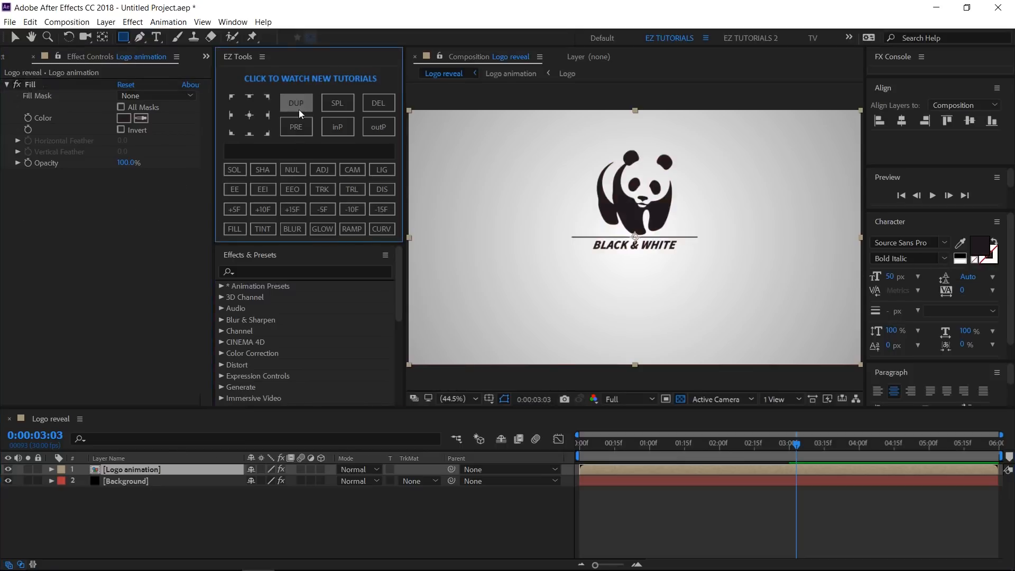
left_click(294, 102)
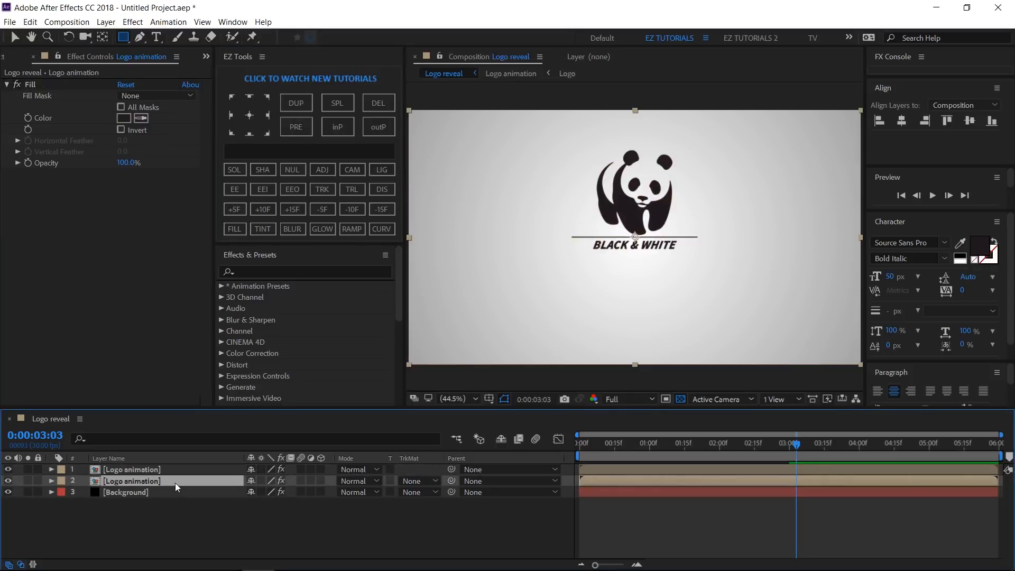
- Rename the copy 'Logo animation shadow' and apply CC Radial Fast Blur with Center top-right and Amount 85
double_click(132, 479)
type(" shadow")
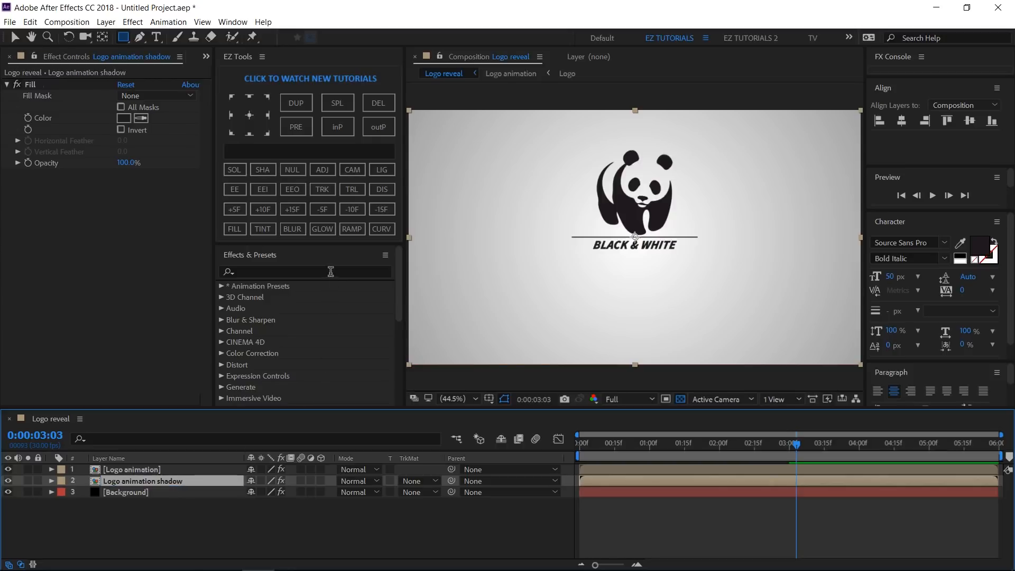
type("cc radial fast")
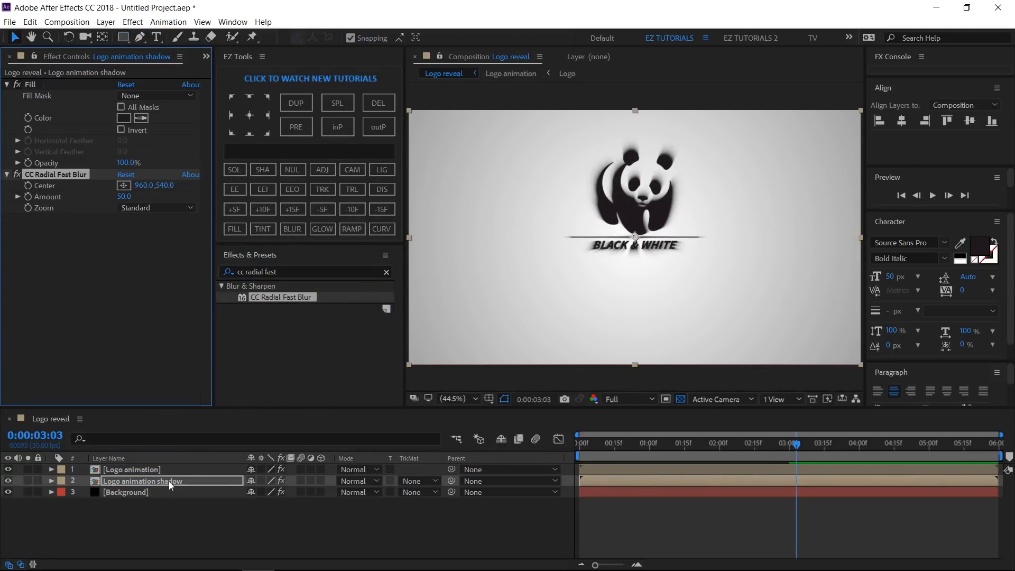
left_click(454, 398)
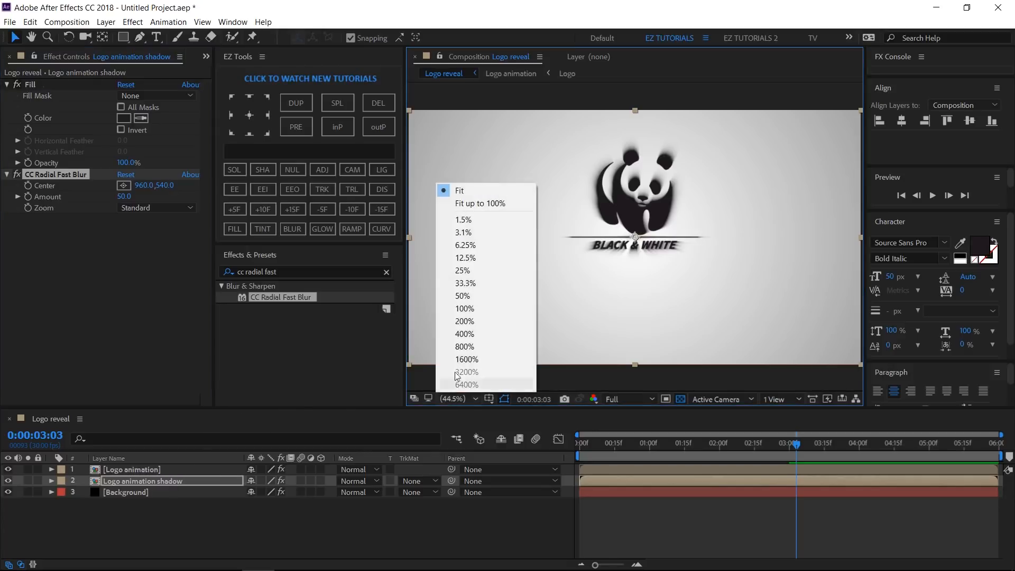
left_click(464, 283)
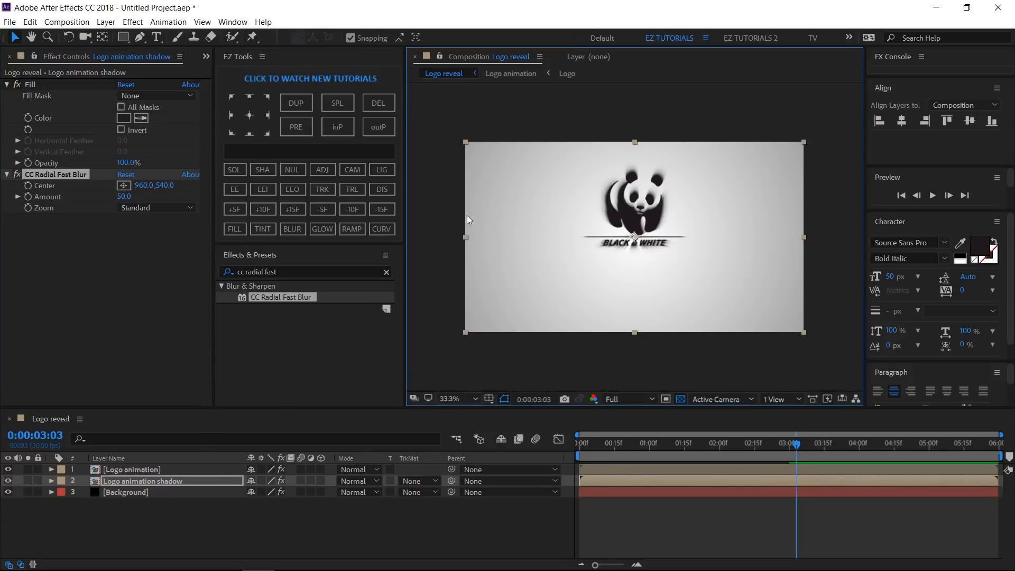
left_click_drag(634, 236, 828, 127)
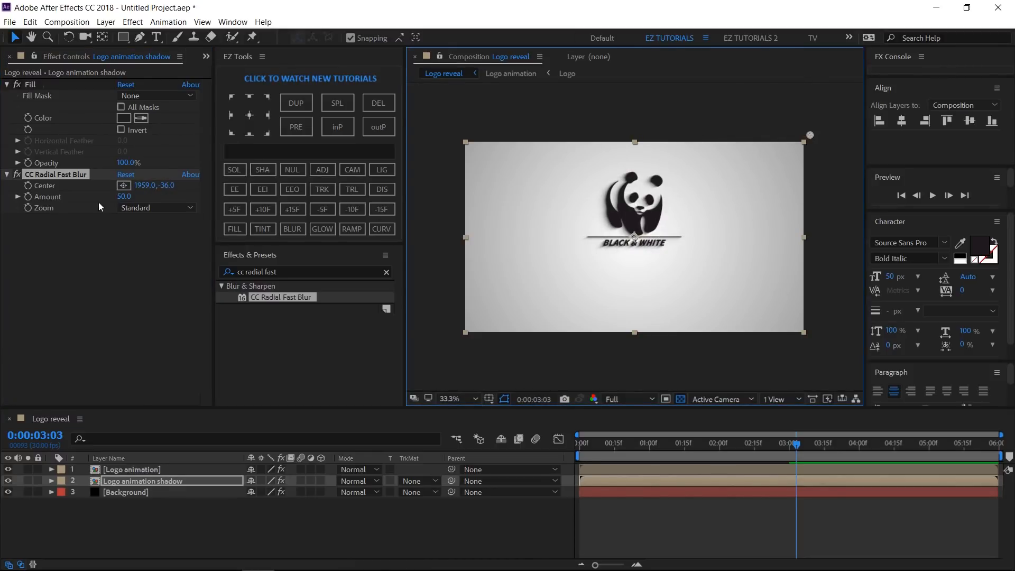
double_click(123, 196)
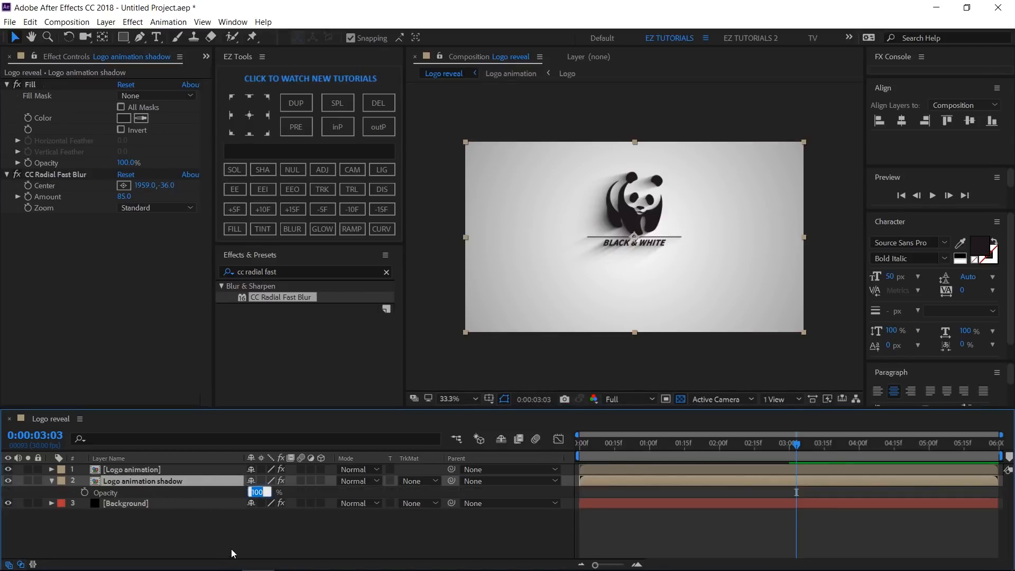
type("85")
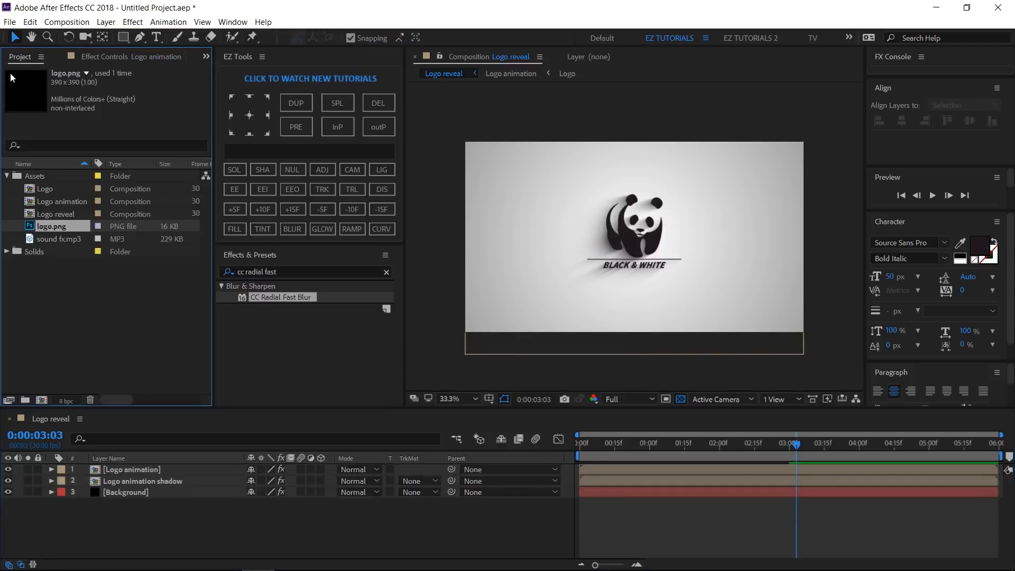
- Add sound fx.mp3 from the project to the Logo reveal composition
left_click(57, 238)
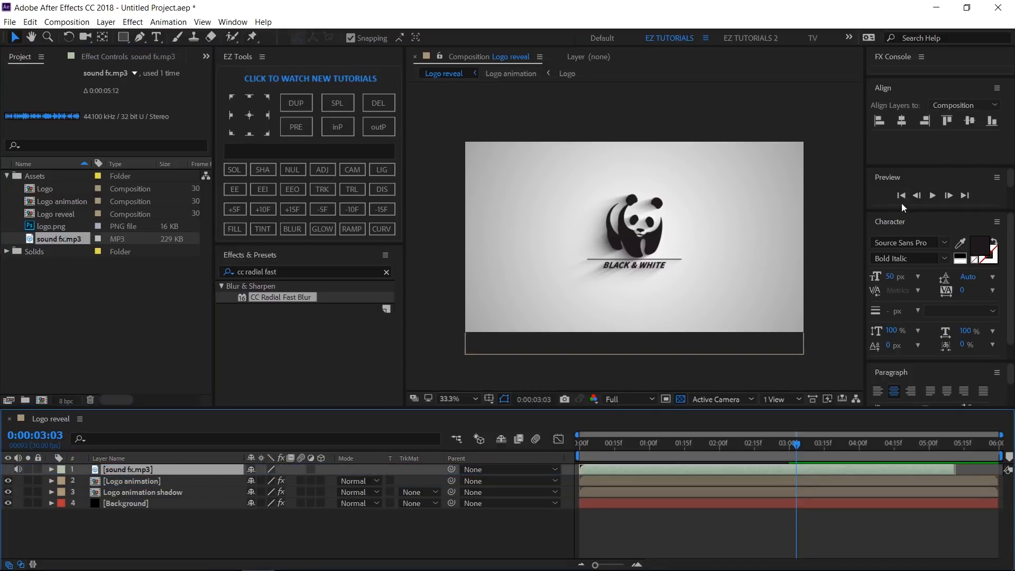
- Preview the finished logo reveal with shadow and sound from the start, replaying it once
left_click(900, 195)
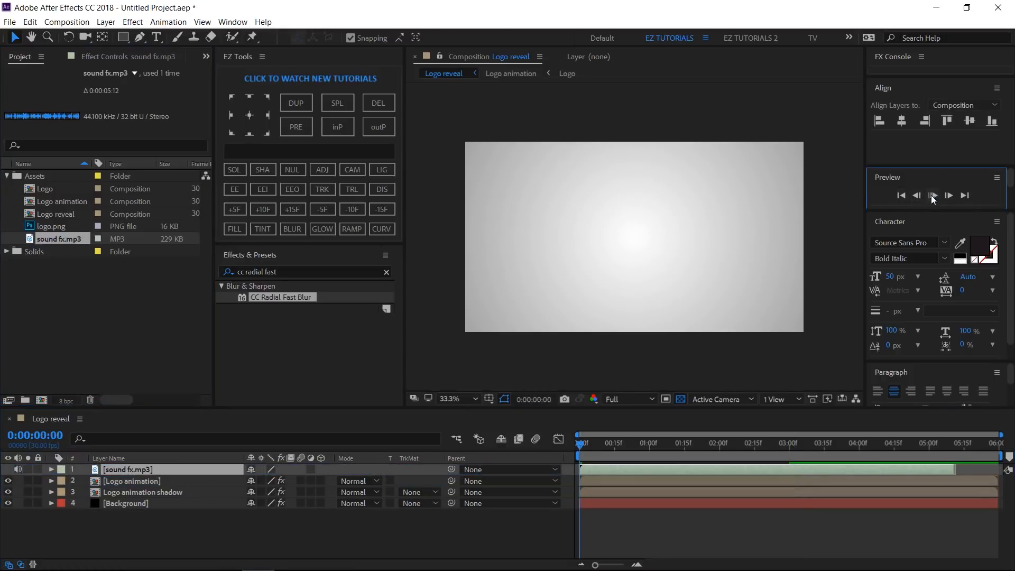
left_click(933, 195)
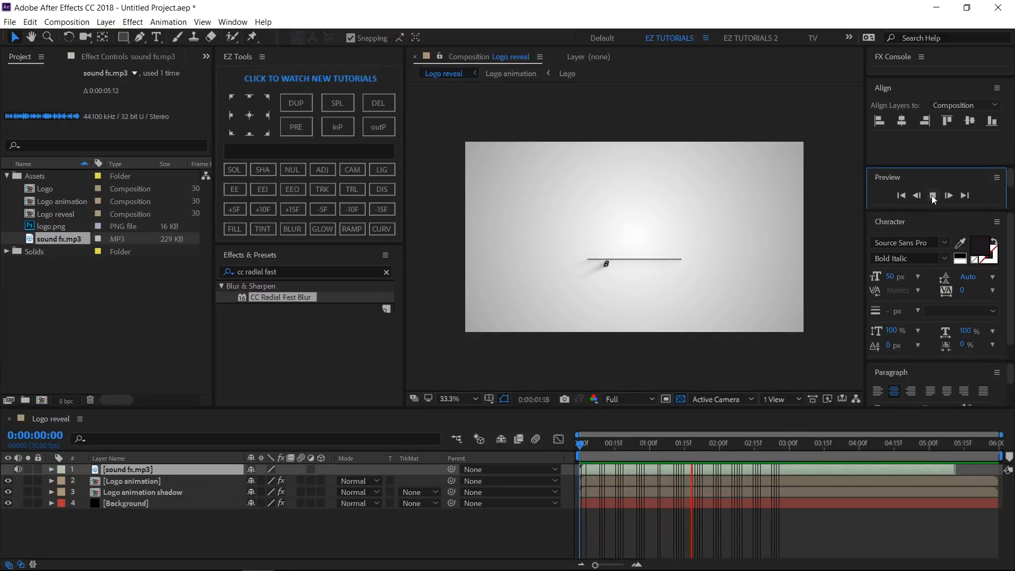
left_click(948, 195)
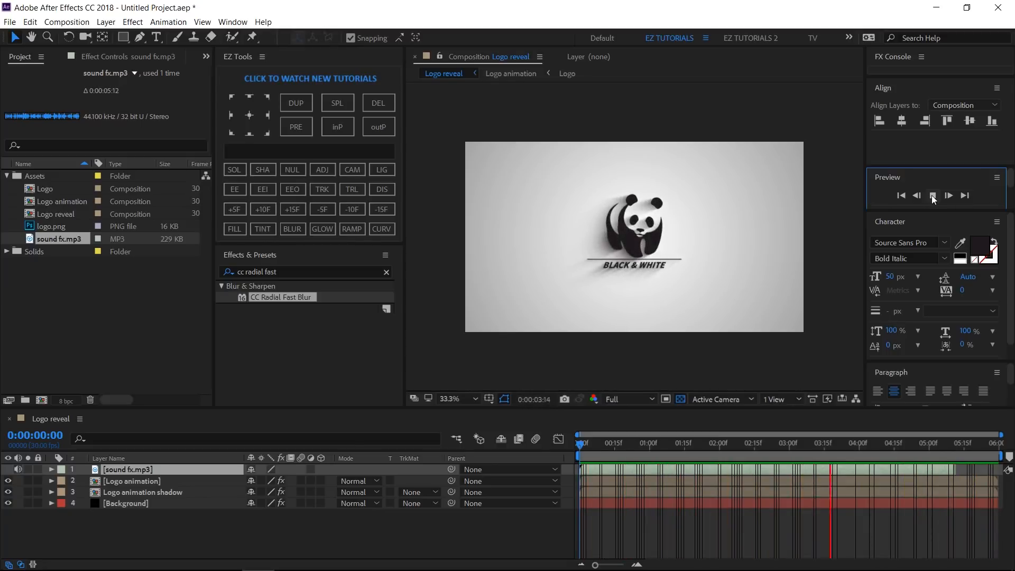
left_click(933, 195)
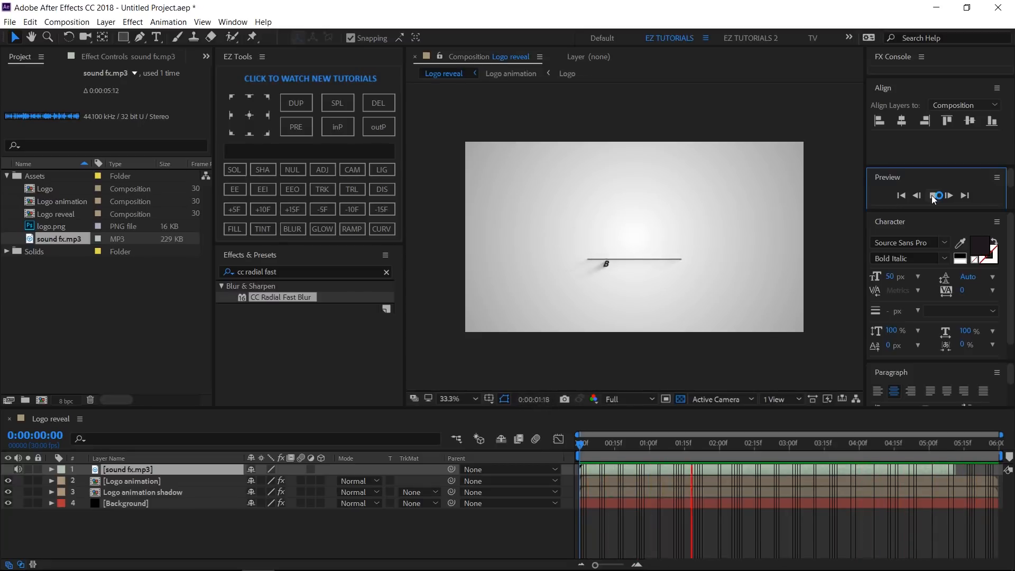
left_click(937, 196)
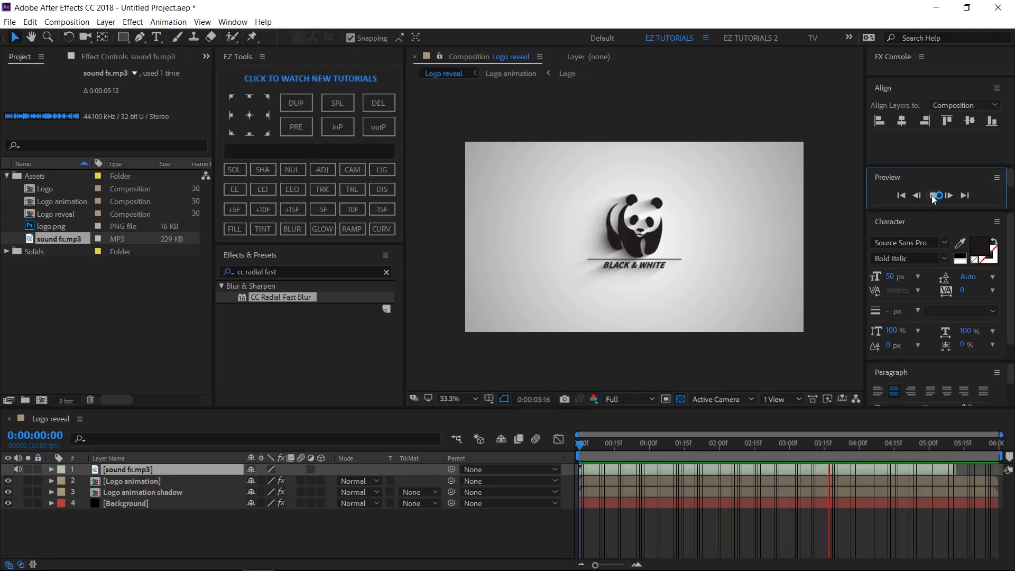
left_click(938, 194)
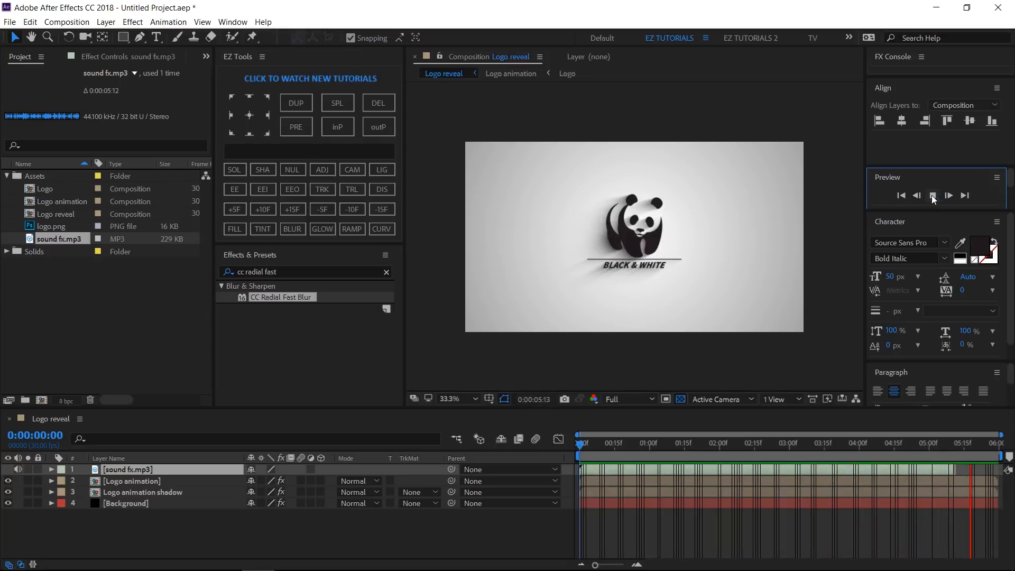